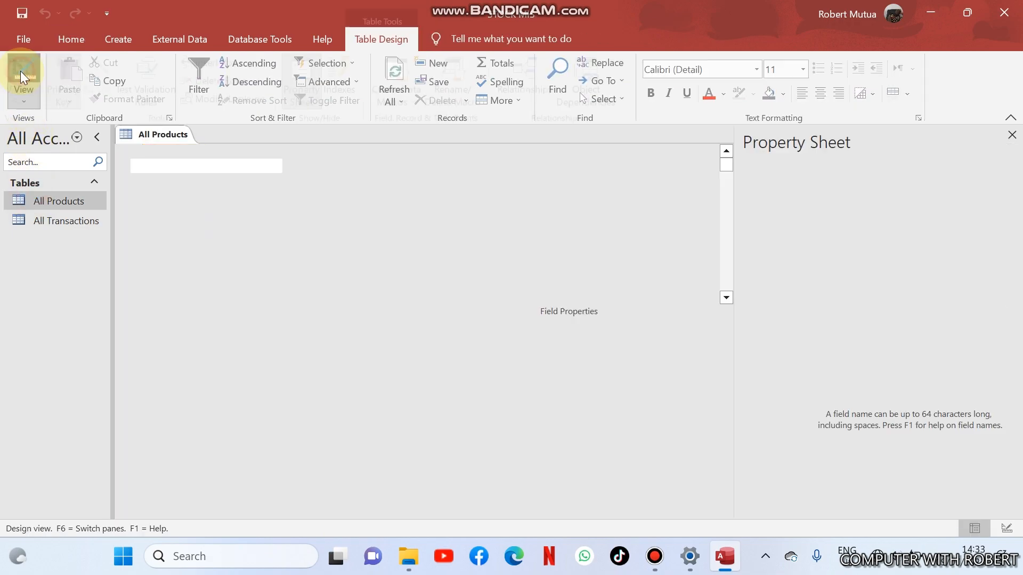
- Switch All Products to Design View, then close the table
{"action": "left_click", "coordinate": [22, 78]}
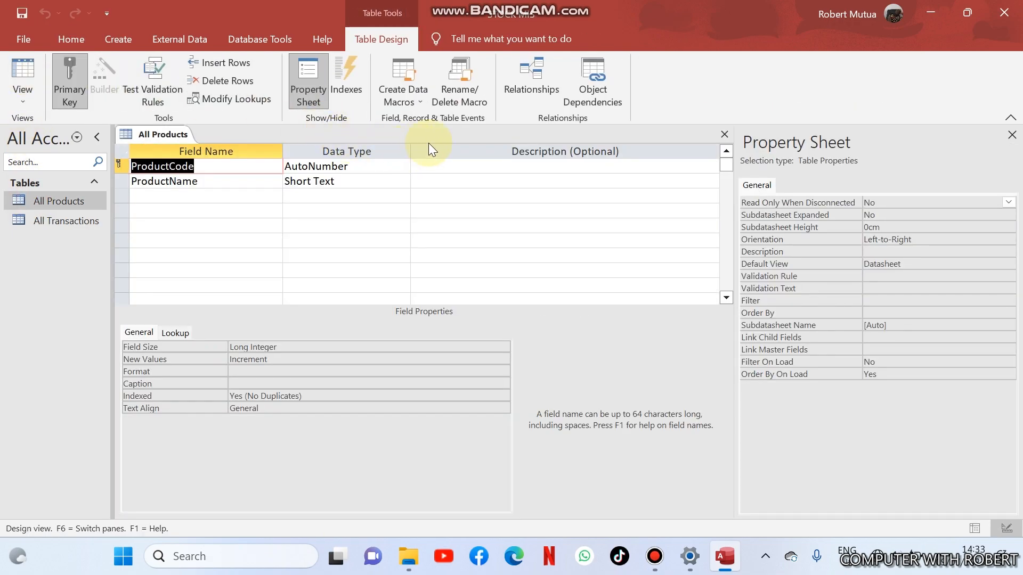
{"action": "mouse_move", "coordinate": [777, 151]}
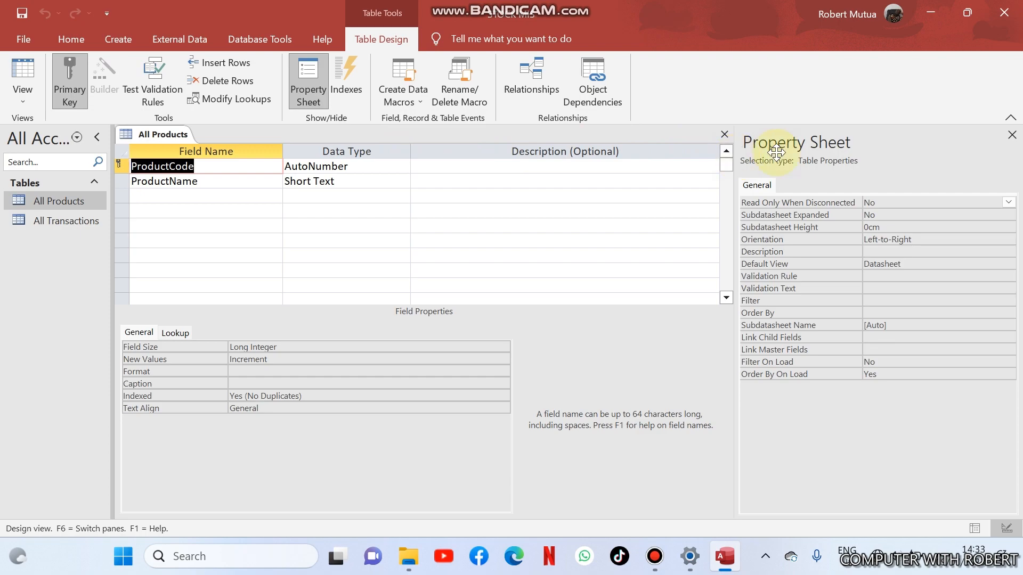
{"action": "mouse_move", "coordinate": [1012, 135]}
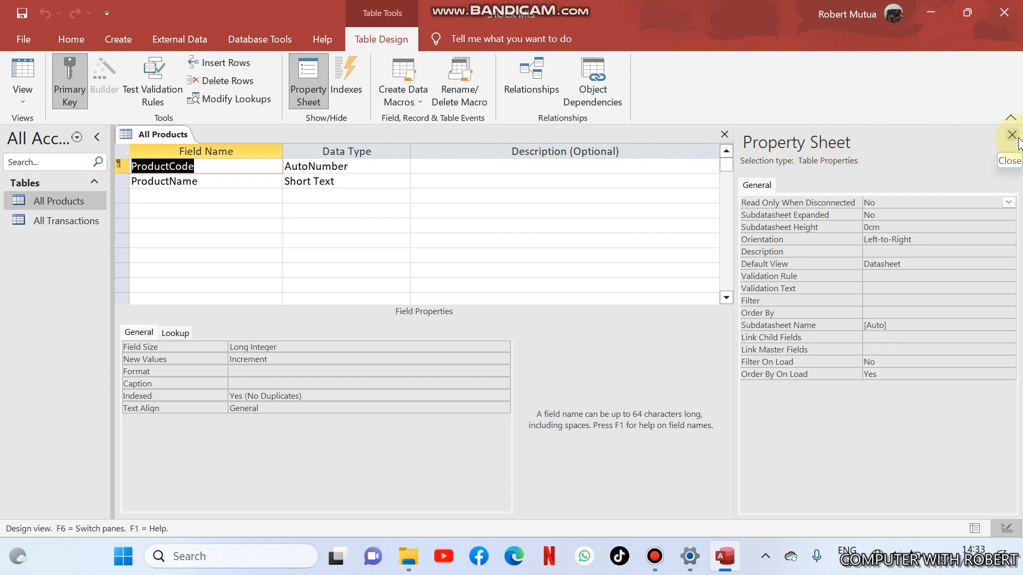
{"action": "left_click", "coordinate": [724, 134]}
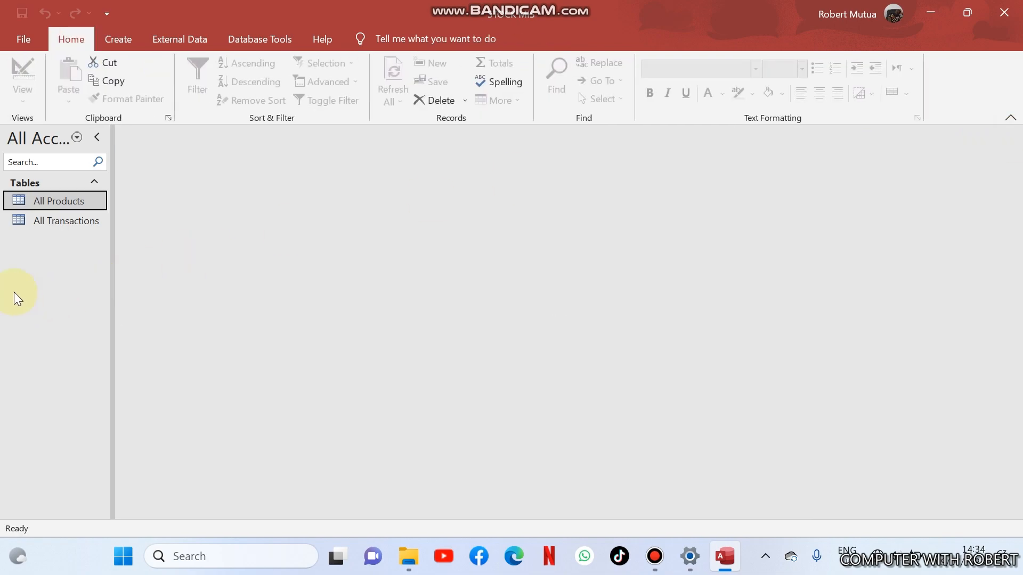
- Open All Transactions and All Products, reviewing each table's field design and records
{"action": "double_click", "coordinate": [65, 220]}
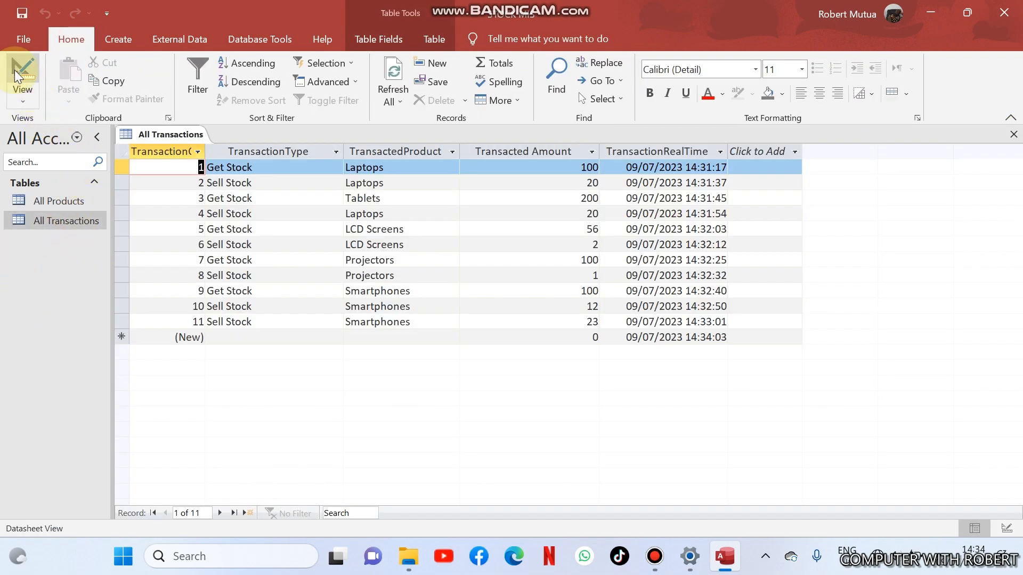
{"action": "left_click", "coordinate": [21, 77]}
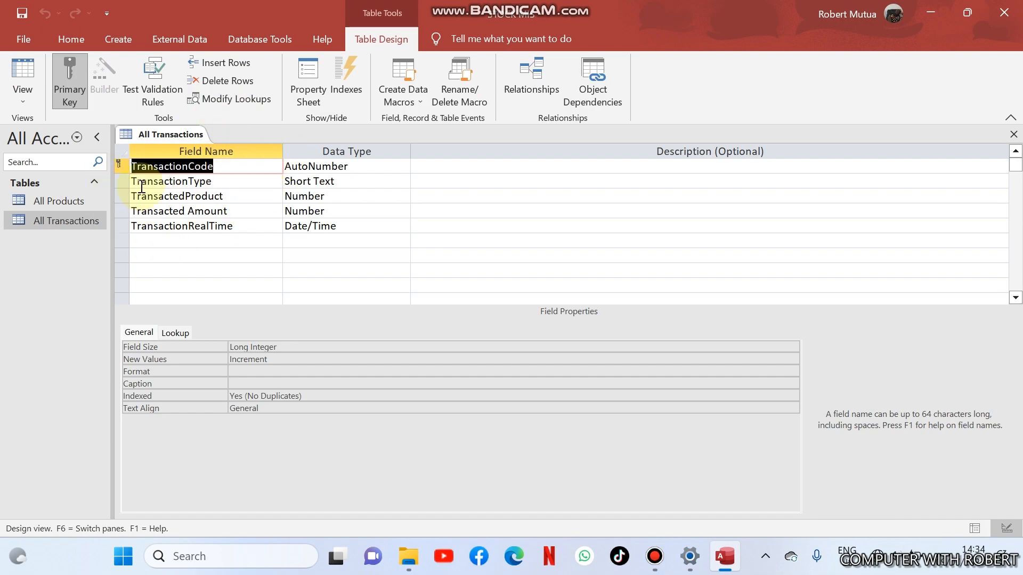
{"action": "double_click", "coordinate": [58, 201]}
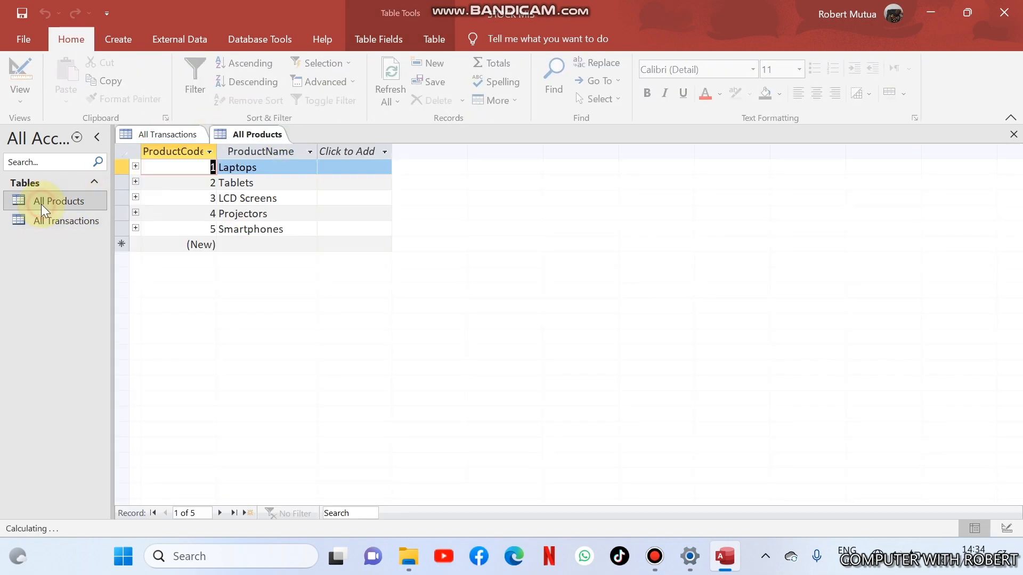
{"action": "left_click", "coordinate": [21, 75]}
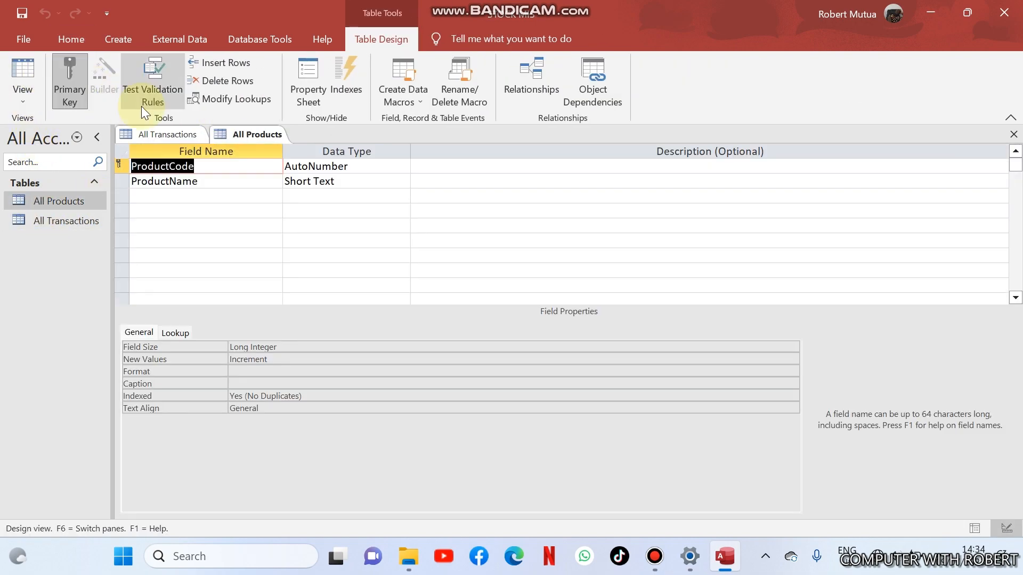
{"action": "mouse_move", "coordinate": [134, 144]}
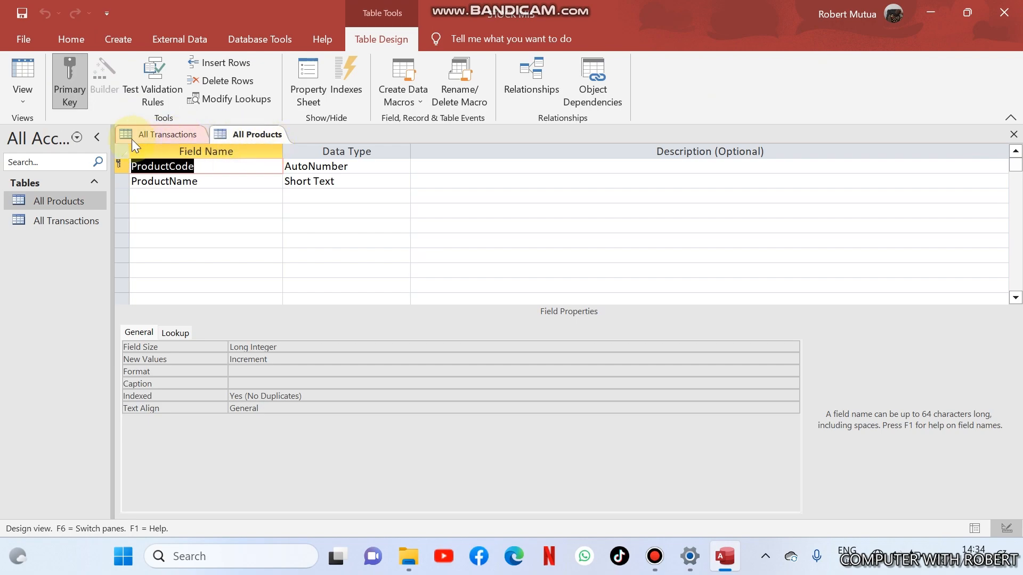
{"action": "left_click", "coordinate": [22, 78]}
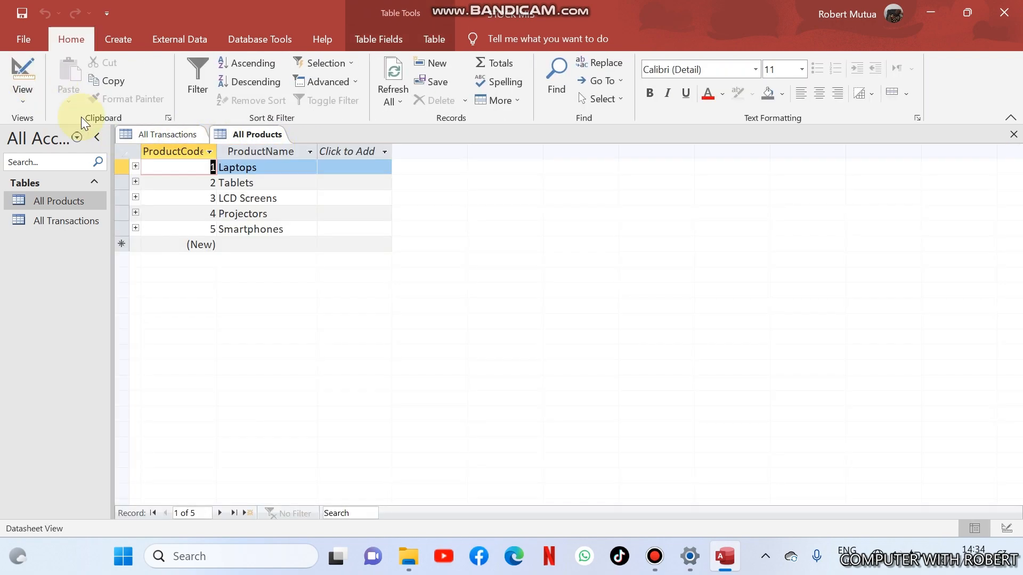
{"action": "left_click", "coordinate": [237, 182]}
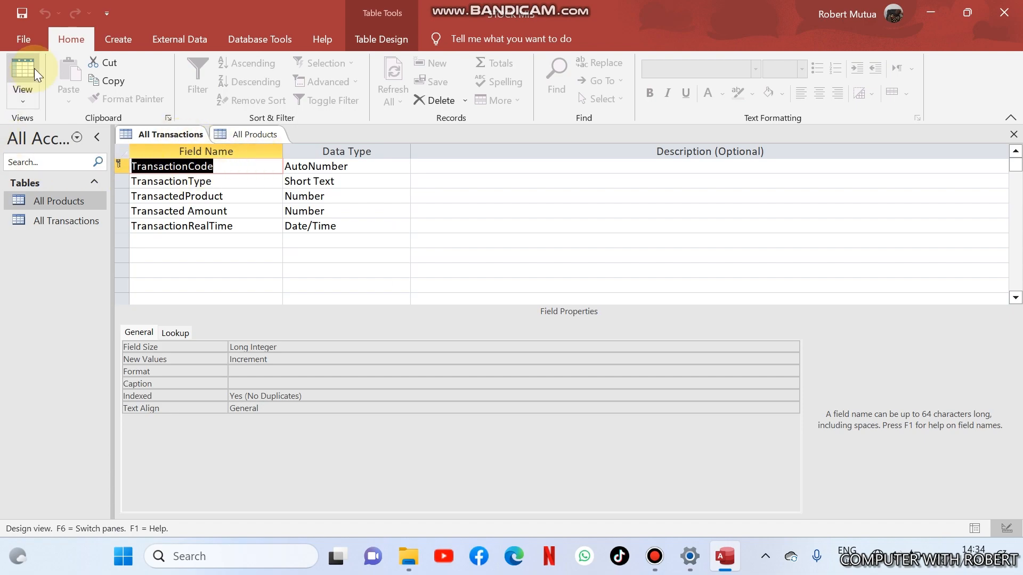
{"action": "left_click", "coordinate": [22, 78]}
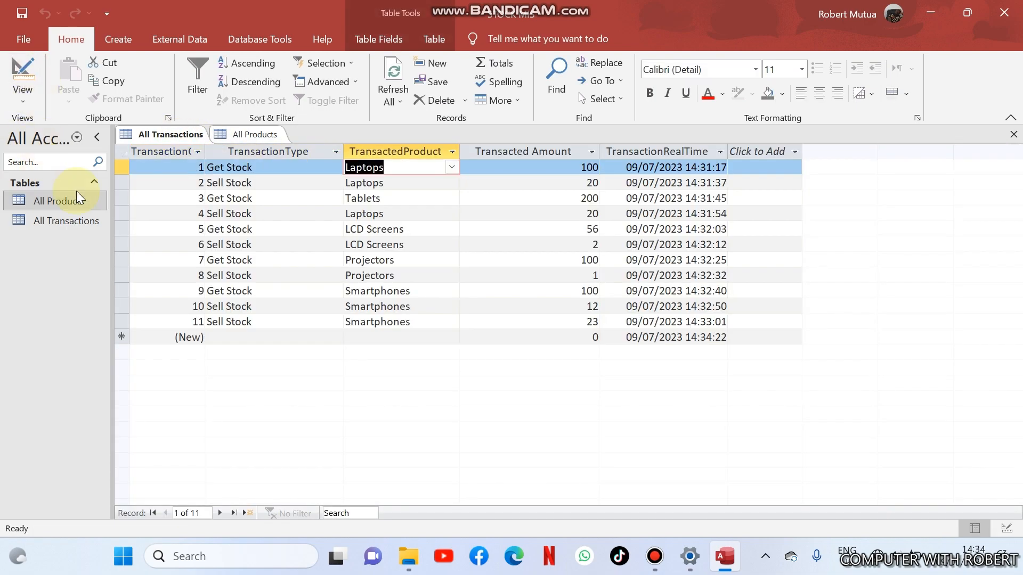
- Inspect the All Transactions records: first transaction type and product, Tablets amount, last record
{"action": "left_click", "coordinate": [228, 168]}
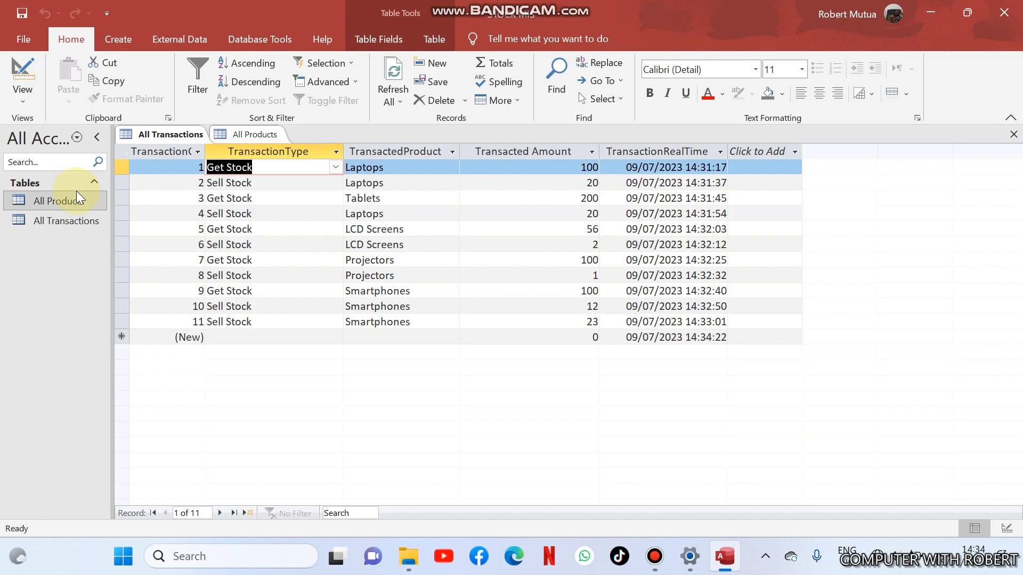
{"action": "left_click", "coordinate": [399, 182]}
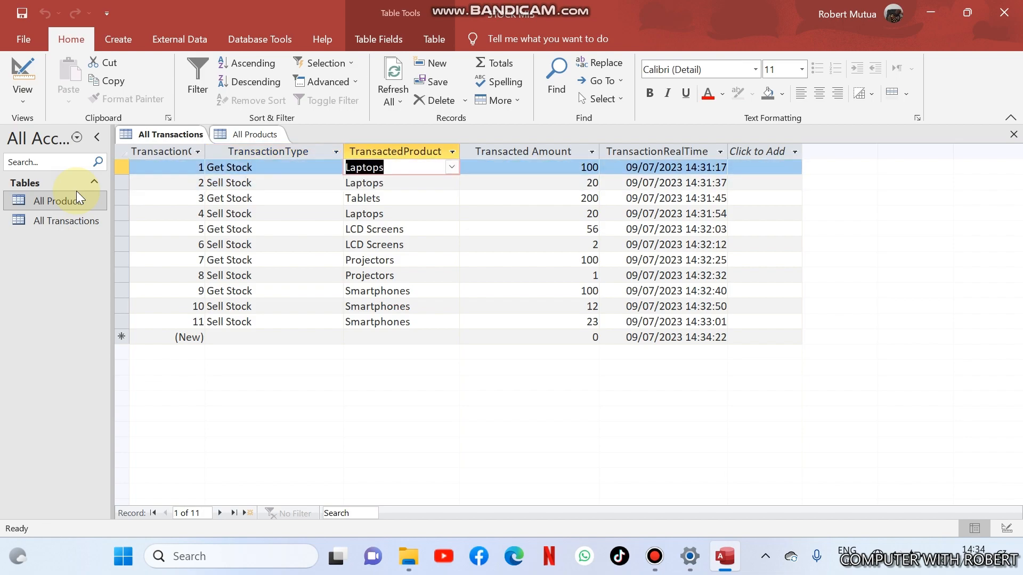
{"action": "left_click", "coordinate": [525, 167]}
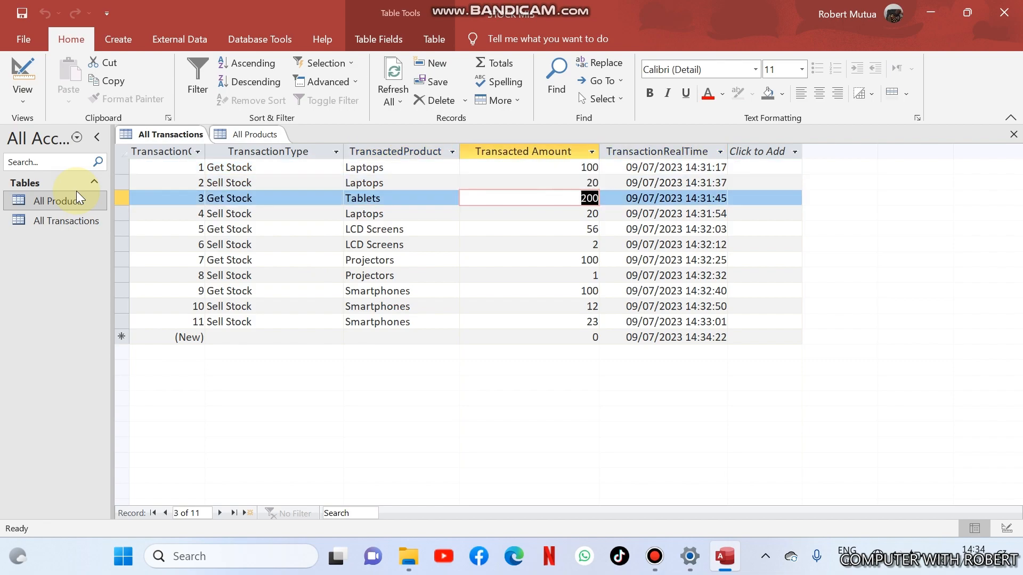
{"action": "left_click", "coordinate": [377, 322]}
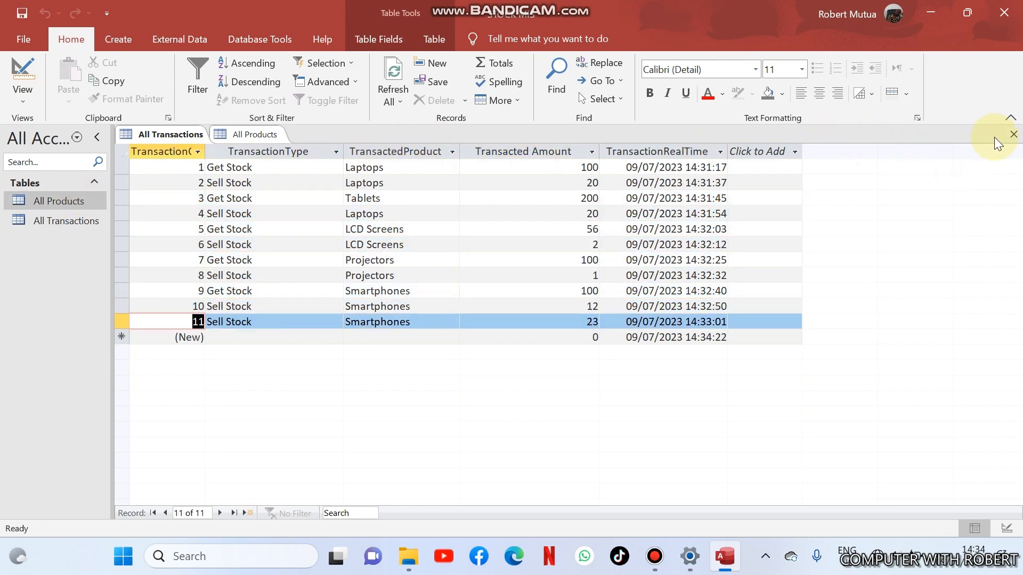
- Close the tables and start a new query design based on All Transactions
{"action": "left_click", "coordinate": [1012, 135]}
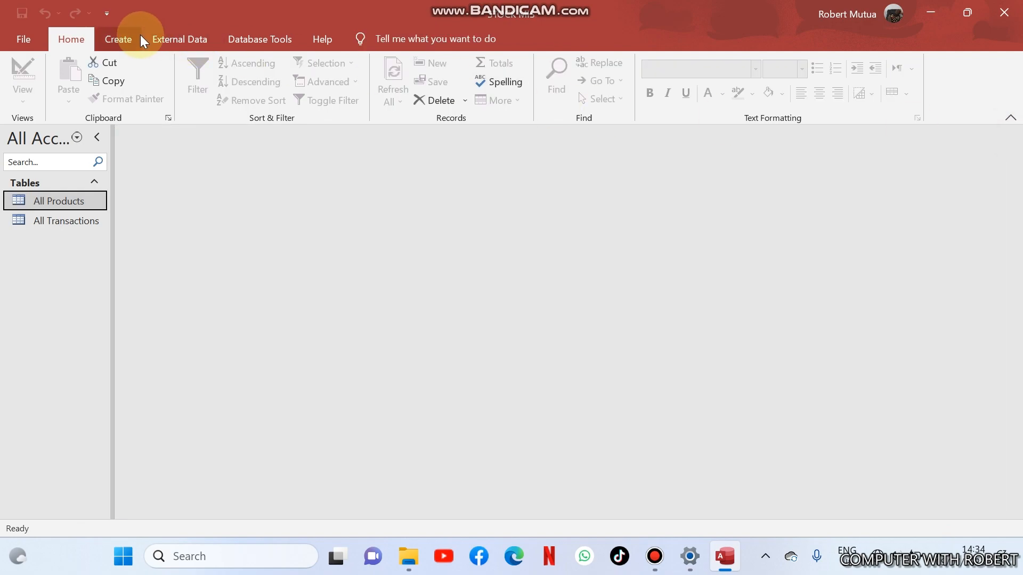
{"action": "left_click", "coordinate": [119, 40]}
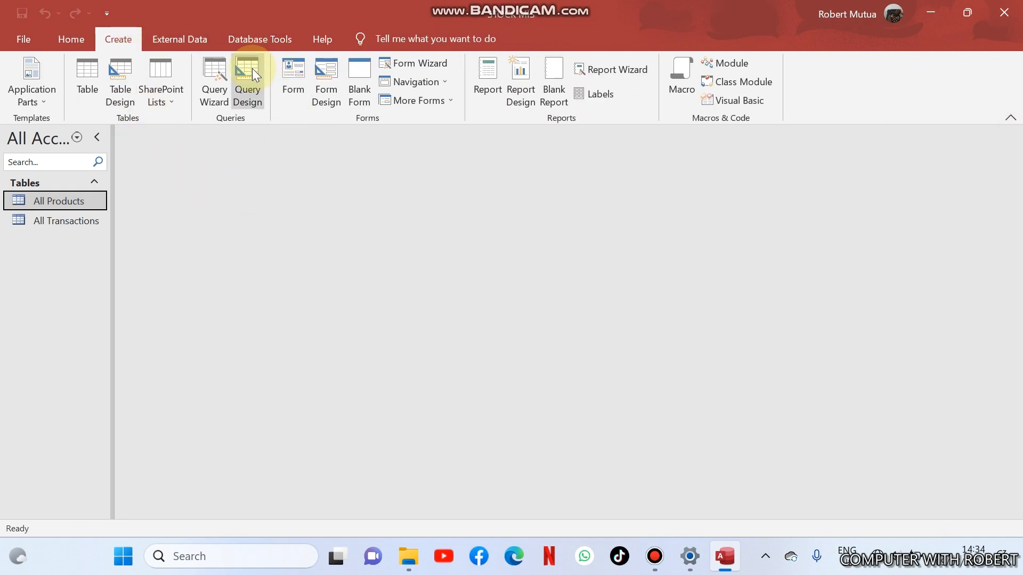
{"action": "left_click", "coordinate": [246, 82]}
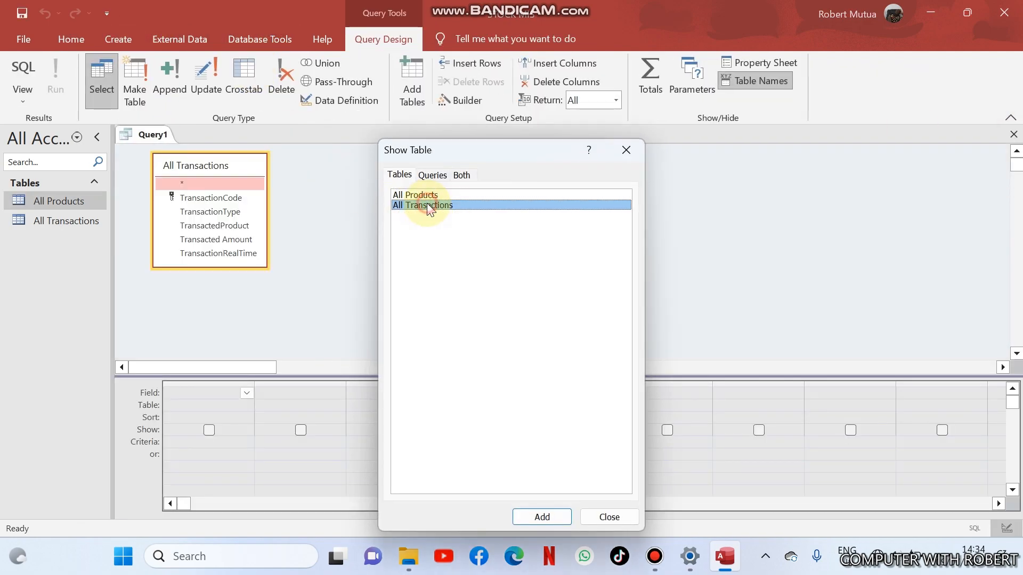
{"action": "left_click", "coordinate": [608, 516]}
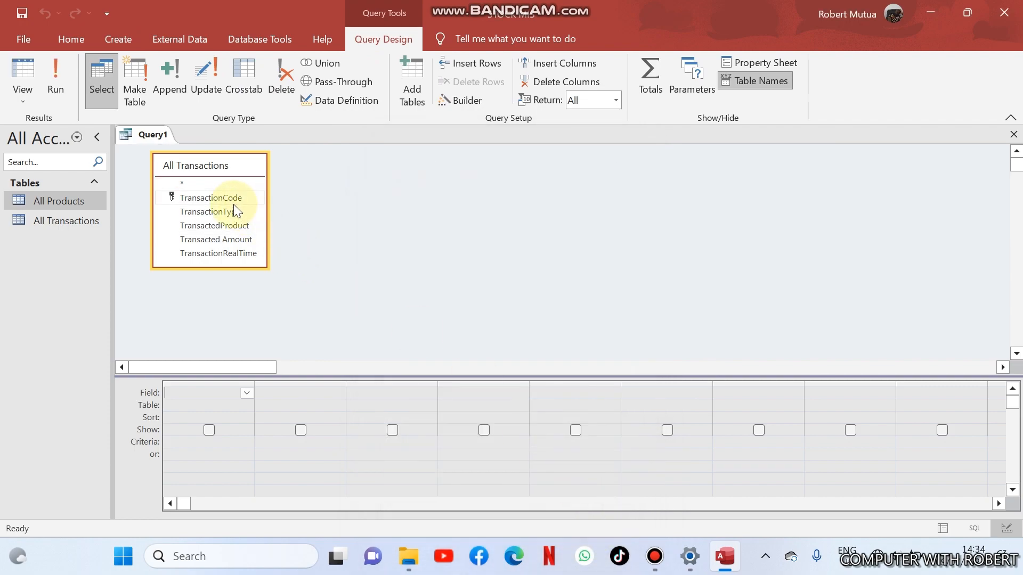
{"action": "mouse_move", "coordinate": [224, 205]}
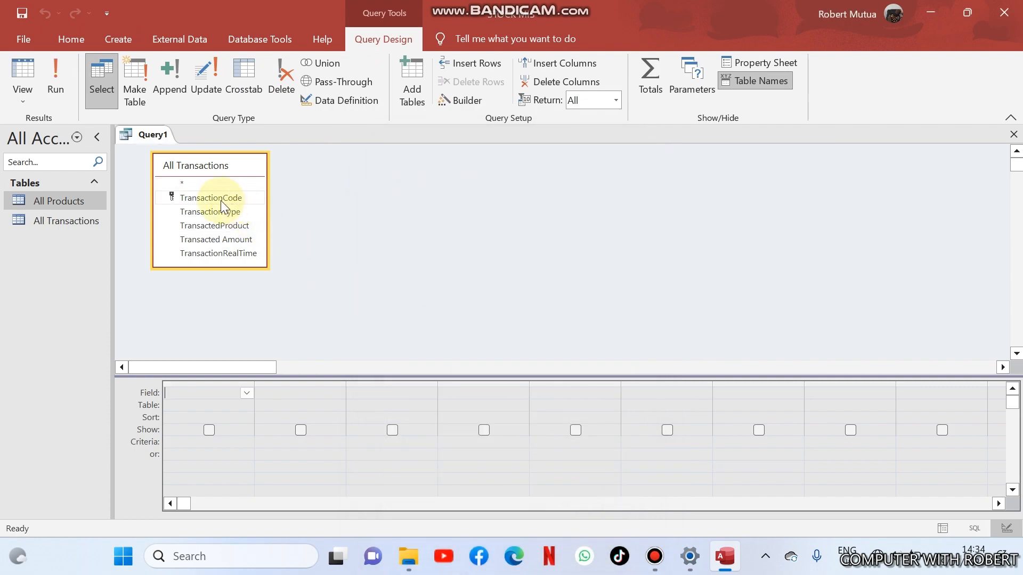
- Add TransactionCode, TransactionType, TransactedProduct and Transacted Amount as query columns
{"action": "double_click", "coordinate": [210, 198]}
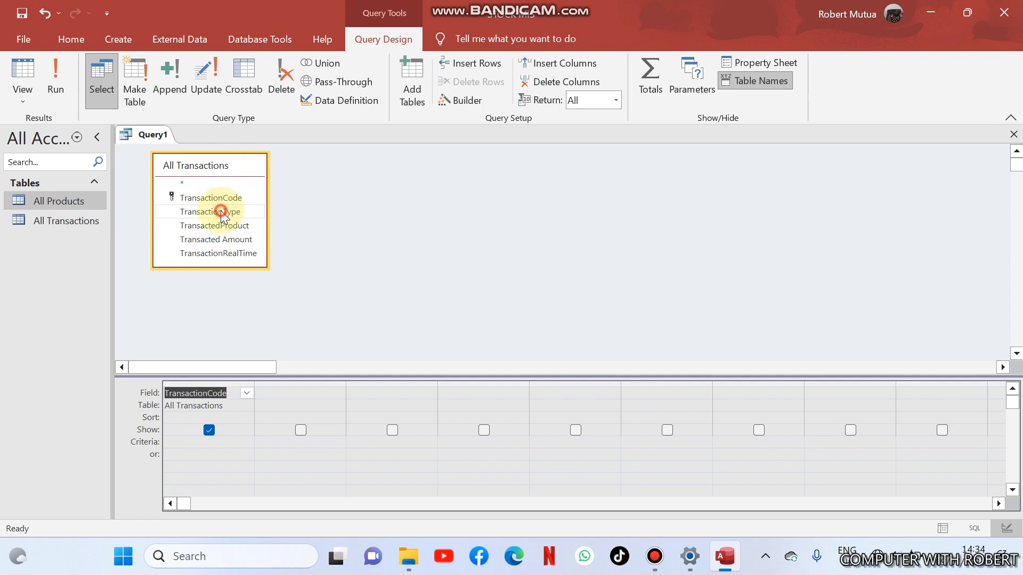
{"action": "double_click", "coordinate": [210, 211]}
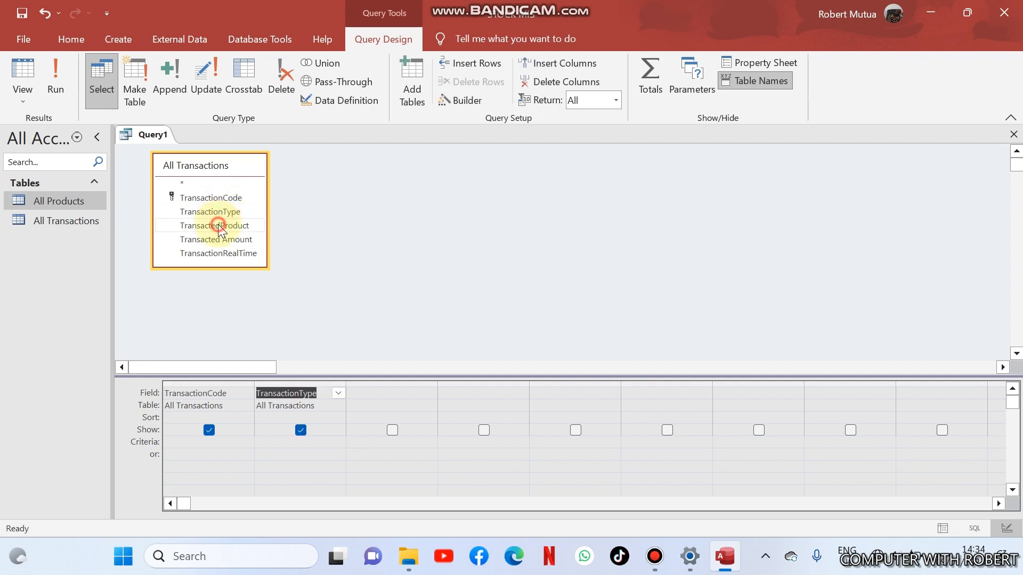
{"action": "double_click", "coordinate": [216, 225]}
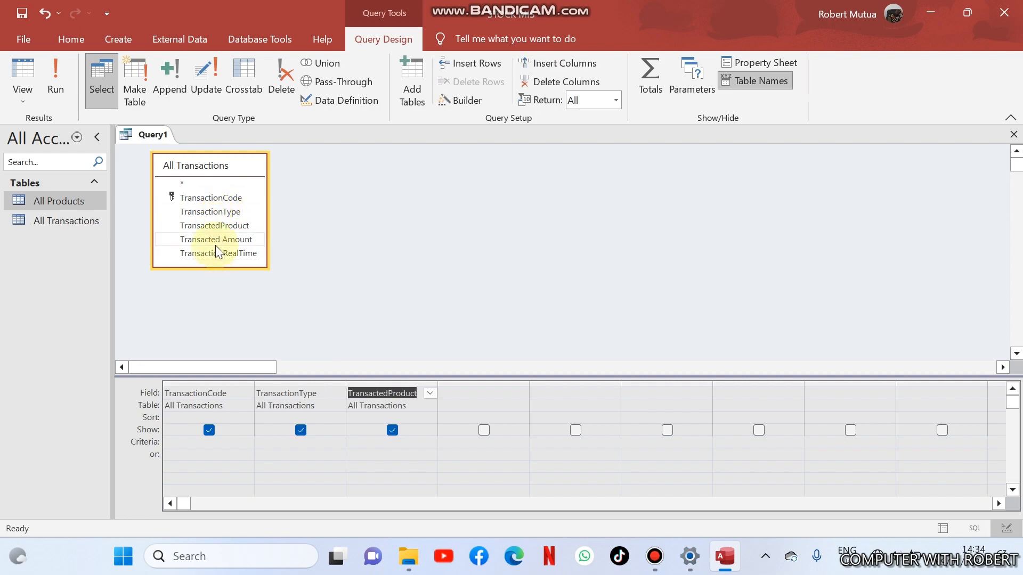
{"action": "double_click", "coordinate": [215, 239]}
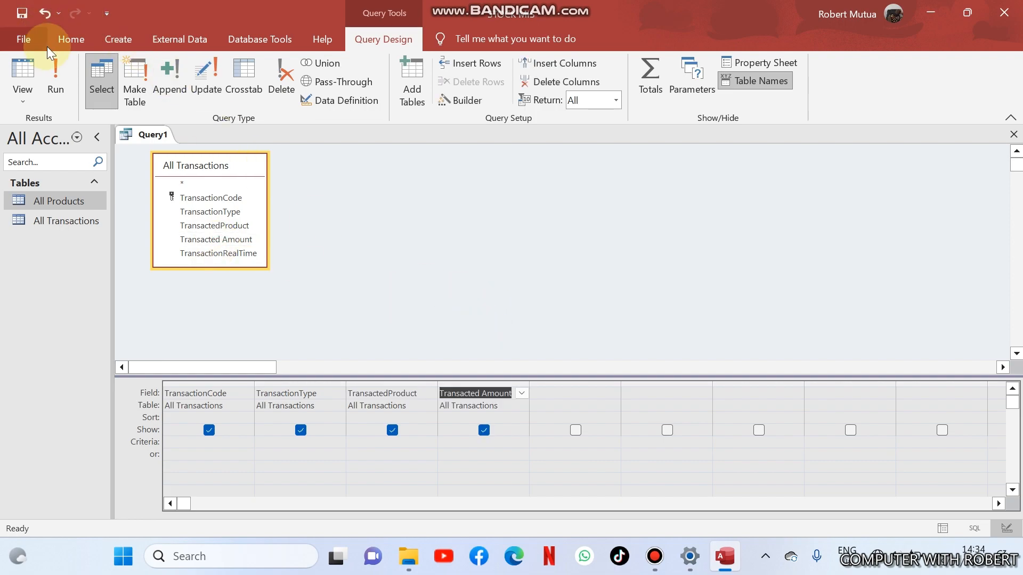
- Set the TransactionType criterion to Get Stock and commit it
{"action": "left_click", "coordinate": [56, 76]}
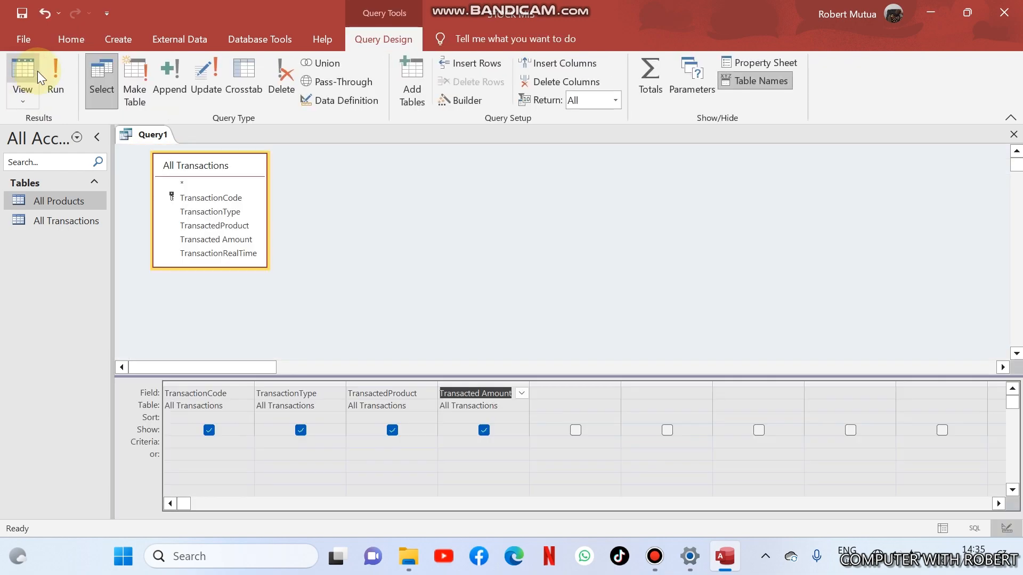
{"action": "mouse_move", "coordinate": [342, 440]}
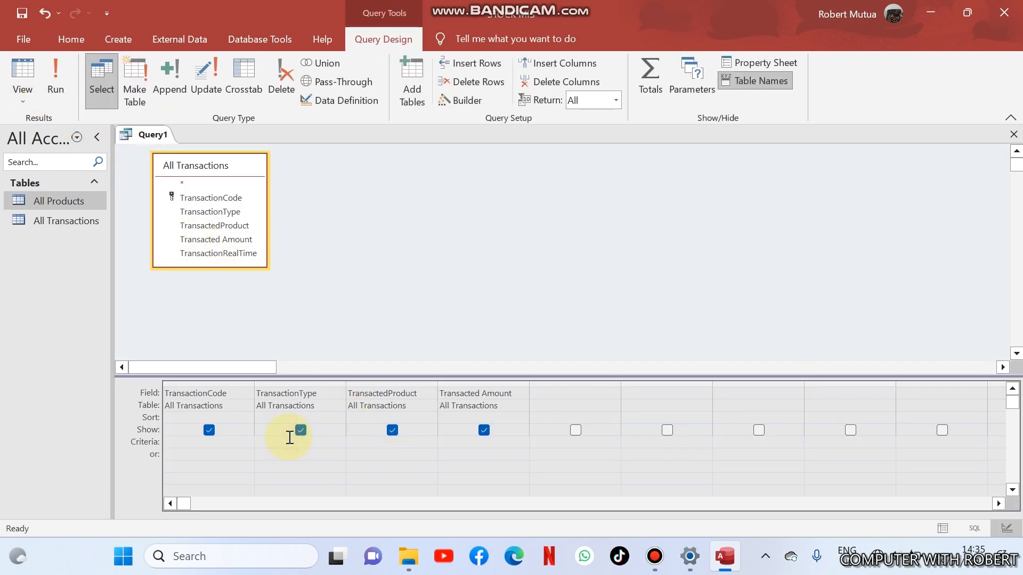
{"action": "type", "text": "Ge"}
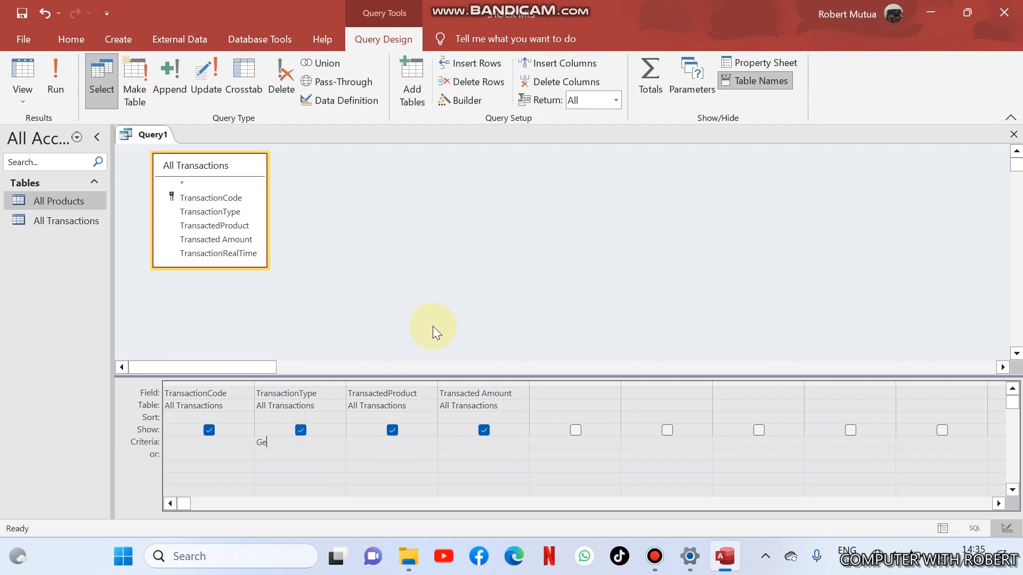
{"action": "type", "text": "t"}
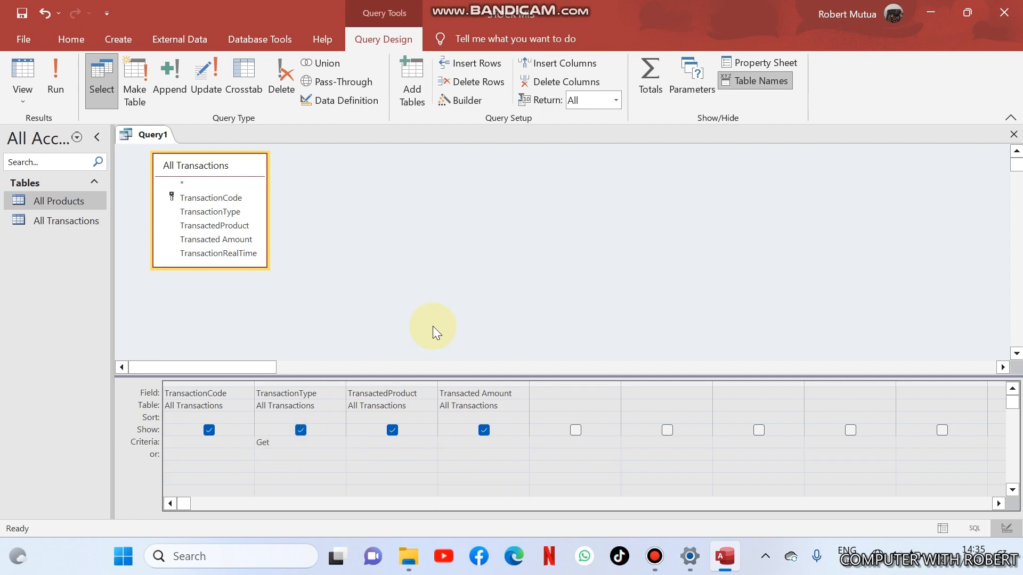
{"action": "type", "text": "Stock"}
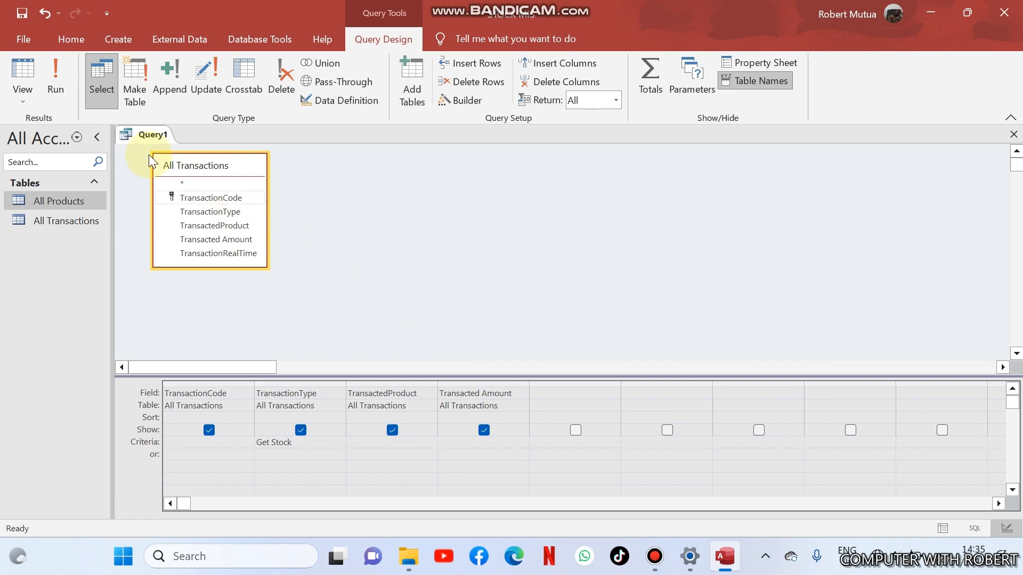
{"action": "left_click", "coordinate": [56, 78]}
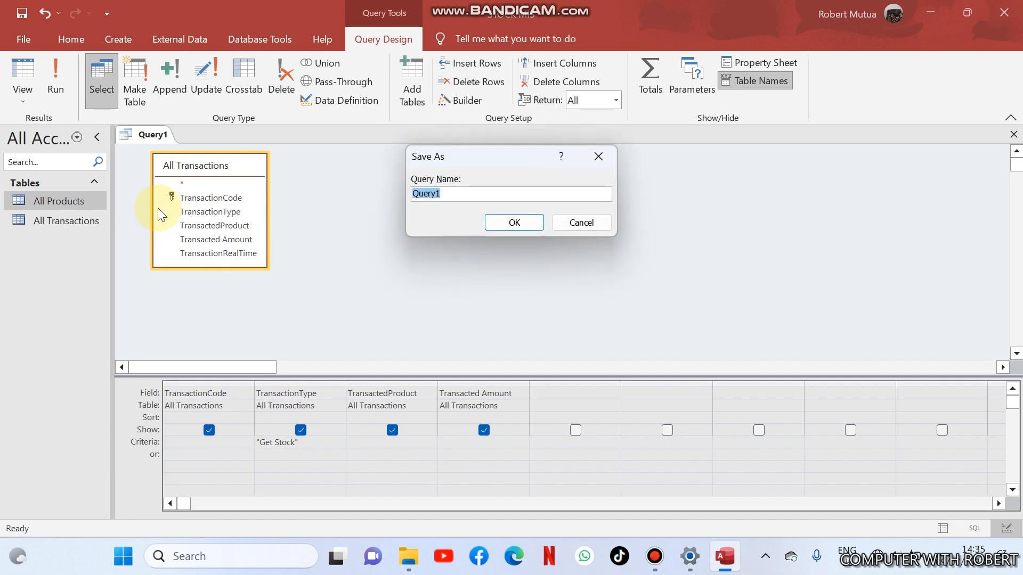
- Save the query as GetStockQ, close it, and open the All Transactions table
{"action": "type", "text": "GetS"}
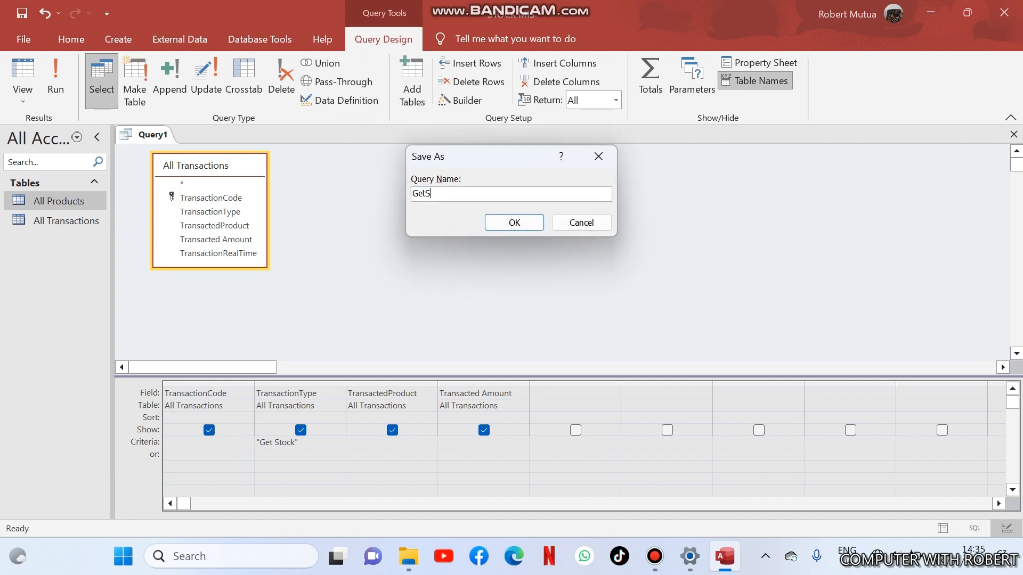
{"action": "left_click", "coordinate": [513, 222]}
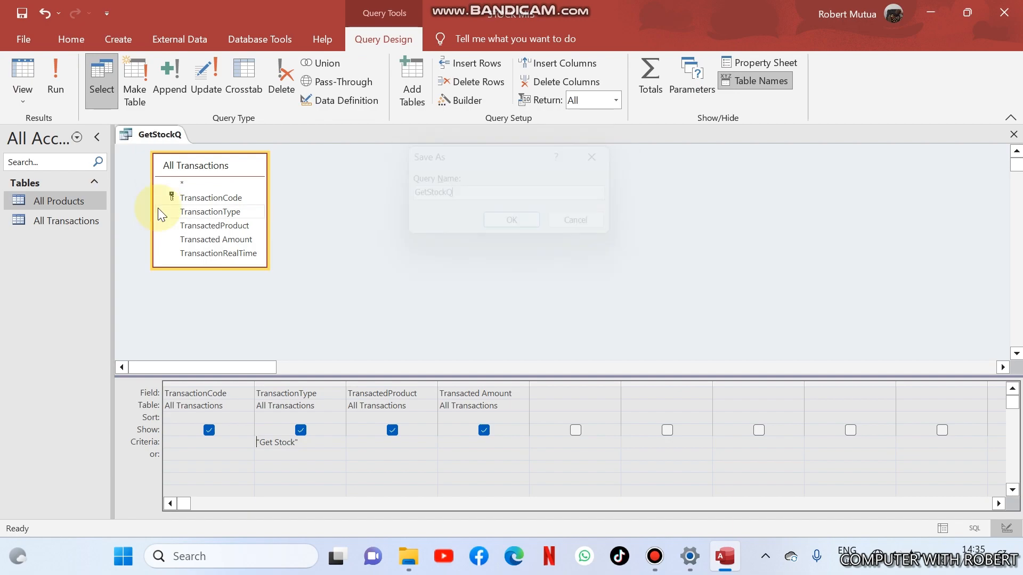
{"action": "left_click", "coordinate": [510, 219]}
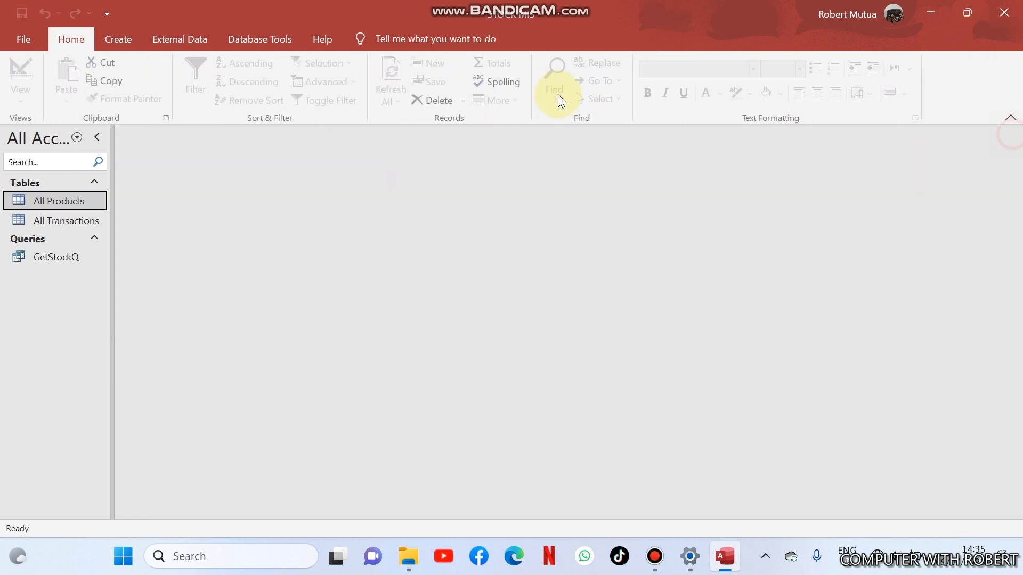
{"action": "double_click", "coordinate": [67, 221]}
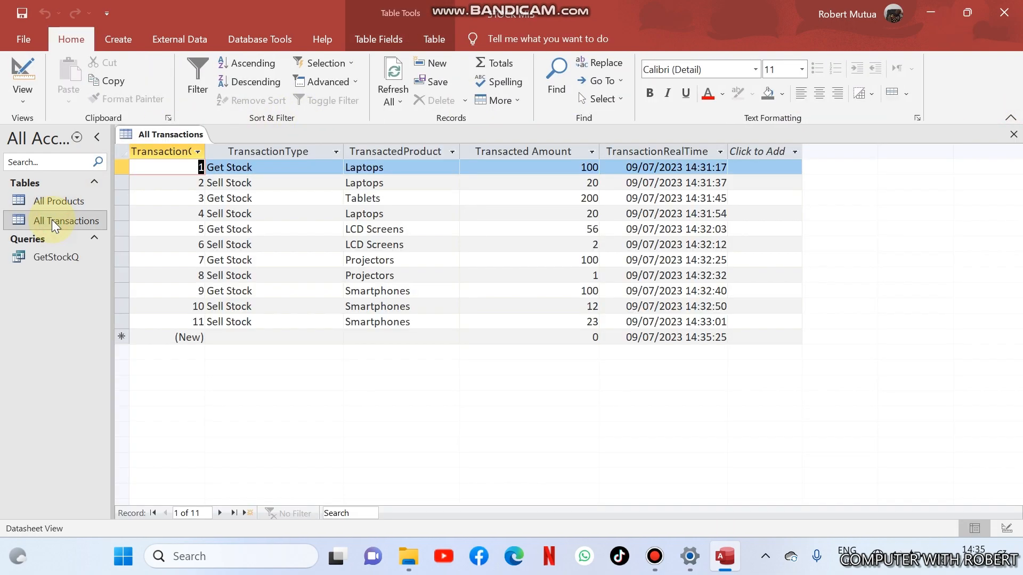
- Copy GetStockQ as SellStockQ, open the copy and switch to its design
{"action": "right_click", "coordinate": [170, 135]}
{"action": "type", "text": "S"}
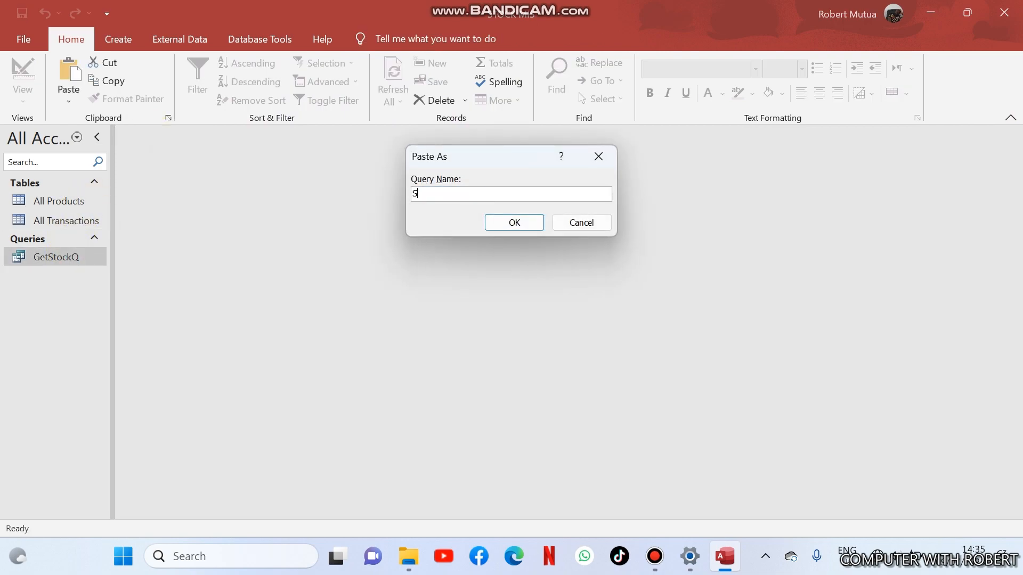
{"action": "type", "text": "ellStock"}
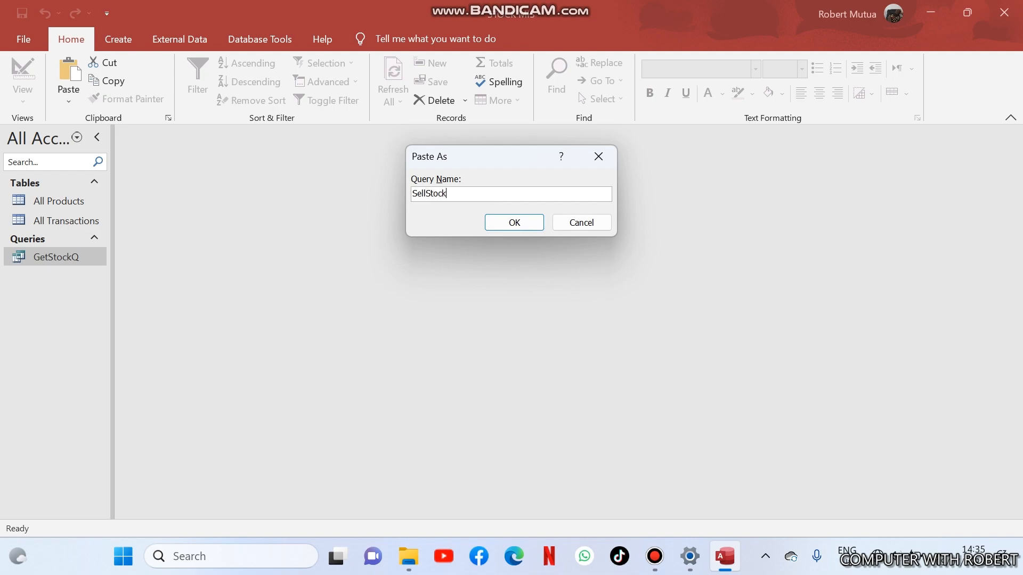
{"action": "left_click", "coordinate": [512, 223]}
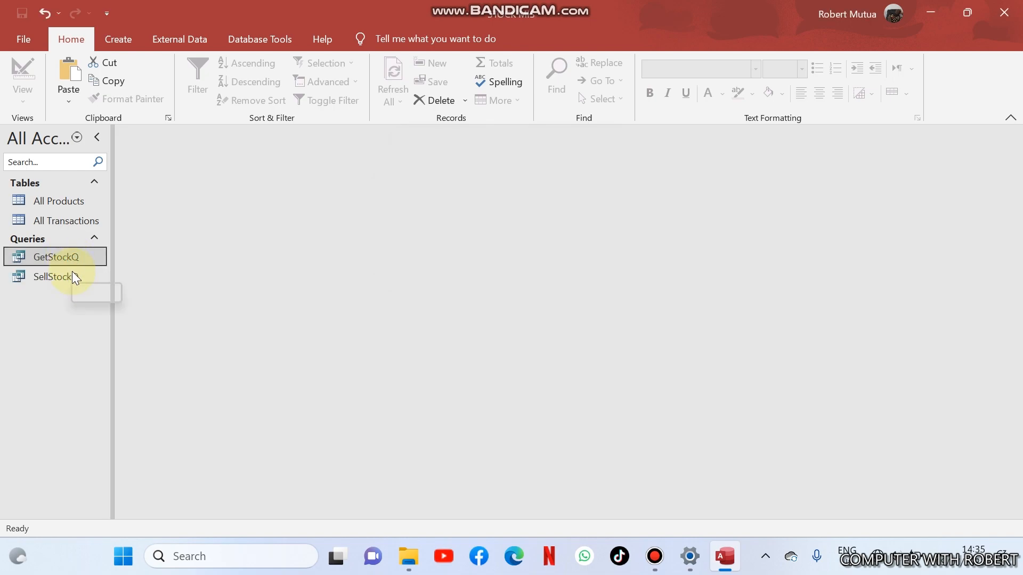
{"action": "double_click", "coordinate": [52, 277]}
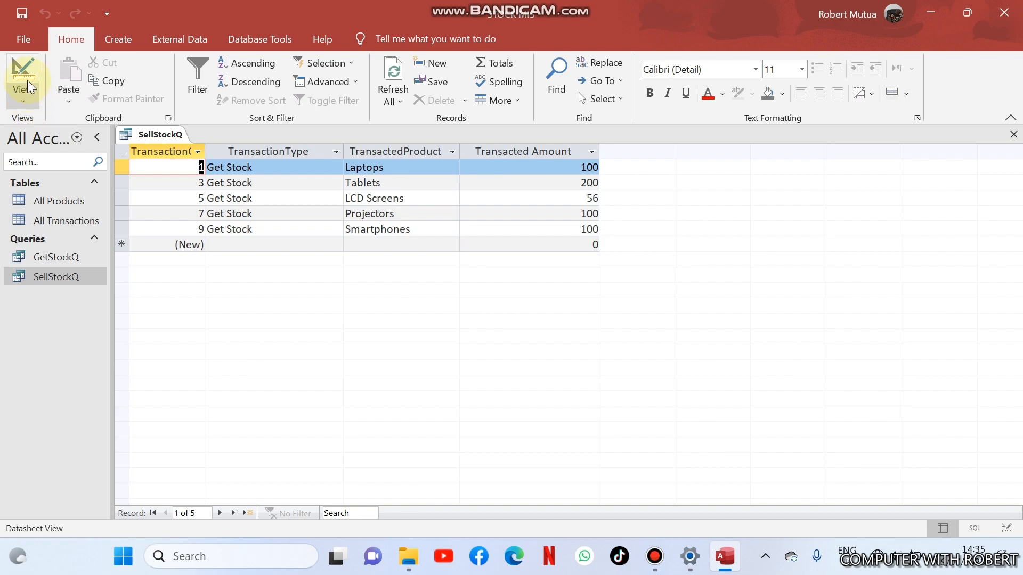
{"action": "left_click", "coordinate": [23, 77]}
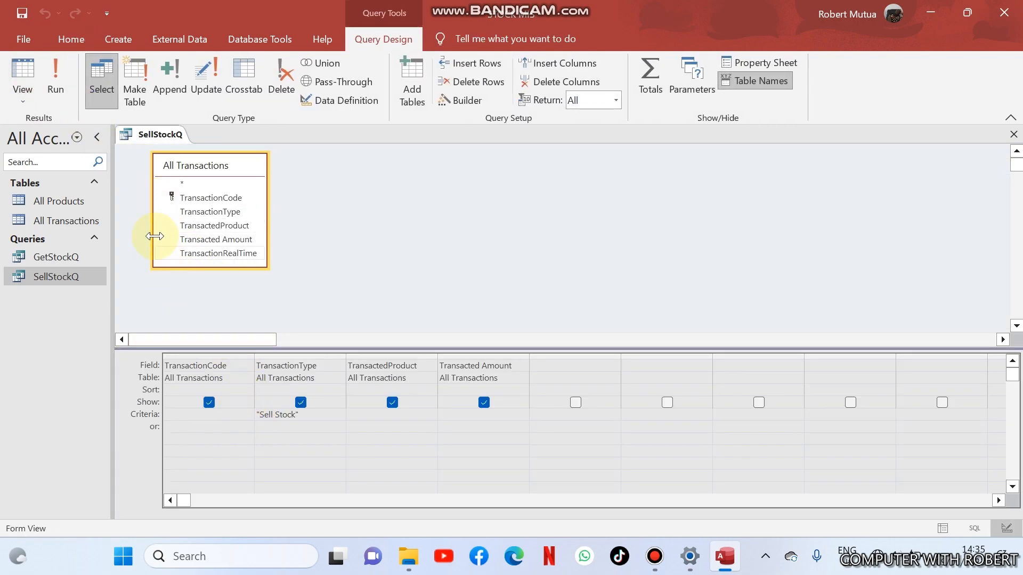
- Run SellStockQ with the Sell Stock criterion, then close it saving the design changes
{"action": "left_click", "coordinate": [56, 78]}
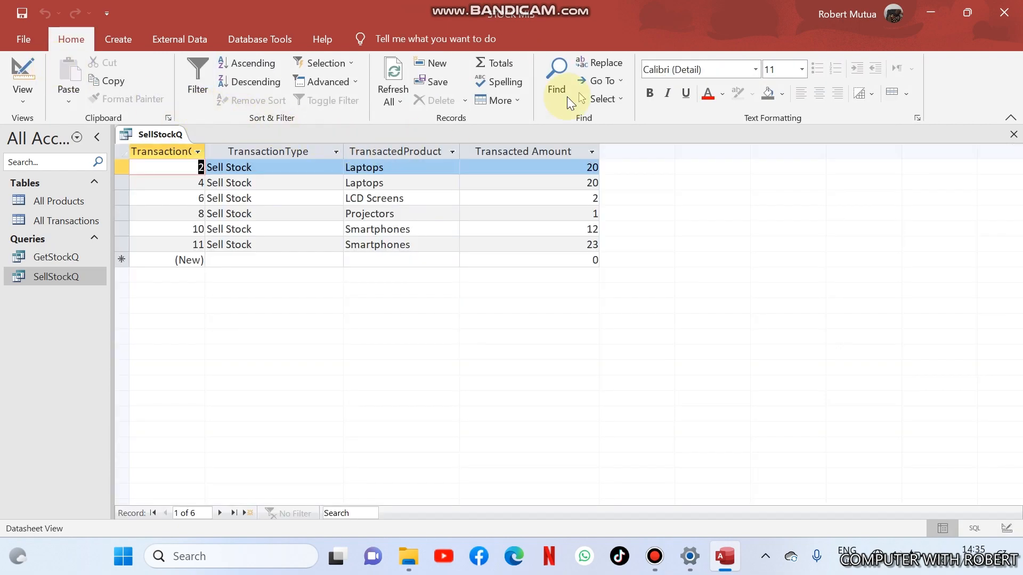
{"action": "mouse_move", "coordinate": [1016, 135]}
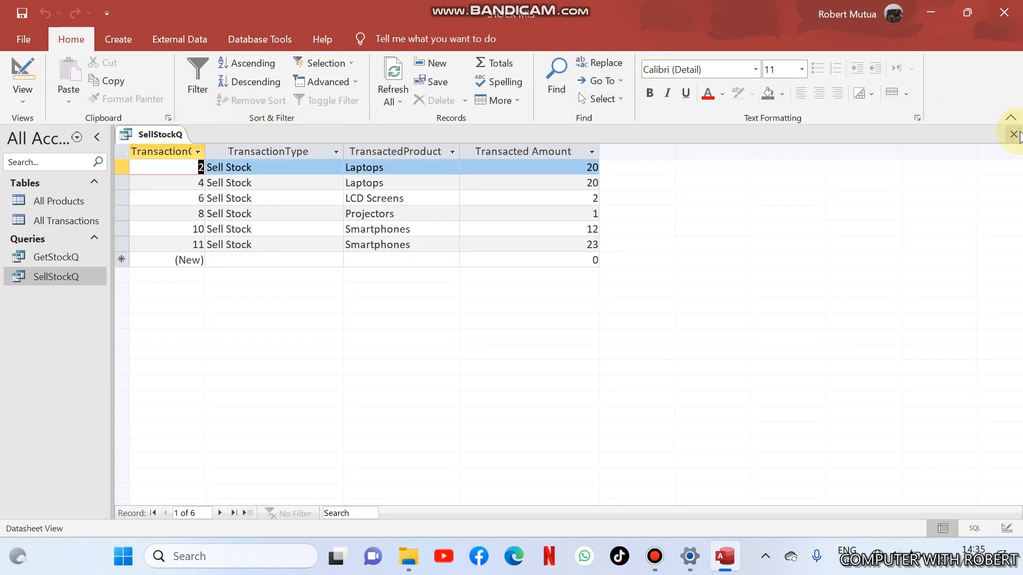
{"action": "left_click", "coordinate": [1012, 135]}
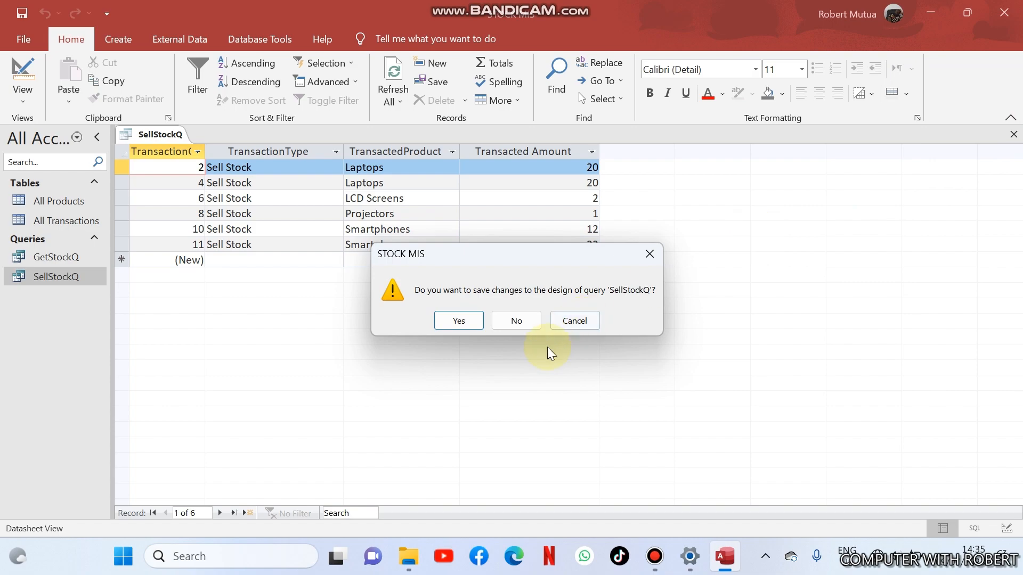
{"action": "left_click", "coordinate": [516, 320]}
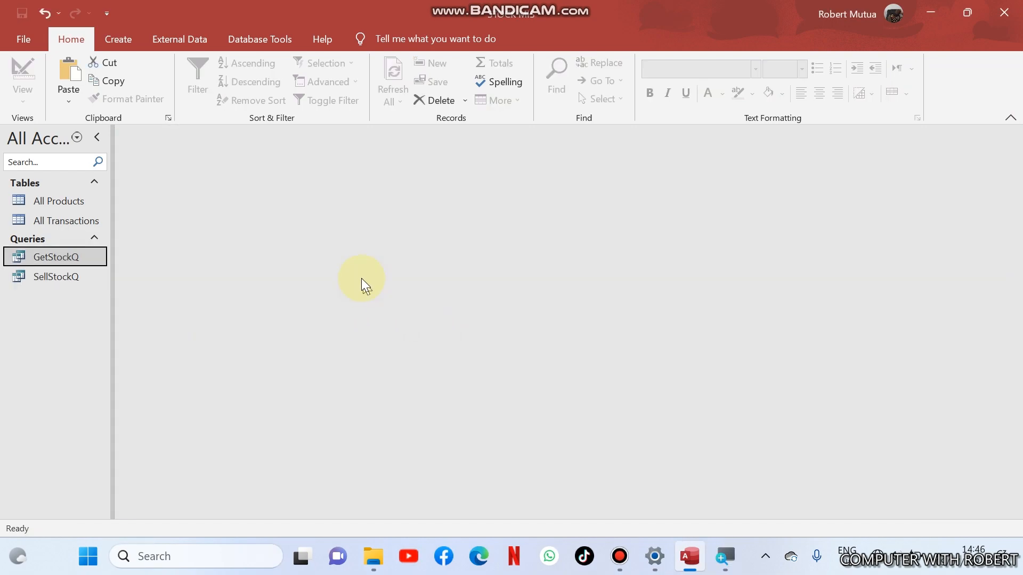
- Review GetStockQ results, stepping through Tablets, Projectors and Smartphones records
{"action": "double_click", "coordinate": [55, 257]}
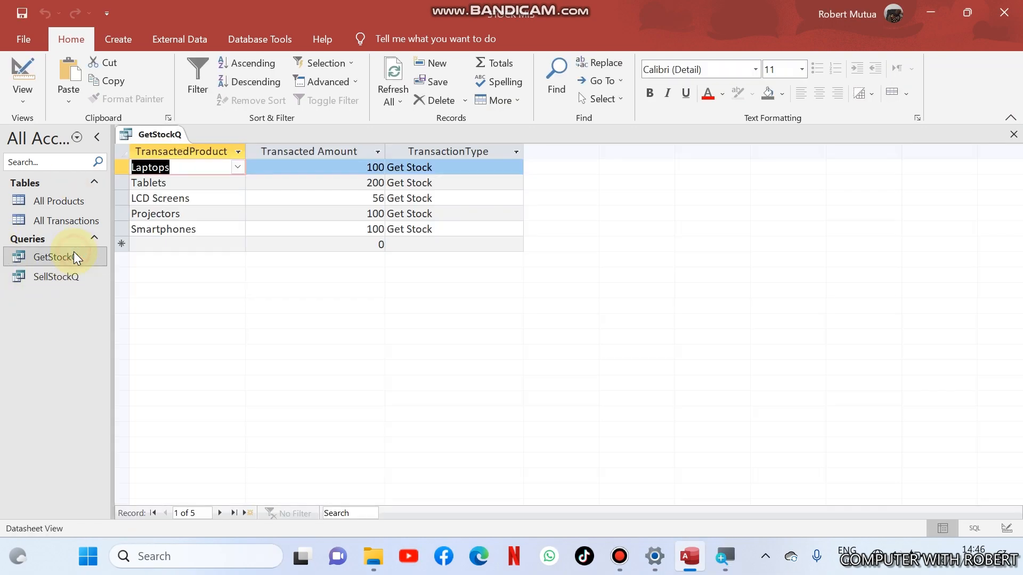
{"action": "mouse_move", "coordinate": [299, 173]}
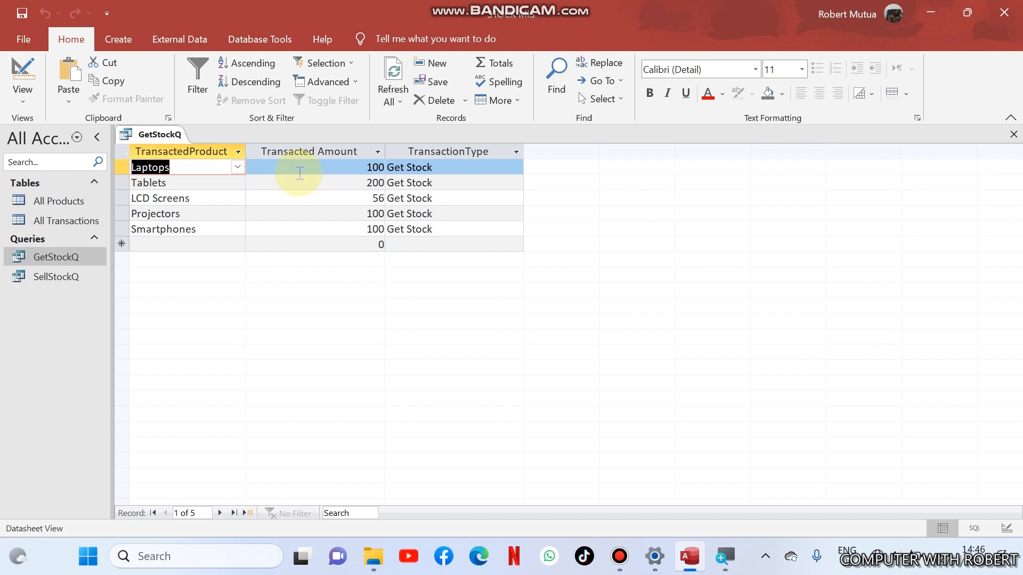
{"action": "left_click", "coordinate": [148, 182]}
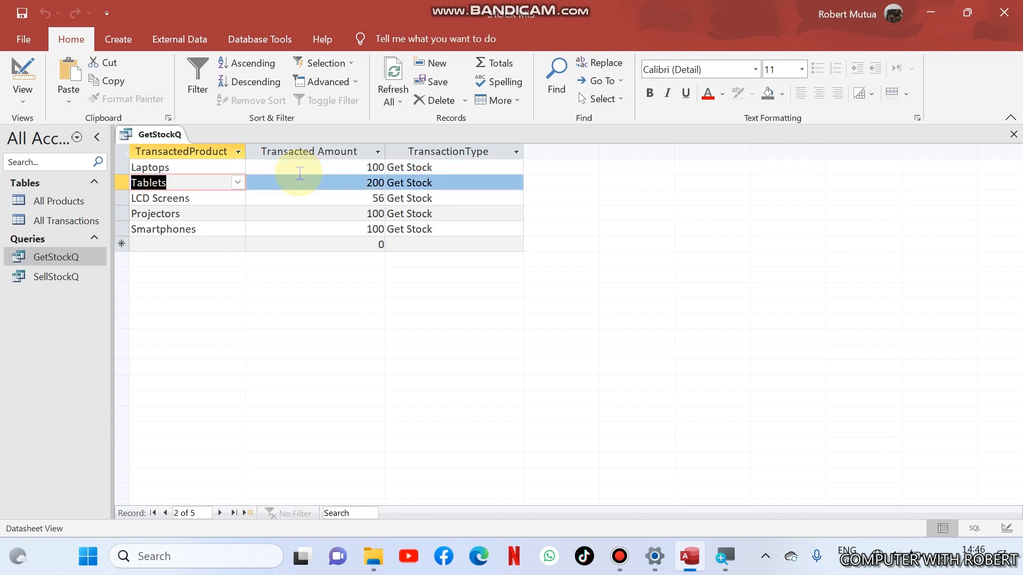
{"action": "left_click", "coordinate": [156, 213]}
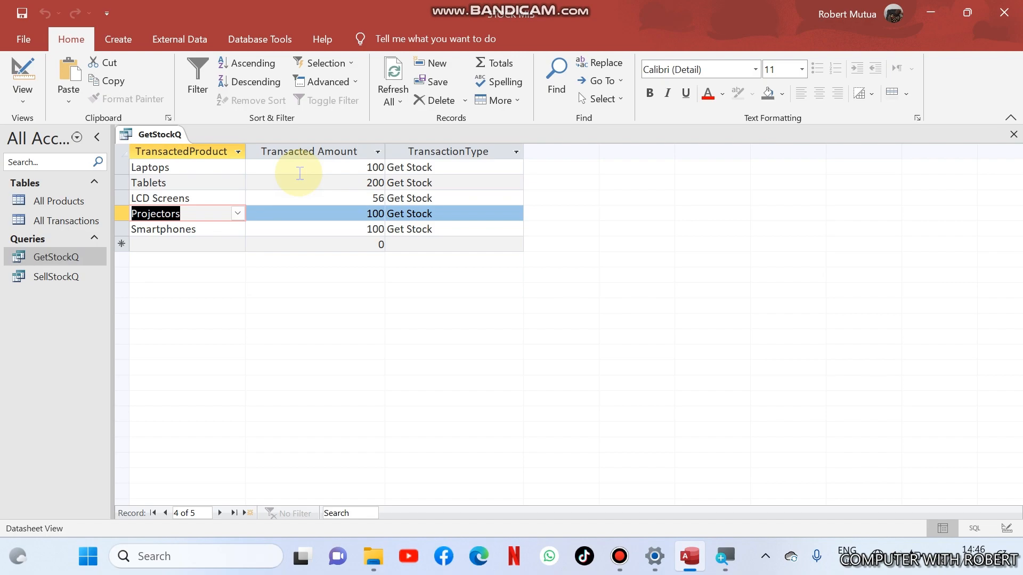
{"action": "left_click", "coordinate": [163, 229]}
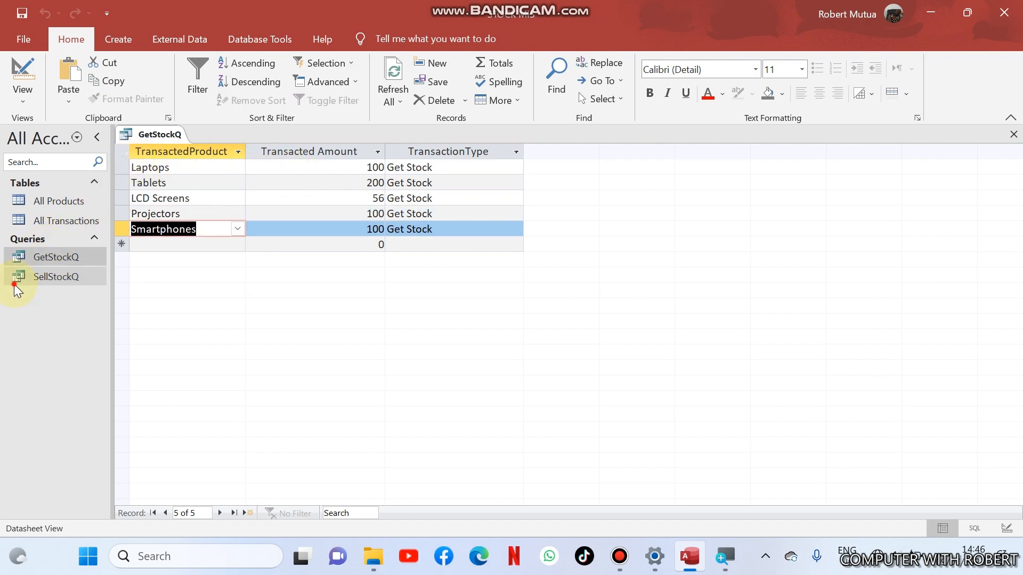
- Review SellStockQ's sold records through Laptops and Projectors, then close the queries
{"action": "double_click", "coordinate": [55, 278]}
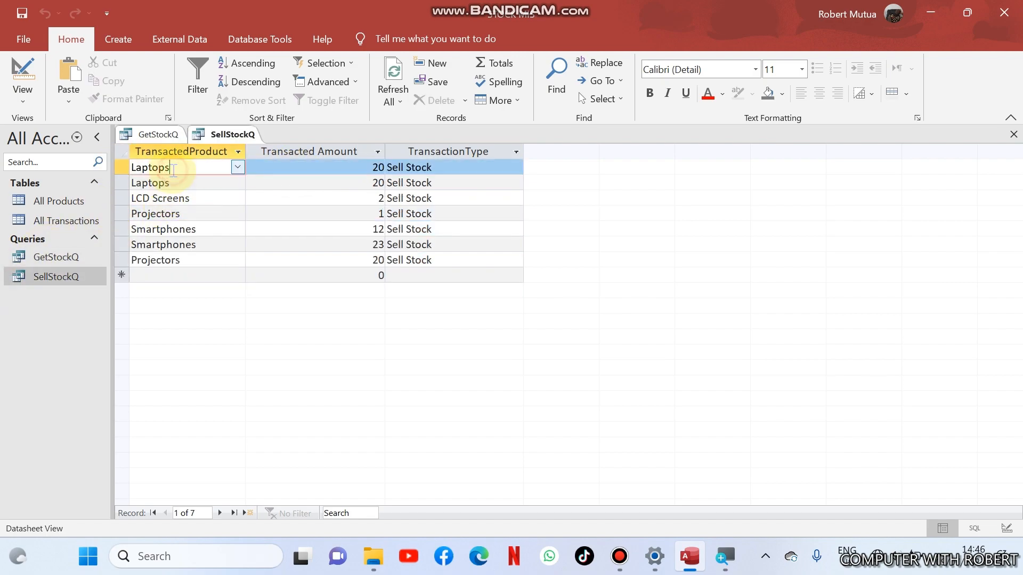
{"action": "left_click", "coordinate": [150, 182]}
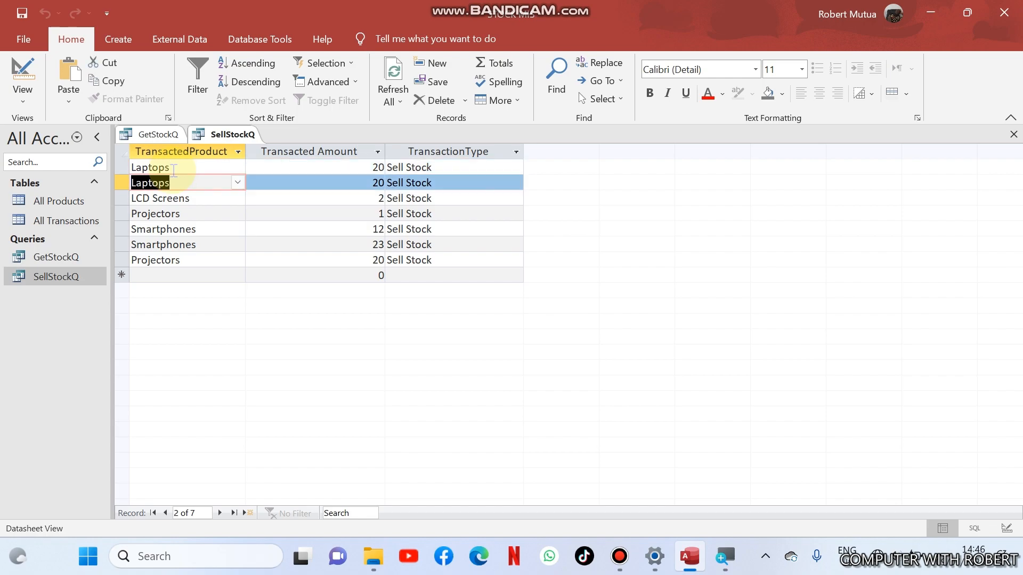
{"action": "left_click", "coordinate": [155, 213]}
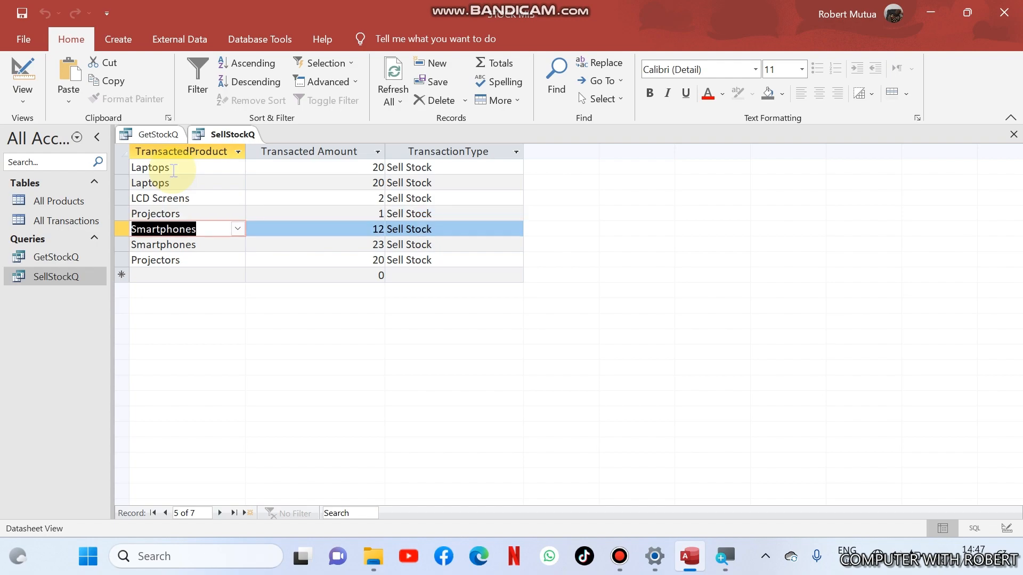
{"action": "left_click", "coordinate": [154, 260]}
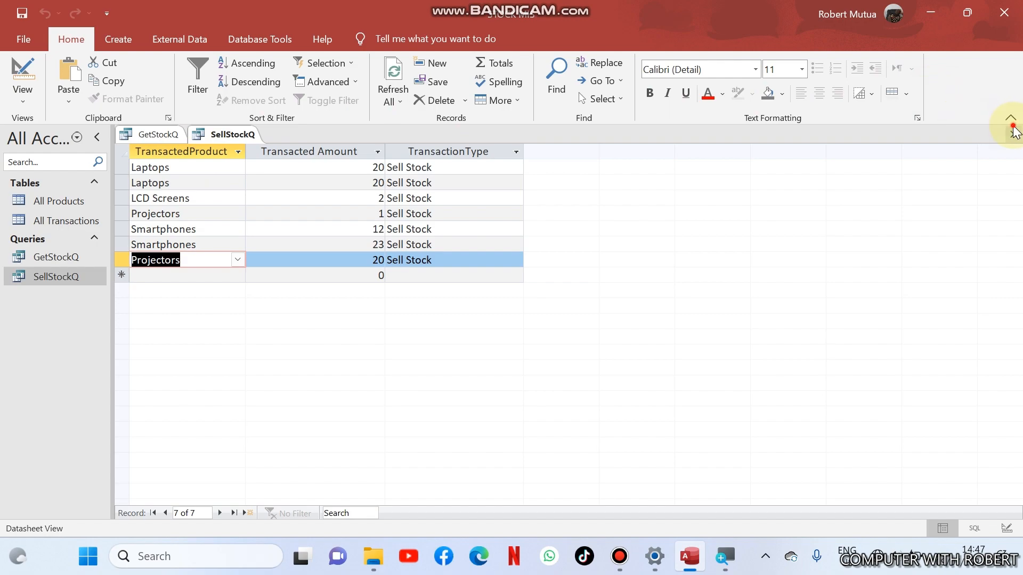
{"action": "left_click", "coordinate": [118, 40]}
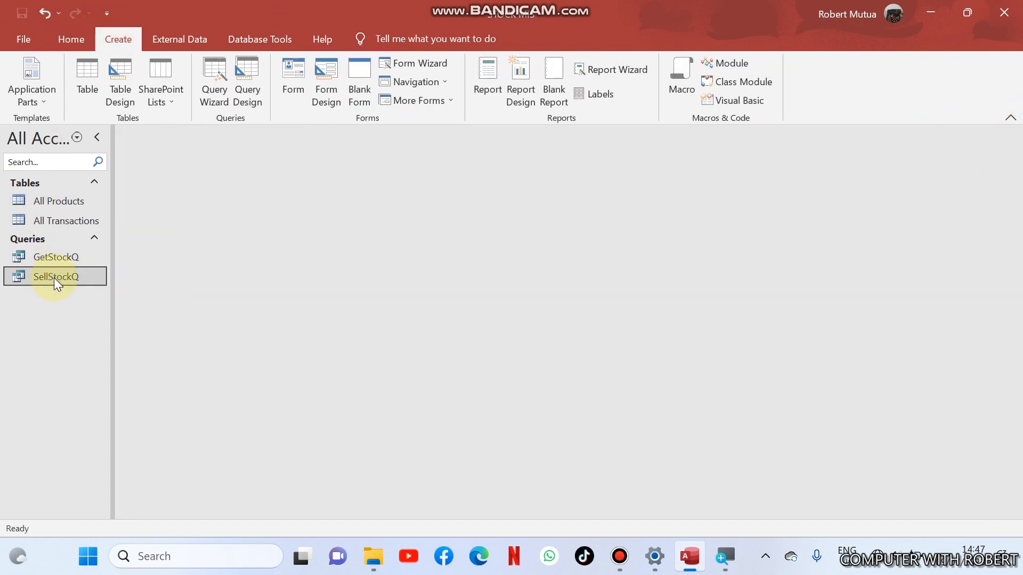
- Reopen SellStockQ and check the Laptops and Smartphones sold records
{"action": "double_click", "coordinate": [54, 277]}
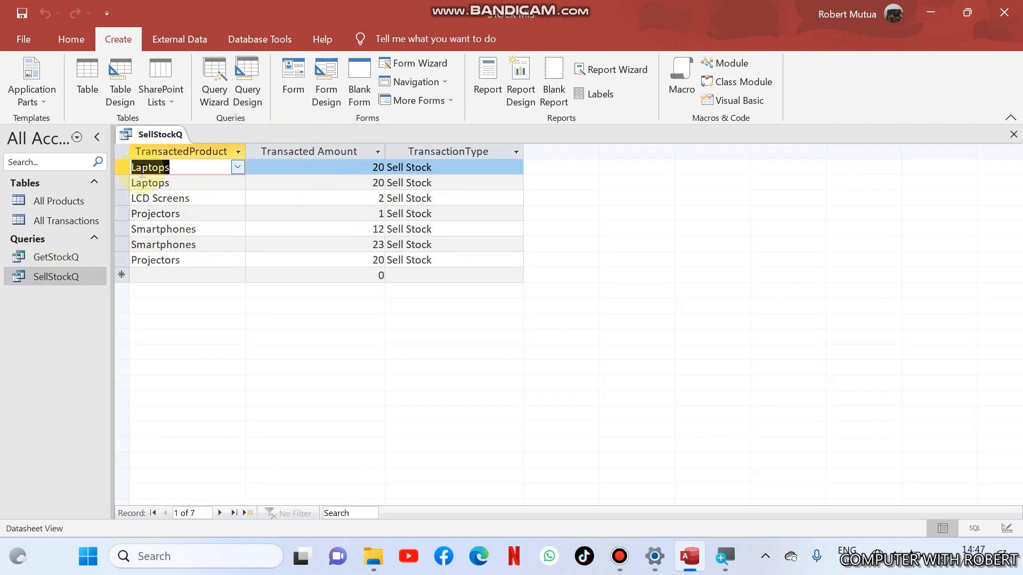
{"action": "left_click", "coordinate": [121, 167]}
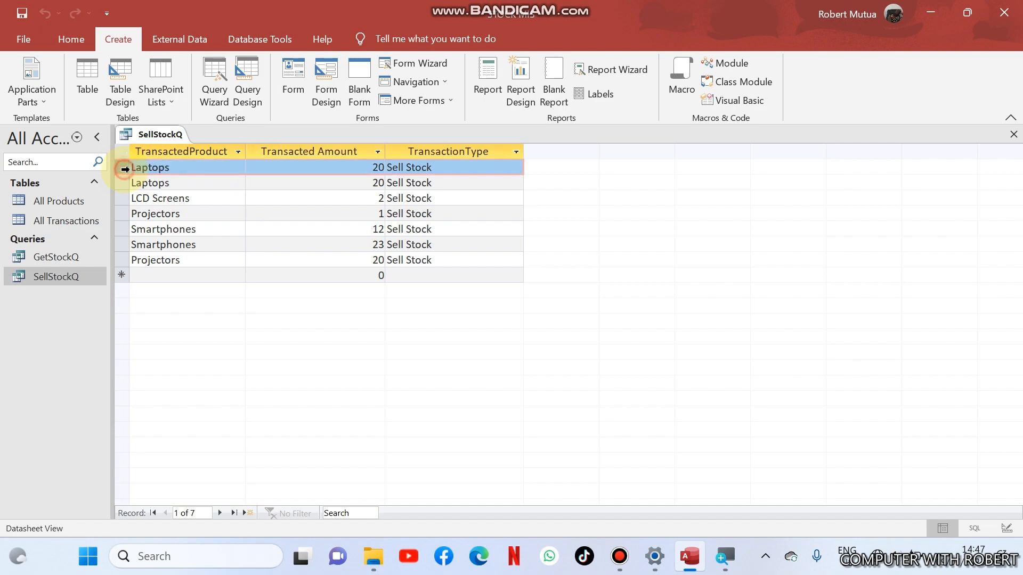
{"action": "mouse_move", "coordinate": [122, 174]}
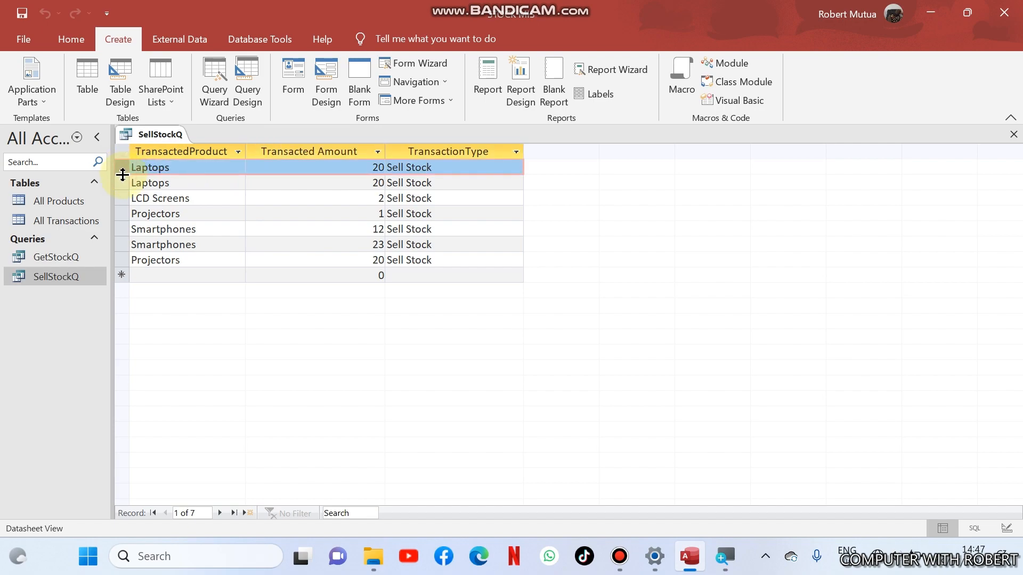
{"action": "left_click", "coordinate": [121, 182]}
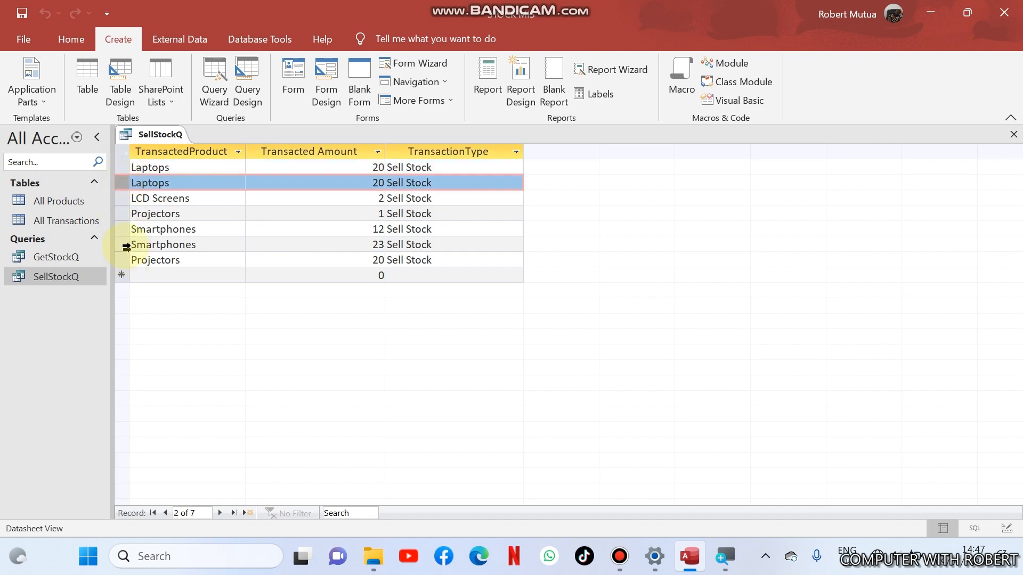
{"action": "left_click", "coordinate": [163, 229]}
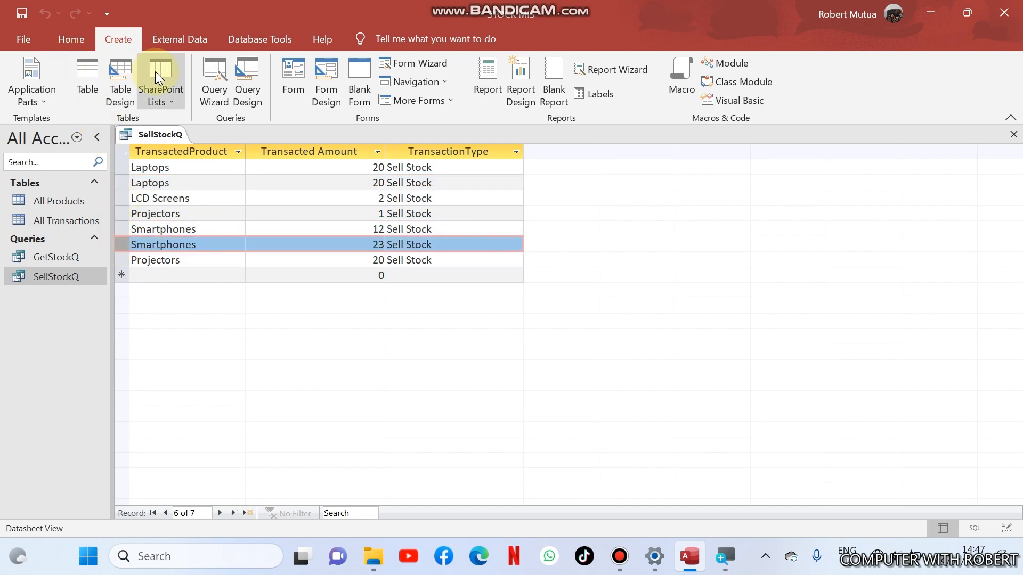
{"action": "mouse_move", "coordinate": [133, 126]}
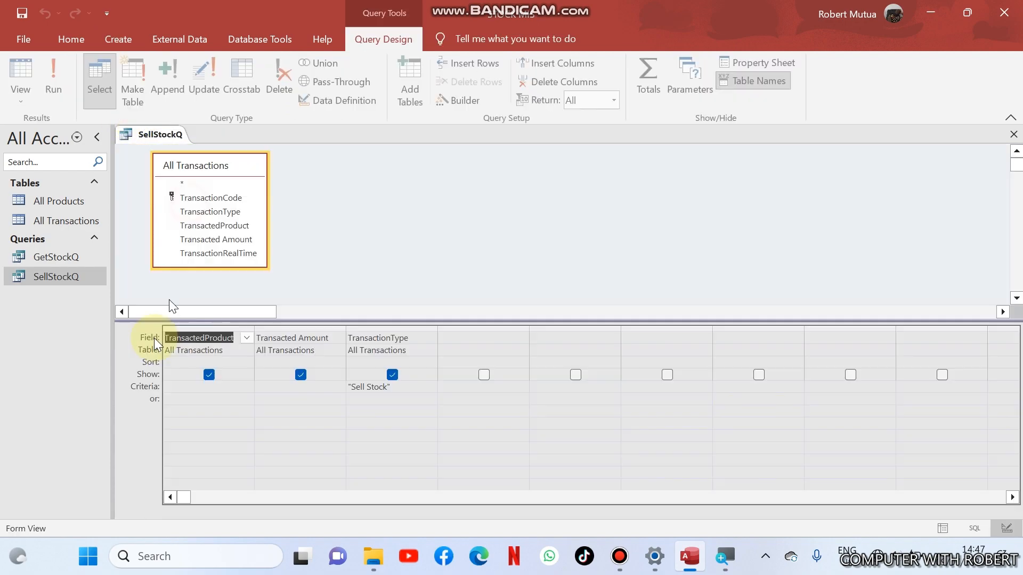
{"action": "mouse_move", "coordinate": [647, 75]}
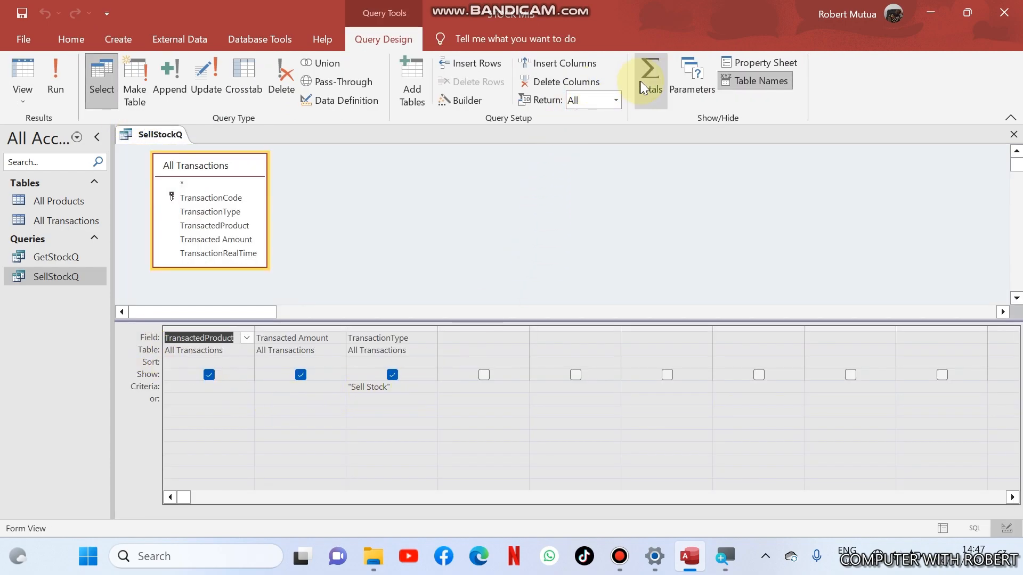
- Add a Totals row to SellStockQ and set the Total choice for Transacted Amount
{"action": "left_click", "coordinate": [649, 76]}
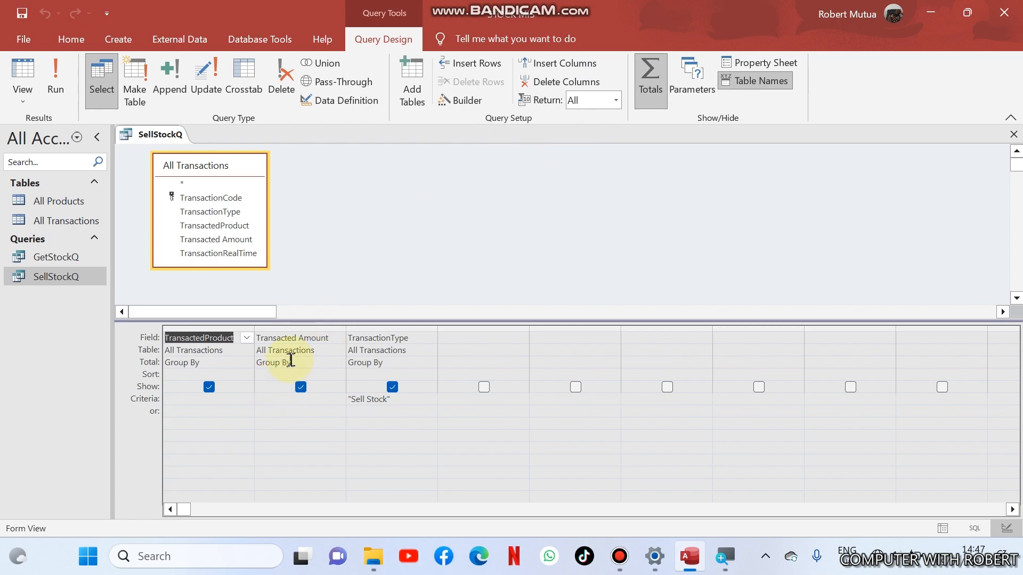
{"action": "left_click", "coordinate": [294, 362]}
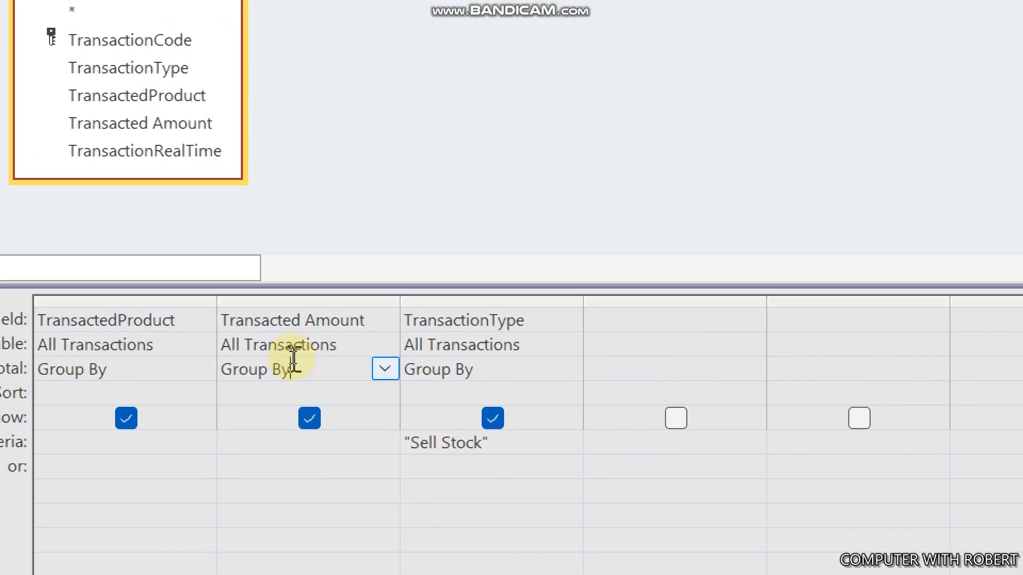
{"action": "left_click", "coordinate": [385, 370]}
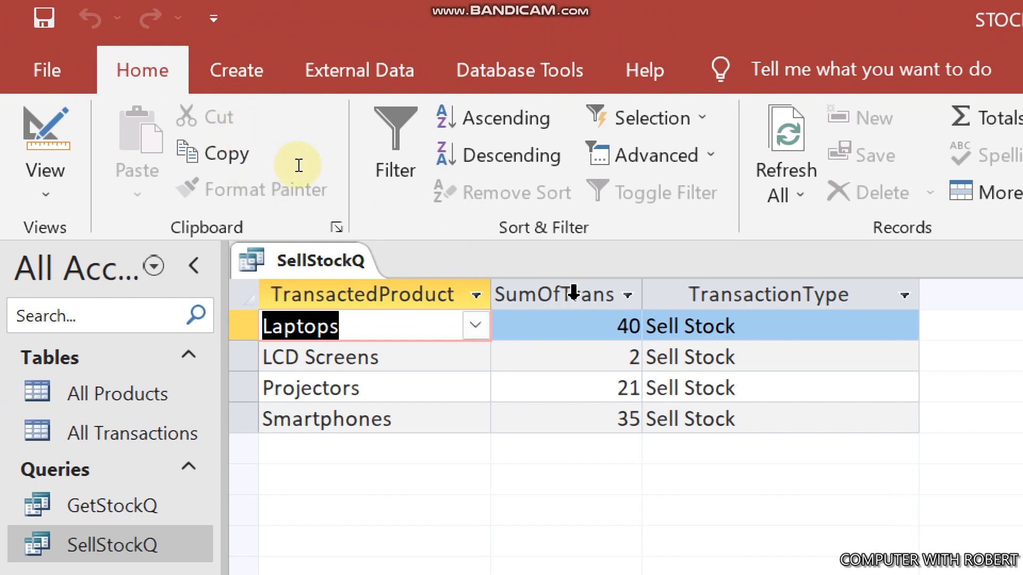
{"action": "mouse_move", "coordinate": [602, 357]}
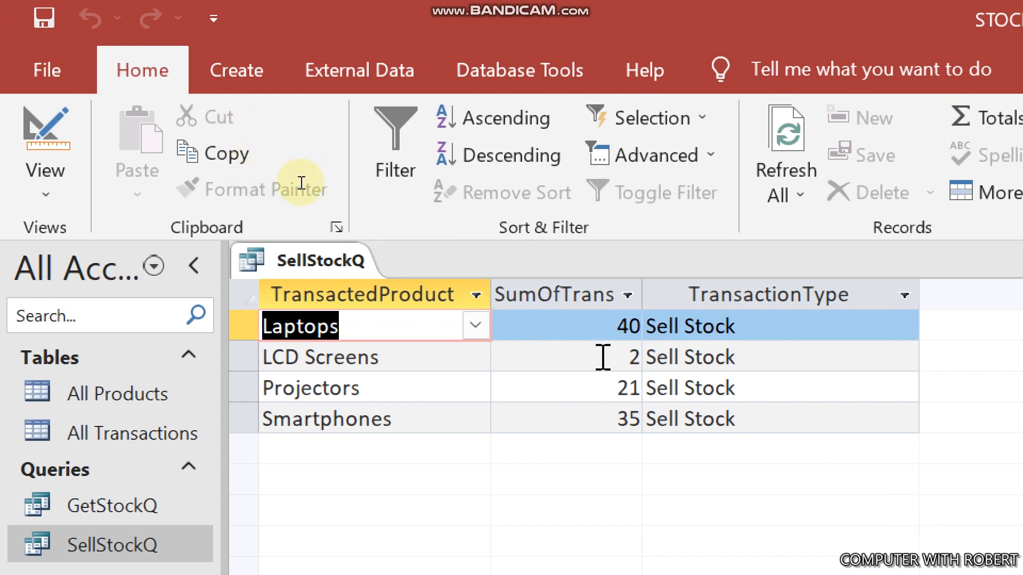
- Check the LCD Screens and Smartphones sold amounts, then open GetStockQ results
{"action": "left_click", "coordinate": [564, 356]}
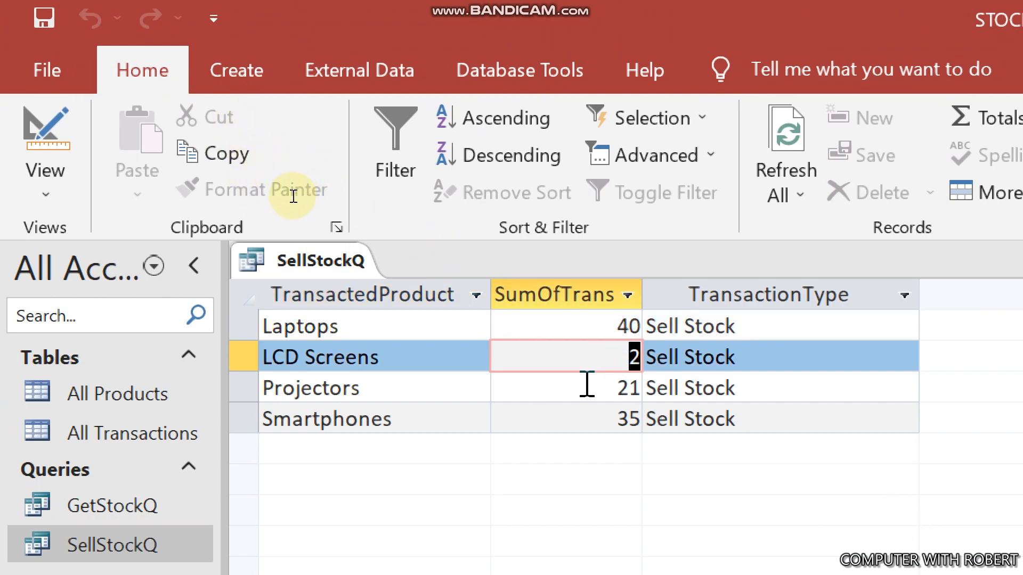
{"action": "left_click", "coordinate": [566, 388]}
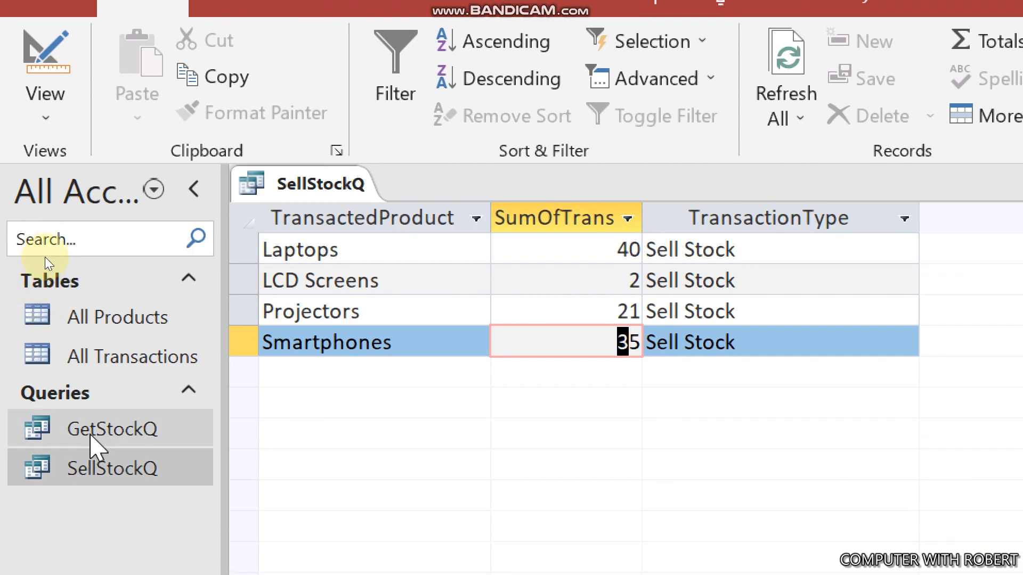
{"action": "double_click", "coordinate": [114, 428]}
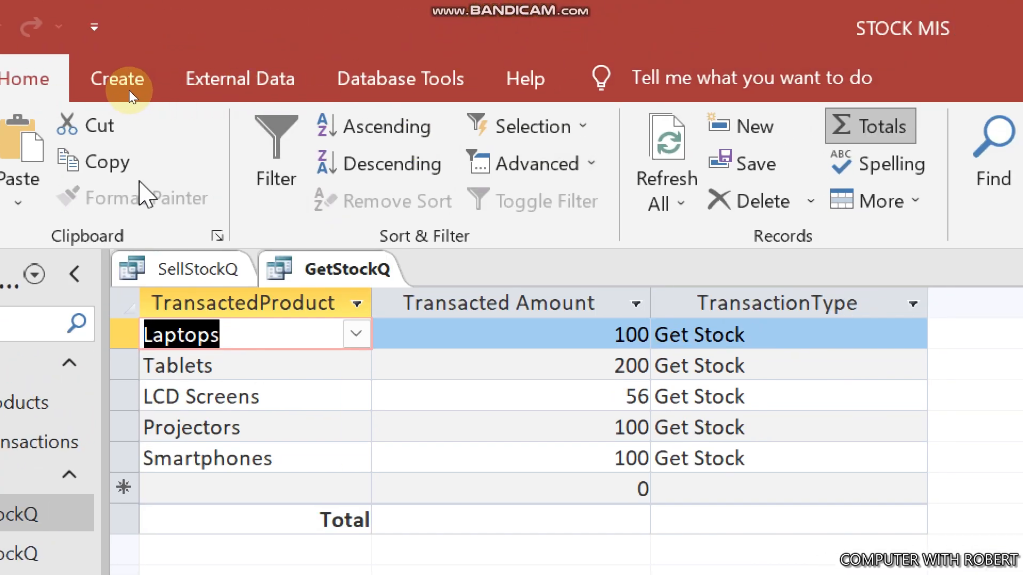
- Set GetStockQ's Transacted Amount total to Sum and run it for received totals per product
{"action": "left_click", "coordinate": [870, 126]}
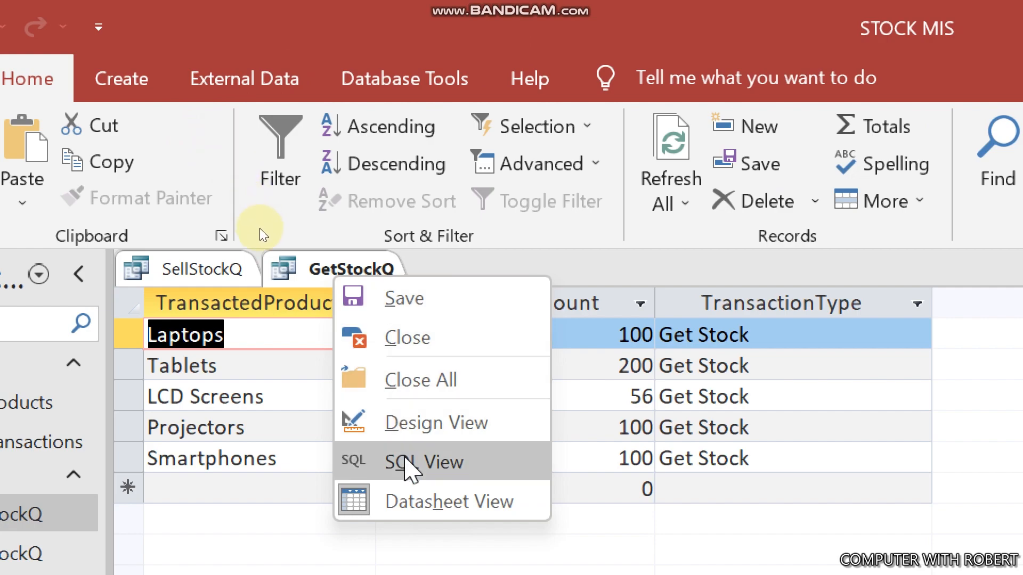
{"action": "left_click", "coordinate": [434, 423]}
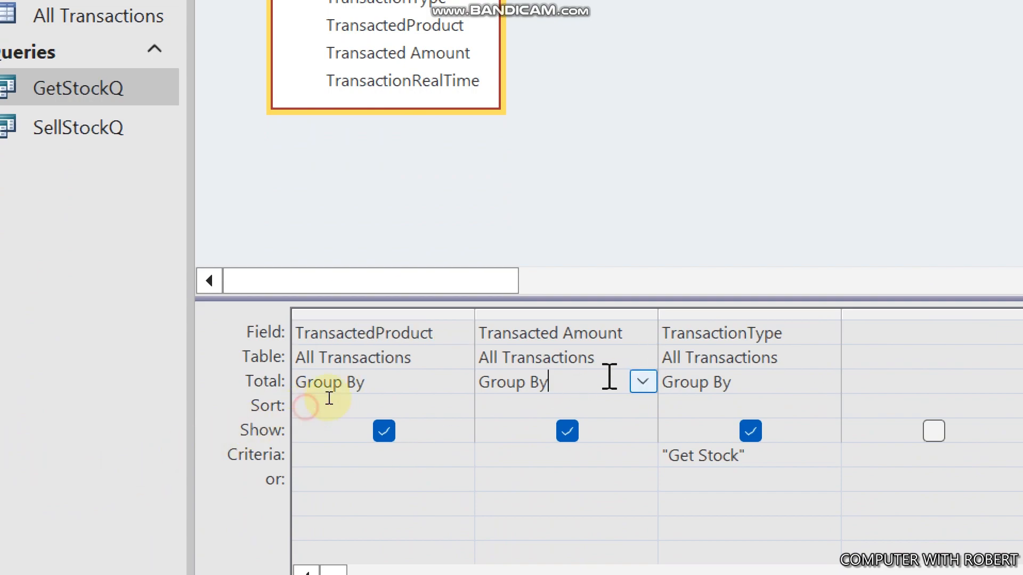
{"action": "left_click", "coordinate": [641, 381]}
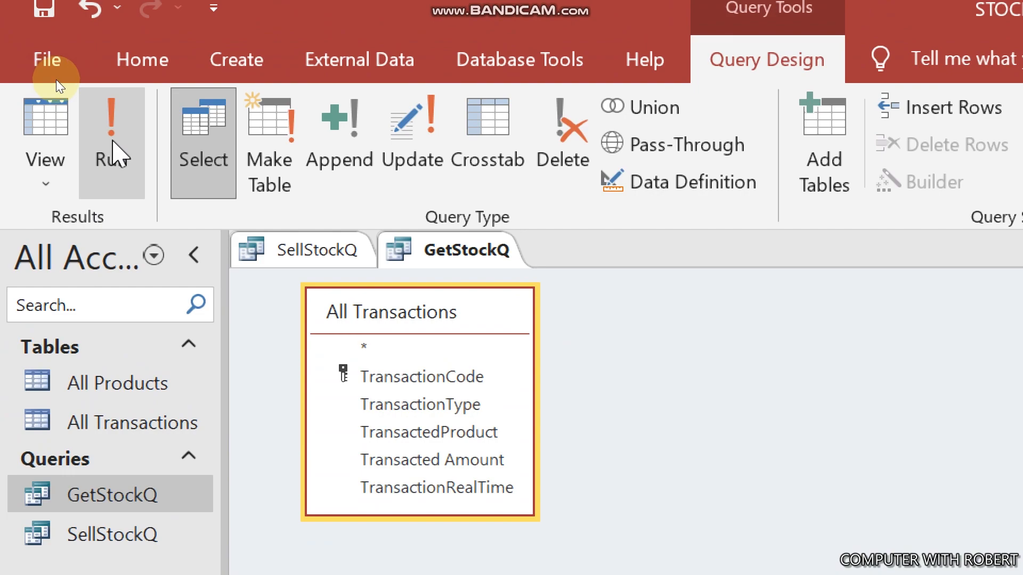
{"action": "left_click", "coordinate": [110, 138]}
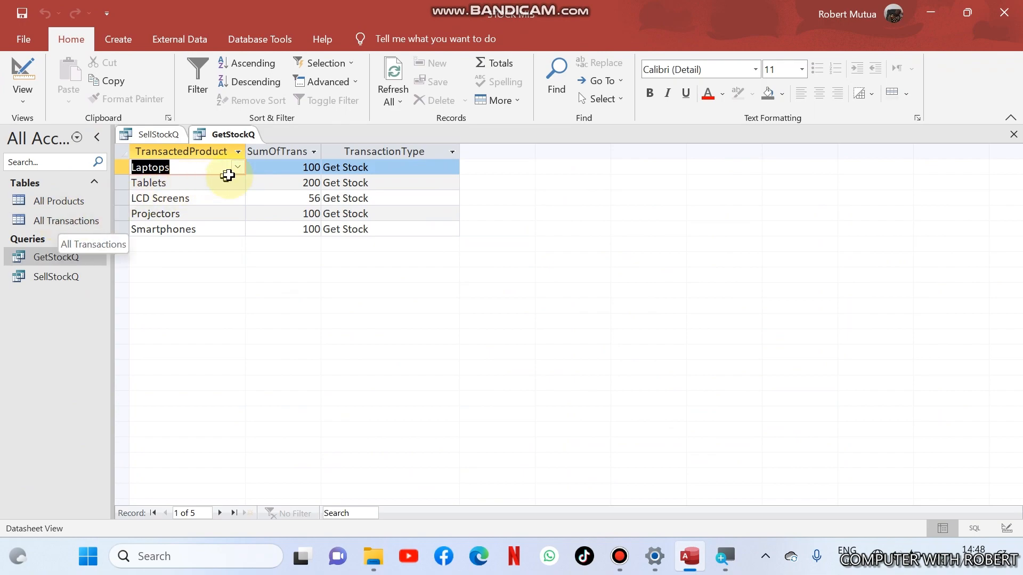
{"action": "mouse_move", "coordinate": [265, 169]}
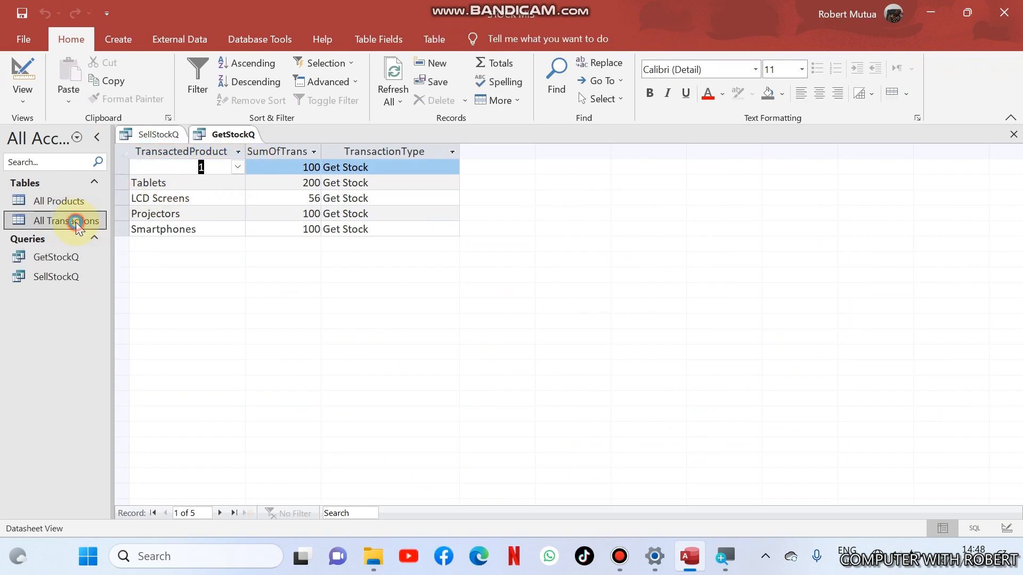
- Add a Get Stock record of 150 Laptops to the All Transactions table
{"action": "double_click", "coordinate": [65, 221]}
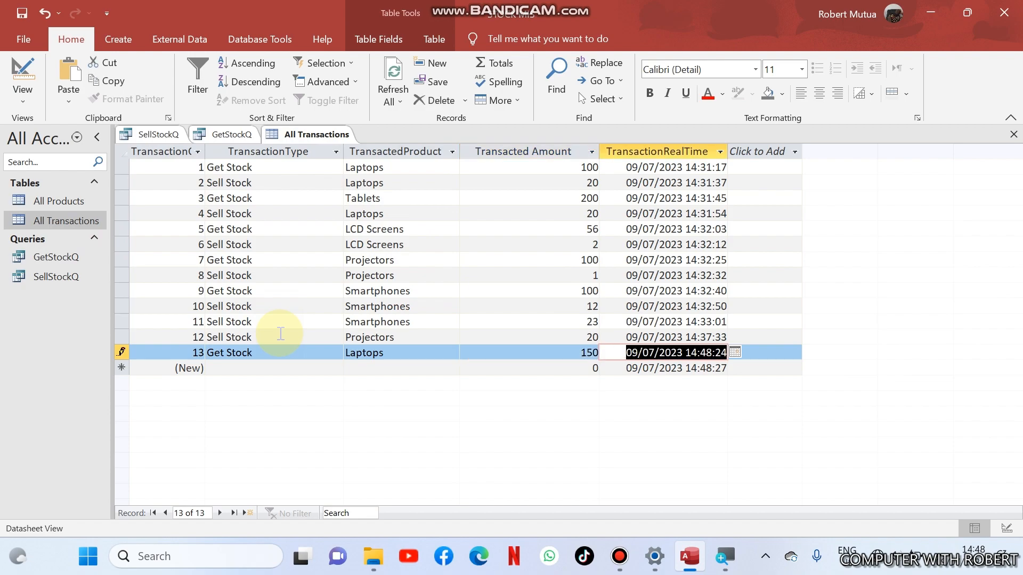
{"action": "left_click", "coordinate": [231, 134]}
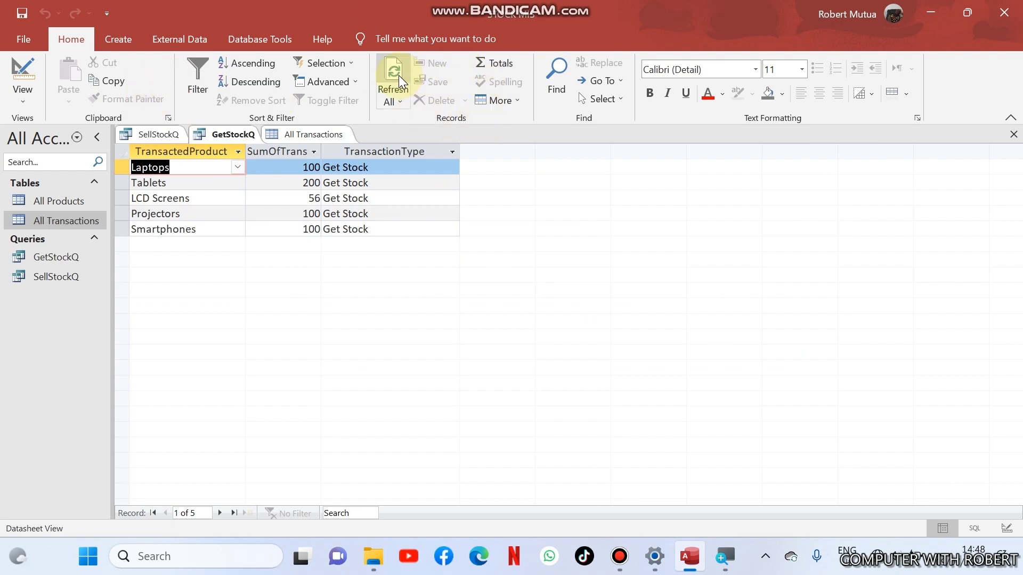
- Refresh GetStockQ so received Laptops reads 250, then return to All Transactions
{"action": "left_click", "coordinate": [392, 78]}
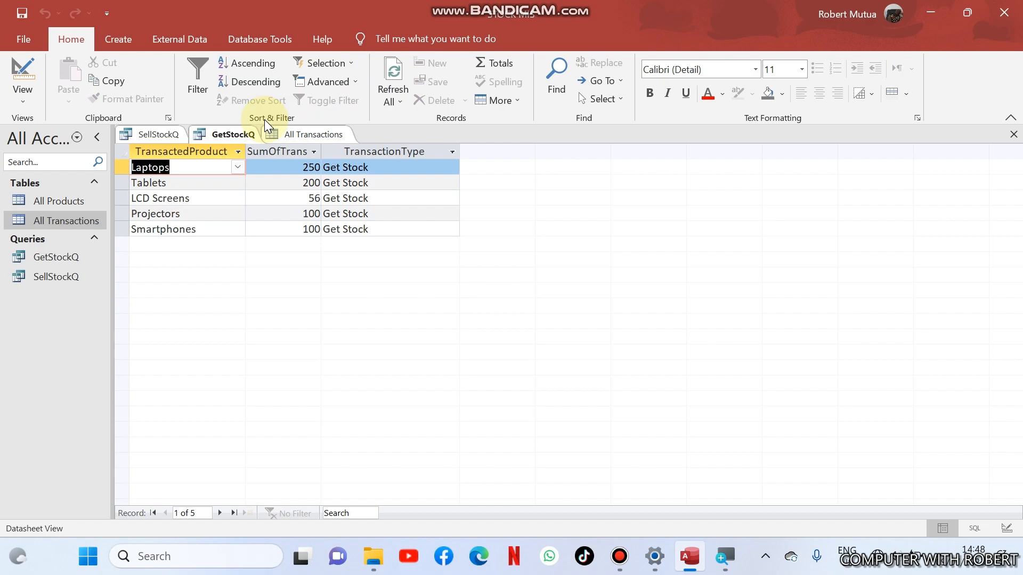
{"action": "left_click", "coordinate": [160, 135]}
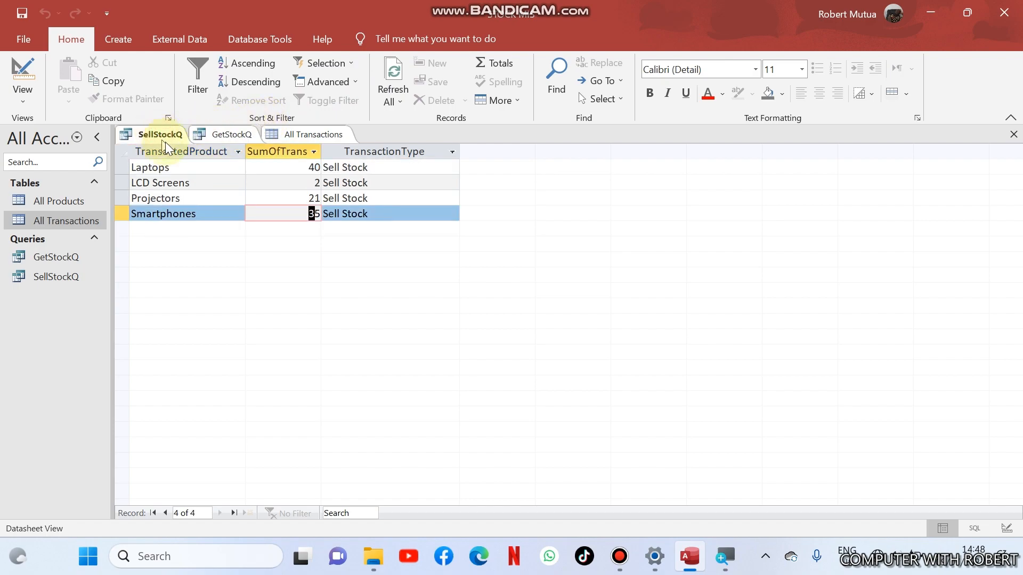
{"action": "mouse_move", "coordinate": [283, 191]}
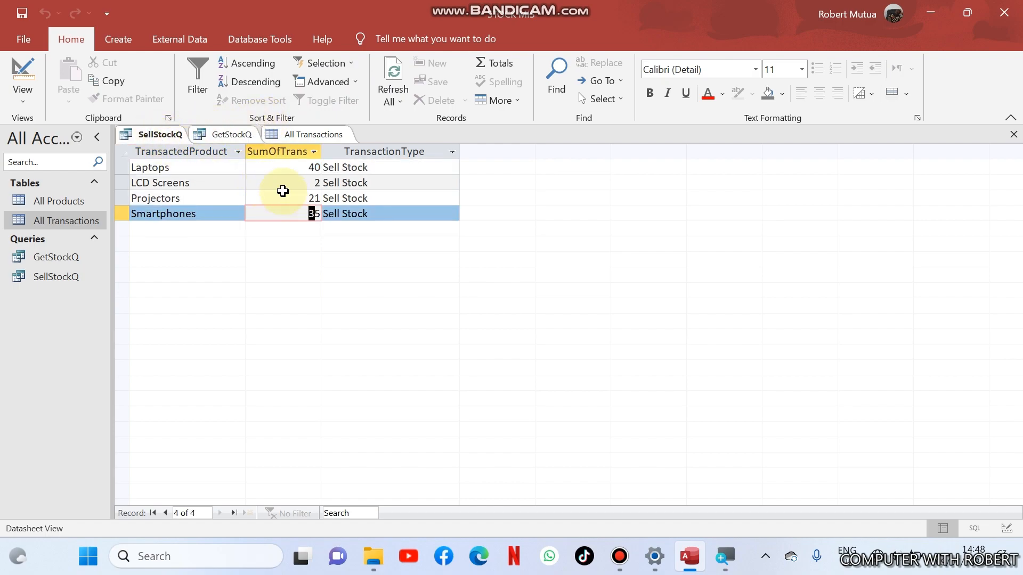
{"action": "left_click", "coordinate": [313, 135]}
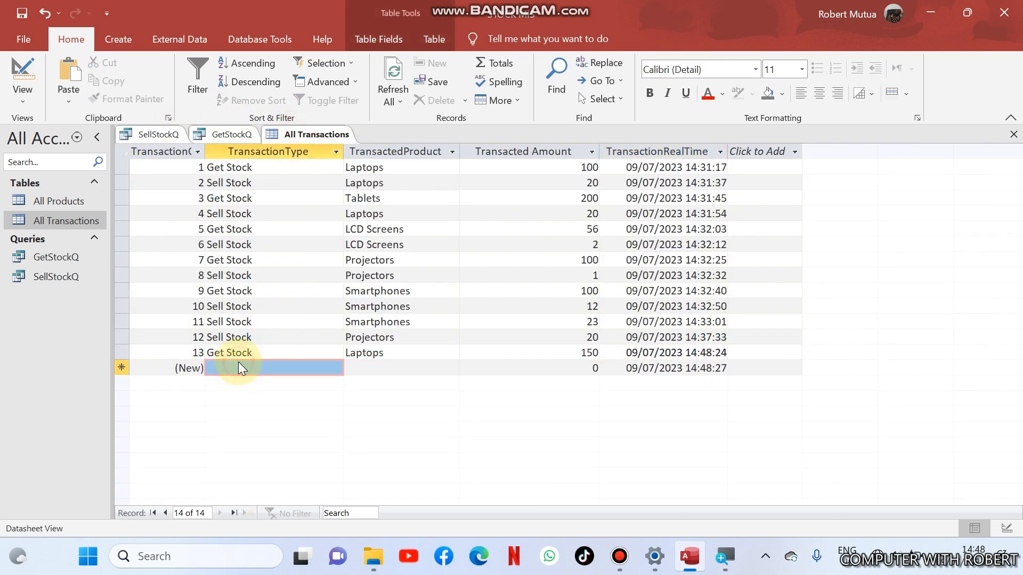
- Record a Sell Stock transaction of 10 LCD Screens, refresh SellStockQ to show 12 sold, and close all objects
{"action": "type", "text": "Sell Stock"}
{"action": "left_click", "coordinate": [401, 368]}
{"action": "type", "text": "Laptops"}
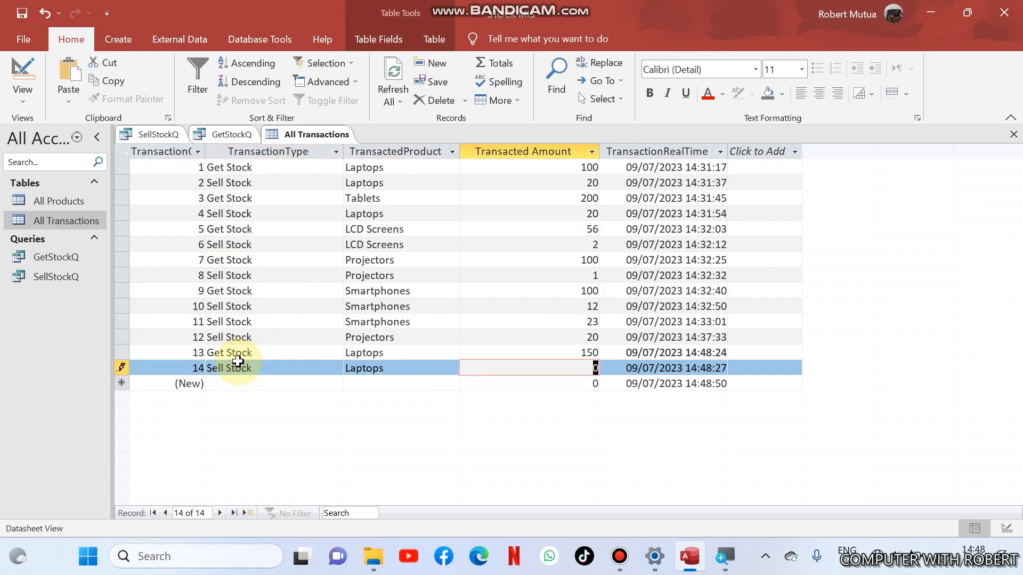
{"action": "type", "text": "LCD Screens"}
{"action": "type", "text": "10"}
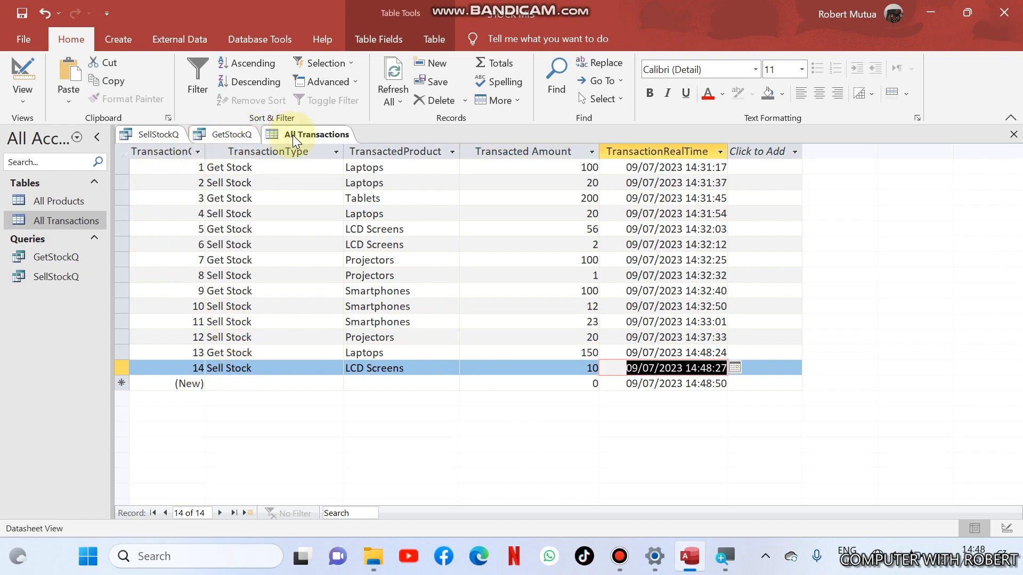
{"action": "left_click", "coordinate": [161, 134]}
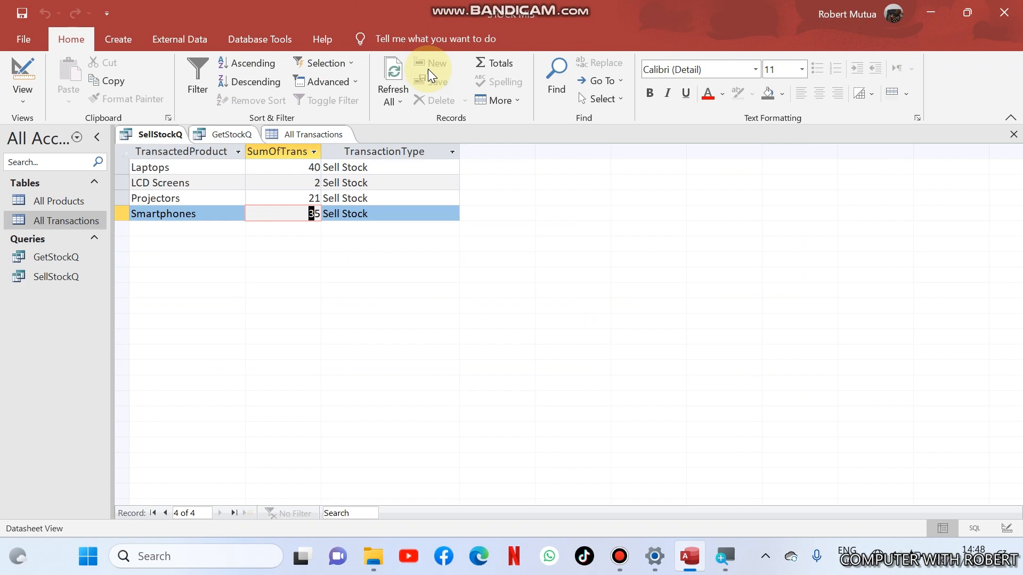
{"action": "mouse_move", "coordinate": [392, 74]}
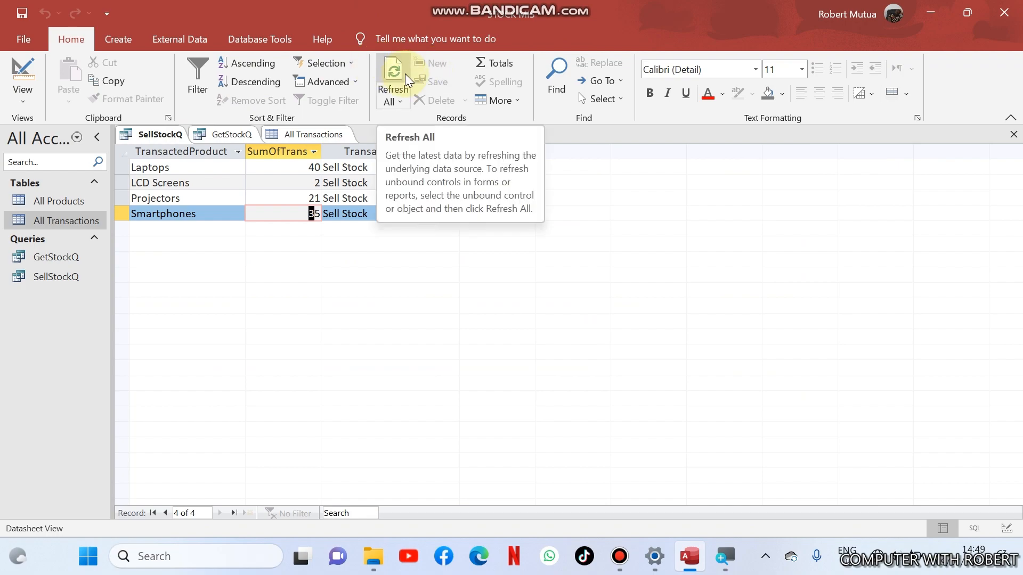
{"action": "left_click", "coordinate": [160, 183]}
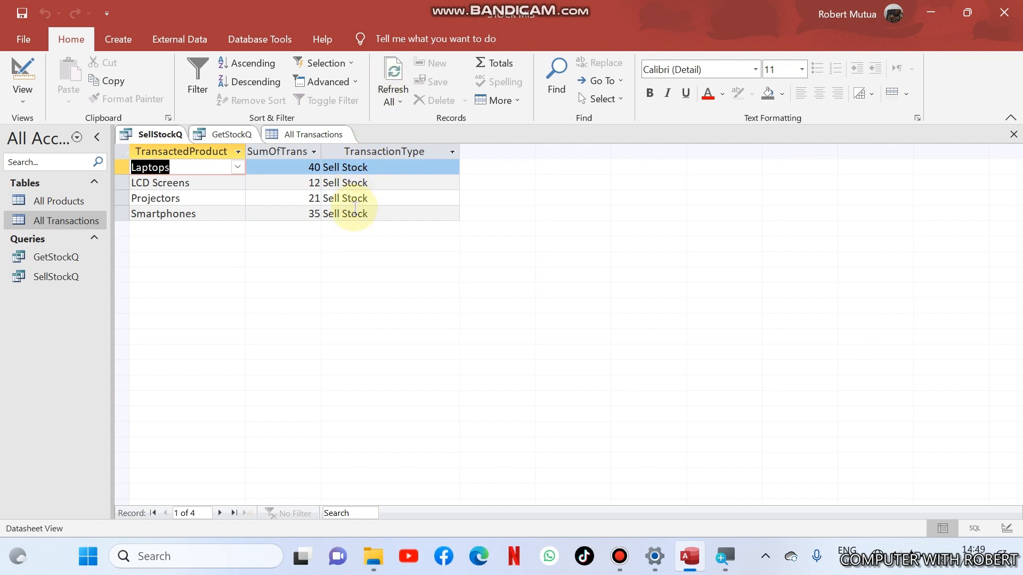
{"action": "mouse_move", "coordinate": [1013, 135]}
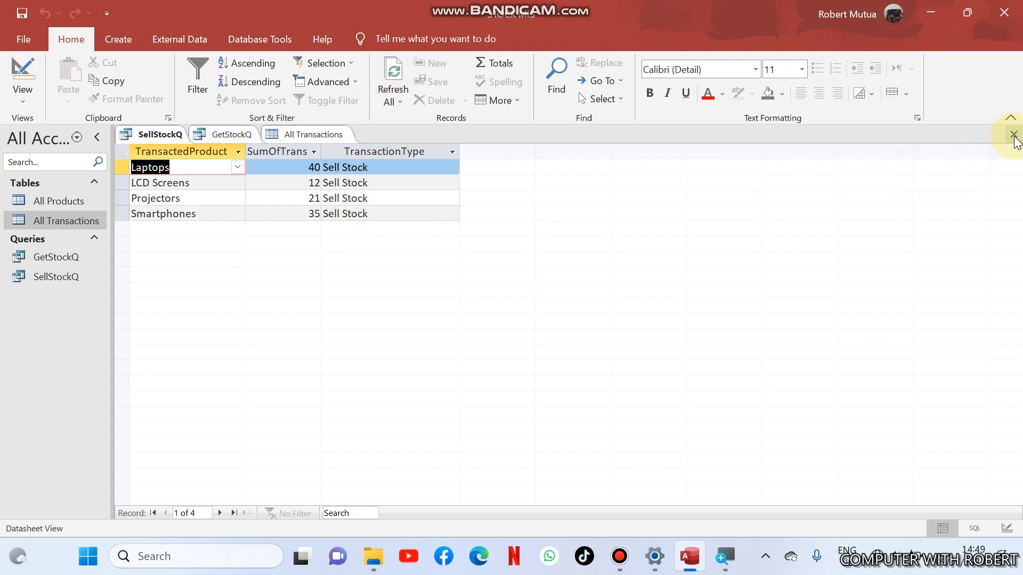
{"action": "left_click", "coordinate": [1014, 136]}
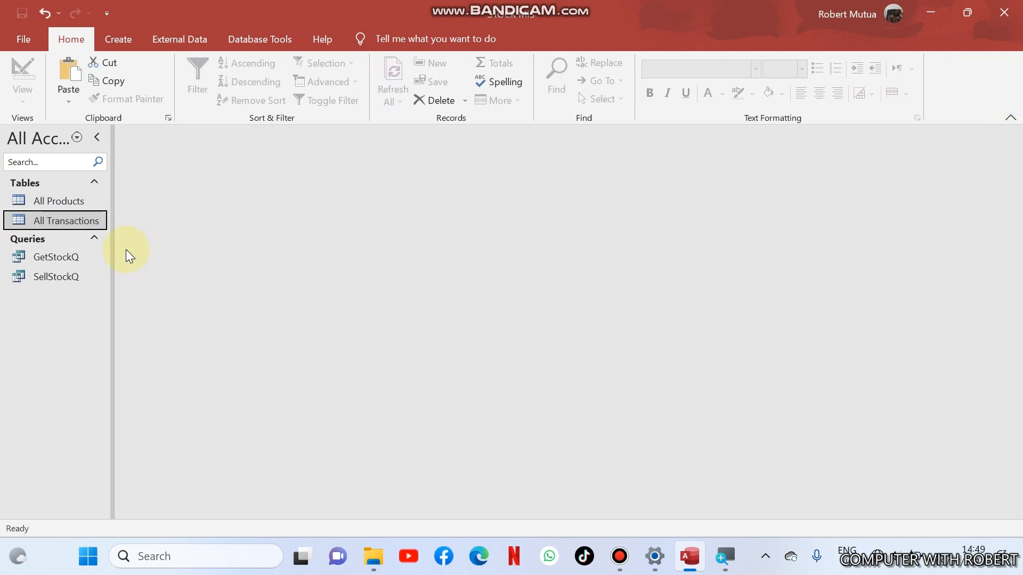
- Start a new blank query in Query Design
{"action": "left_click", "coordinate": [55, 277]}
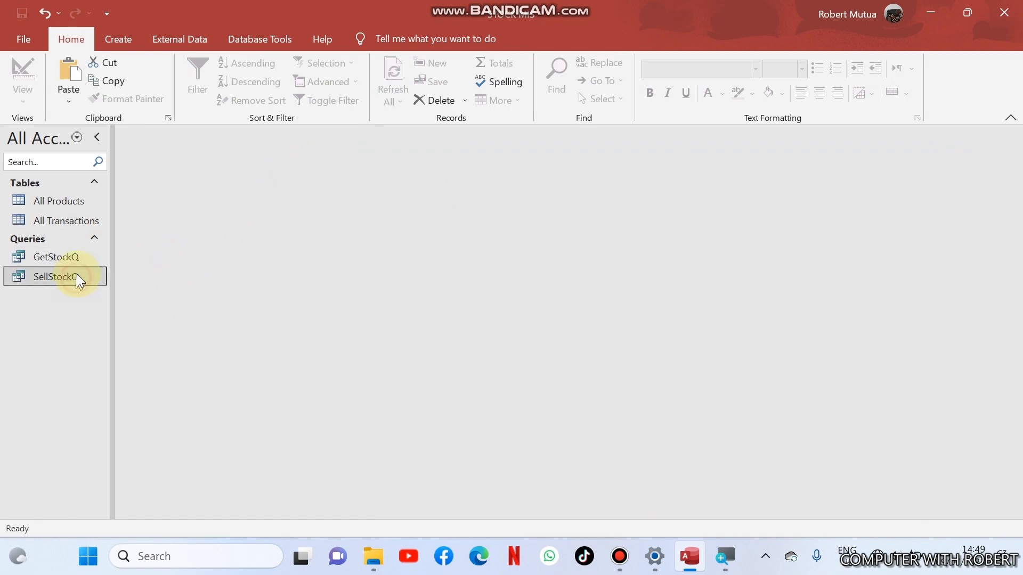
{"action": "left_click", "coordinate": [118, 40]}
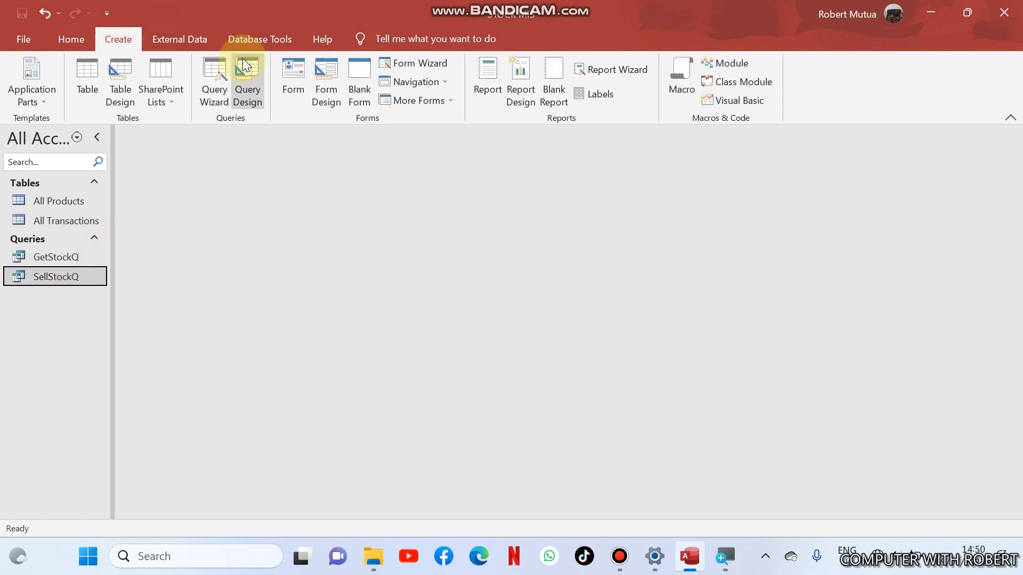
{"action": "left_click", "coordinate": [246, 82]}
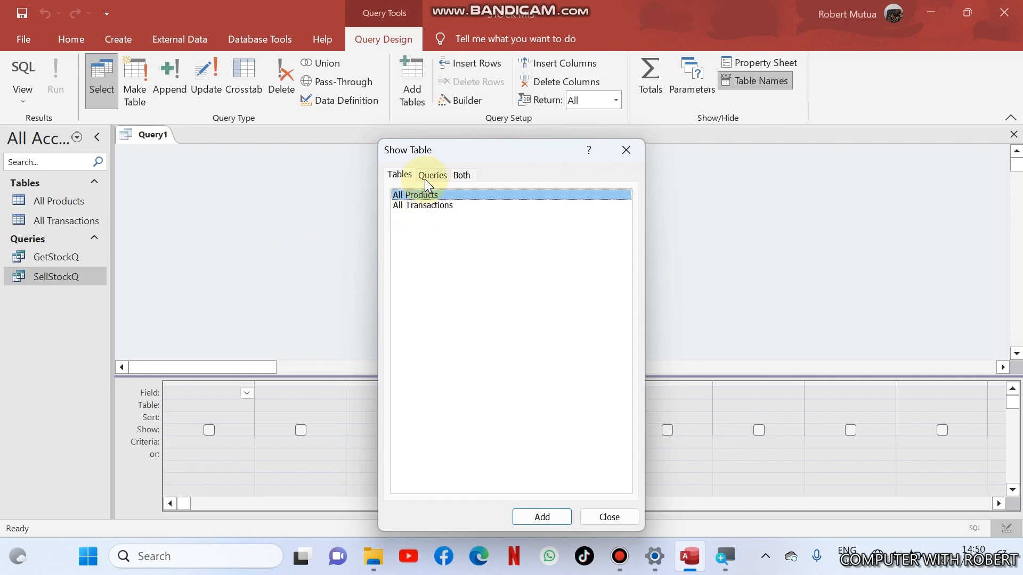
- Add GetStockQ and SellStockQ as sources and join them on TransactedProduct
{"action": "left_click", "coordinate": [432, 175]}
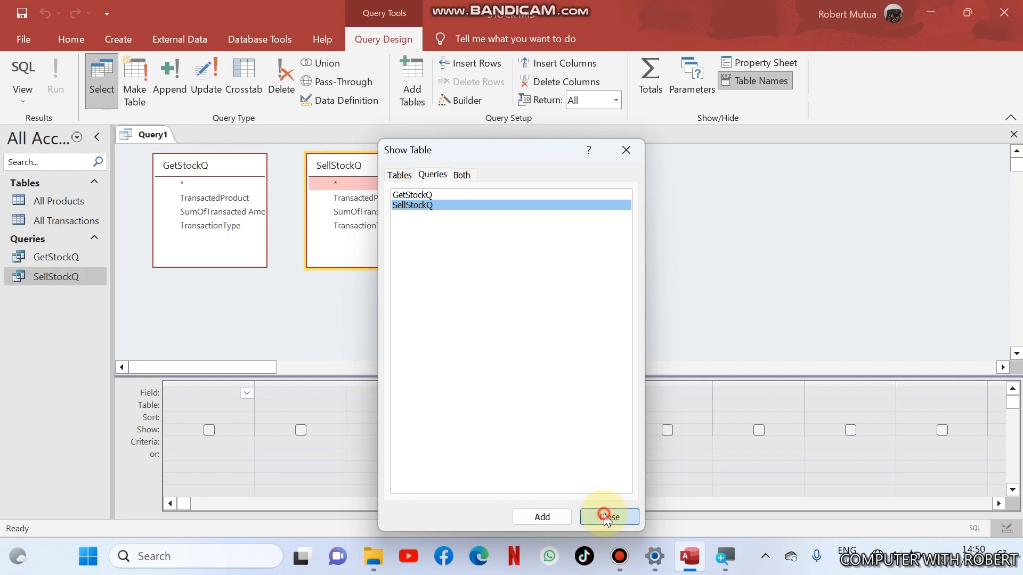
{"action": "left_click", "coordinate": [608, 516]}
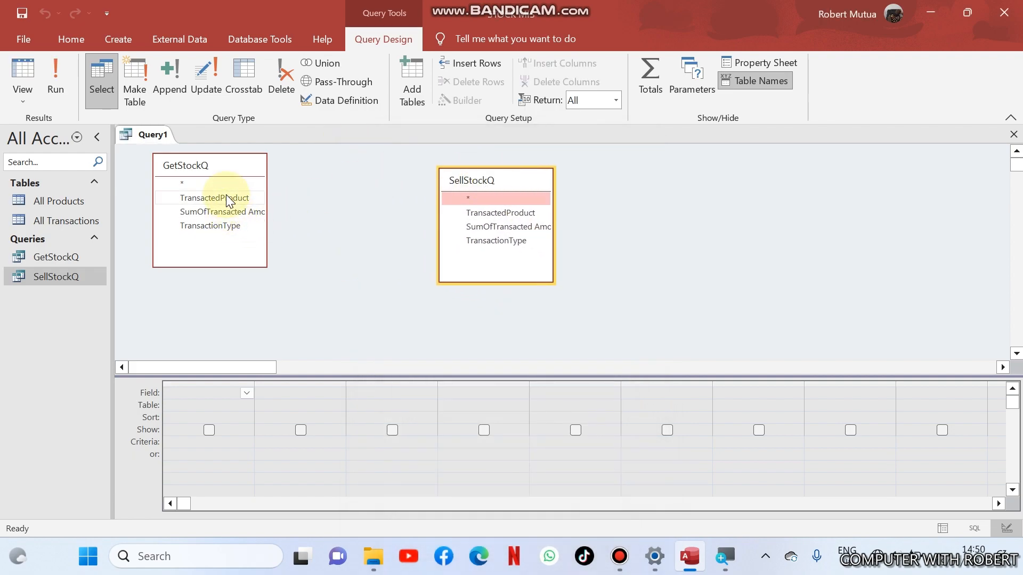
{"action": "left_click", "coordinate": [213, 198]}
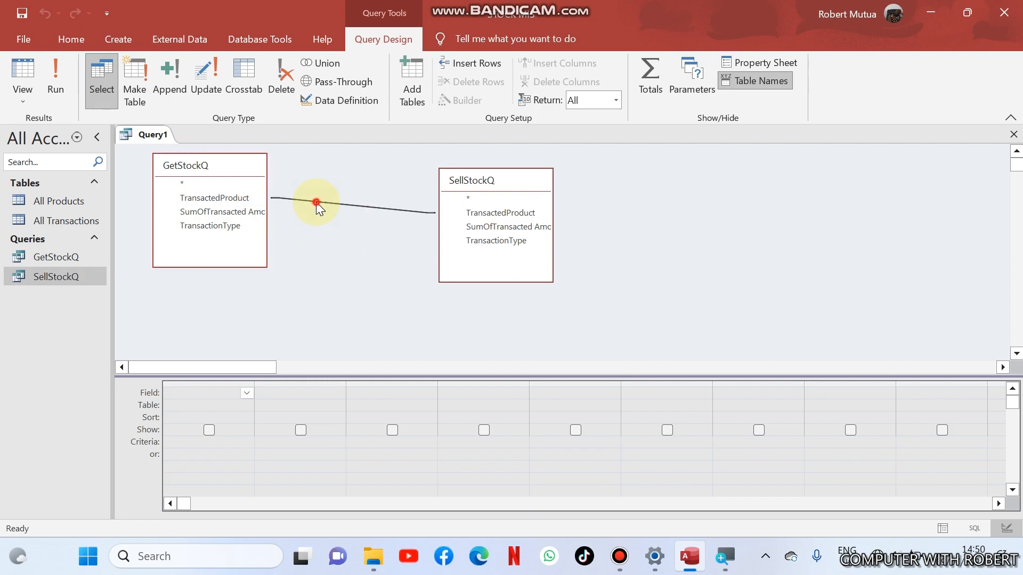
- Set the join to keep all GetStockQ records and add TransactedProduct with both summed amounts as columns
{"action": "double_click", "coordinate": [316, 202]}
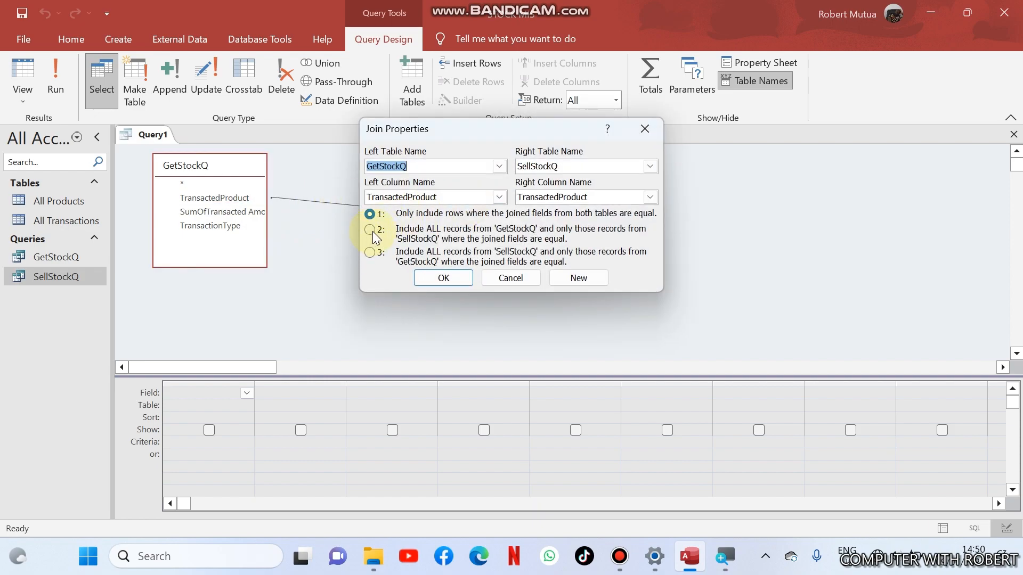
{"action": "left_click", "coordinate": [370, 230]}
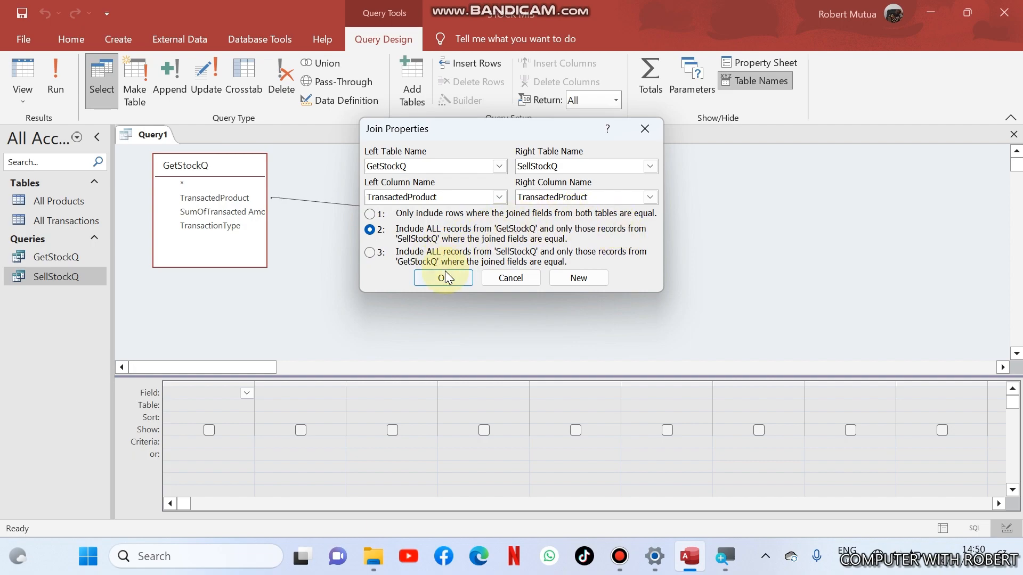
{"action": "left_click", "coordinate": [443, 277]}
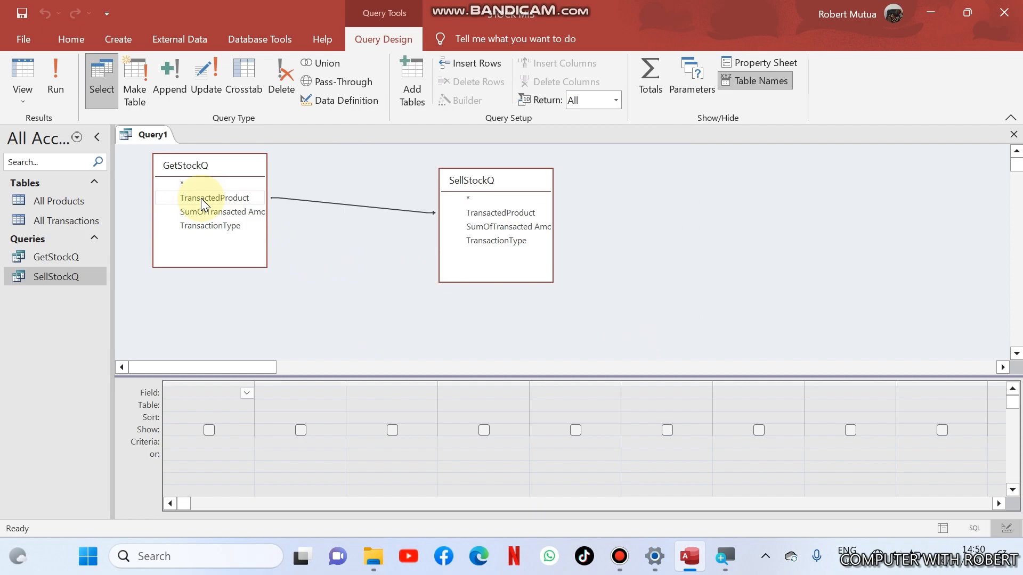
{"action": "double_click", "coordinate": [214, 199]}
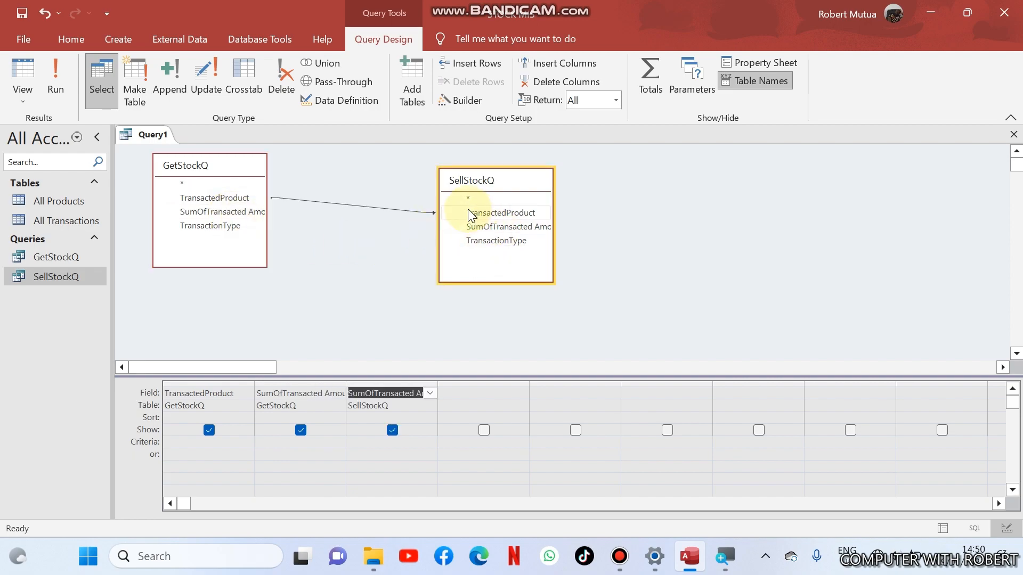
{"action": "left_click", "coordinate": [56, 76]}
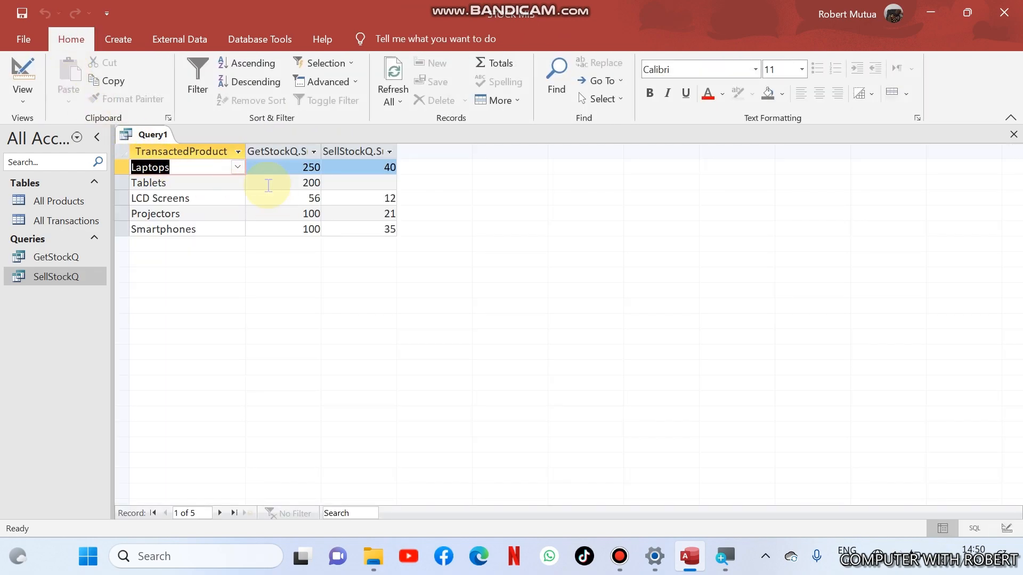
{"action": "left_click", "coordinate": [280, 168]}
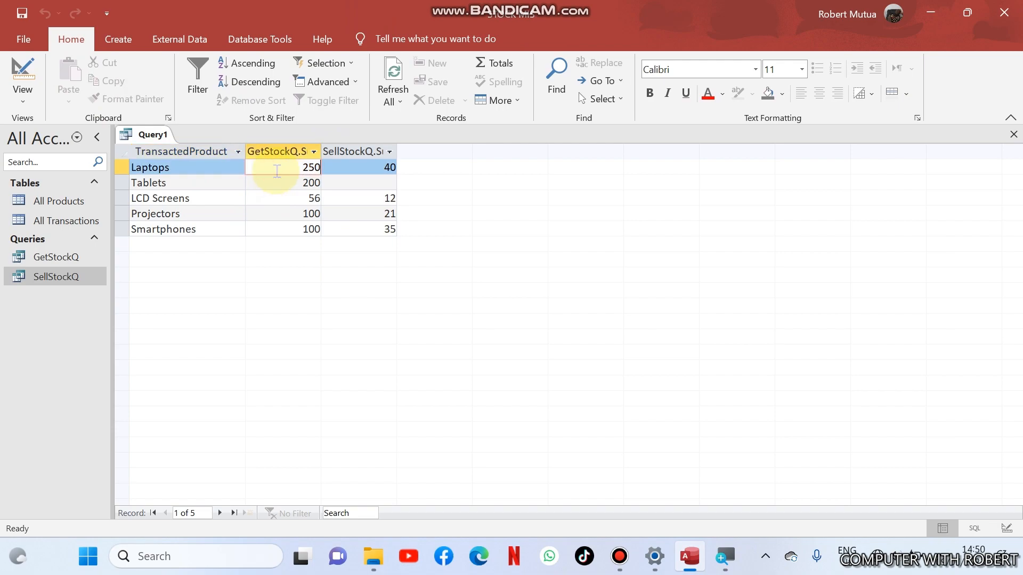
{"action": "left_click", "coordinate": [358, 167]}
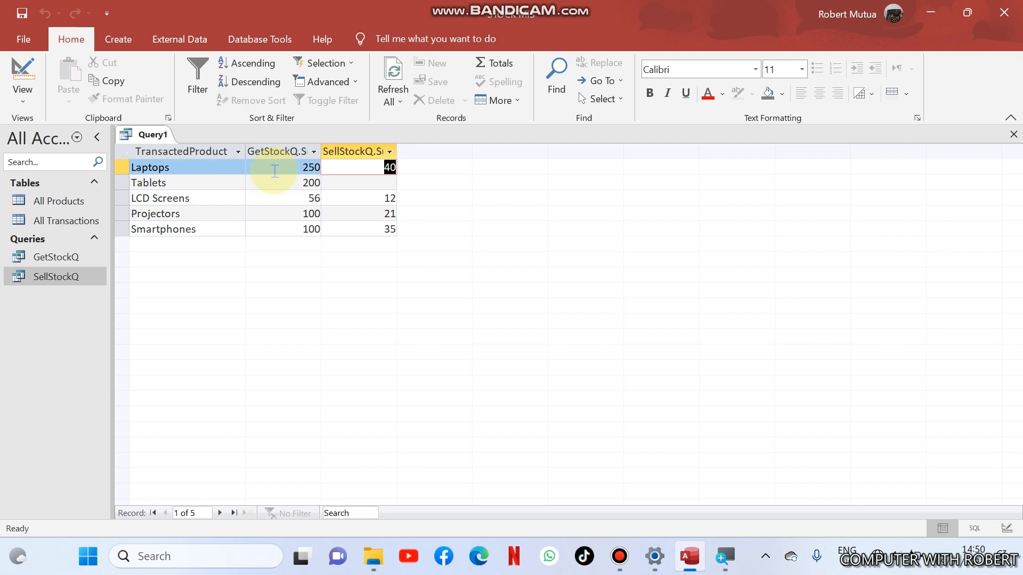
{"action": "mouse_move", "coordinate": [68, 75]}
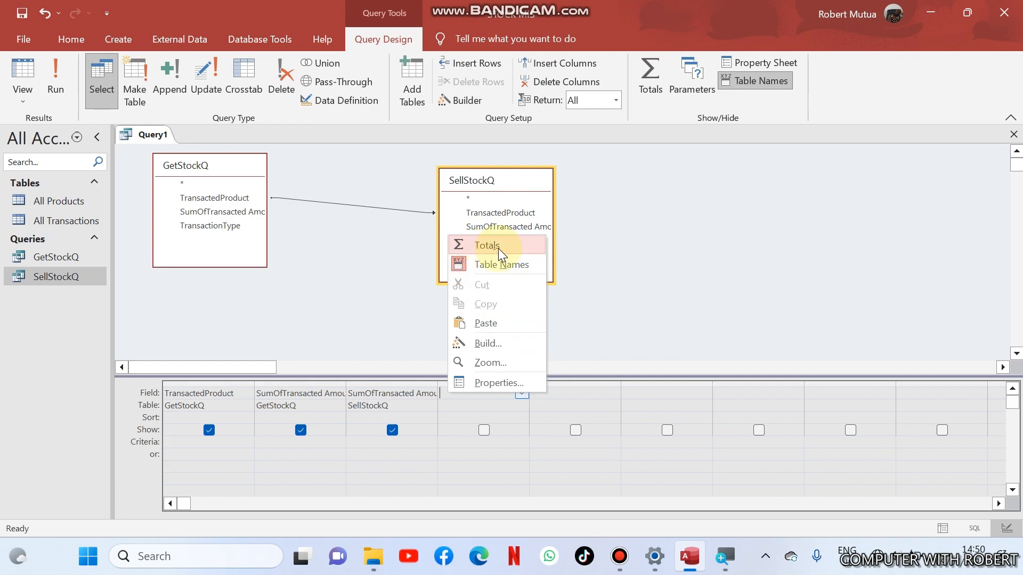
- Browse Query1's fields in Expression Builder, then close it, bringing up the Save As prompt
{"action": "left_click", "coordinate": [487, 343]}
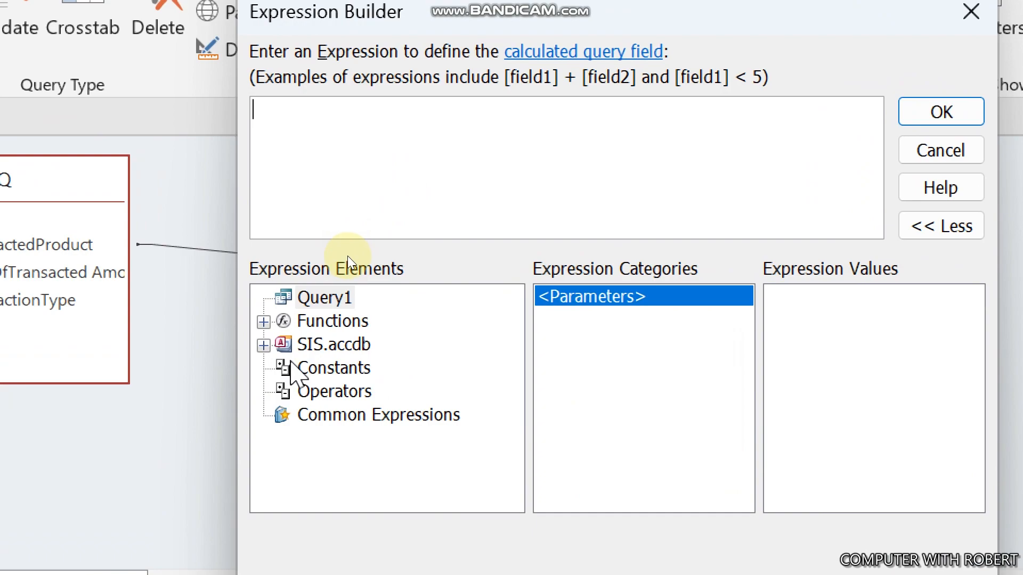
{"action": "left_click", "coordinate": [263, 345]}
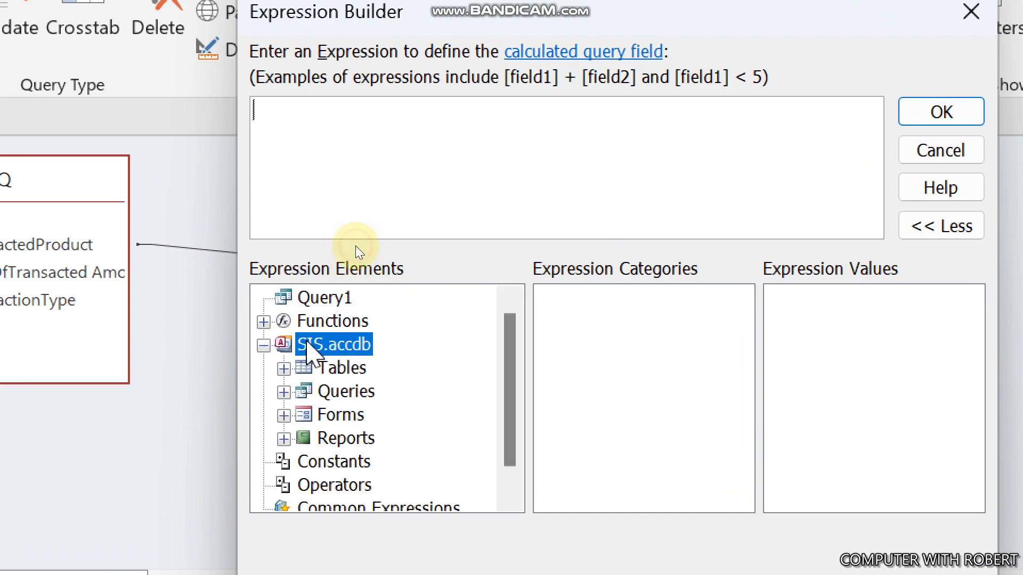
{"action": "mouse_move", "coordinate": [352, 277]}
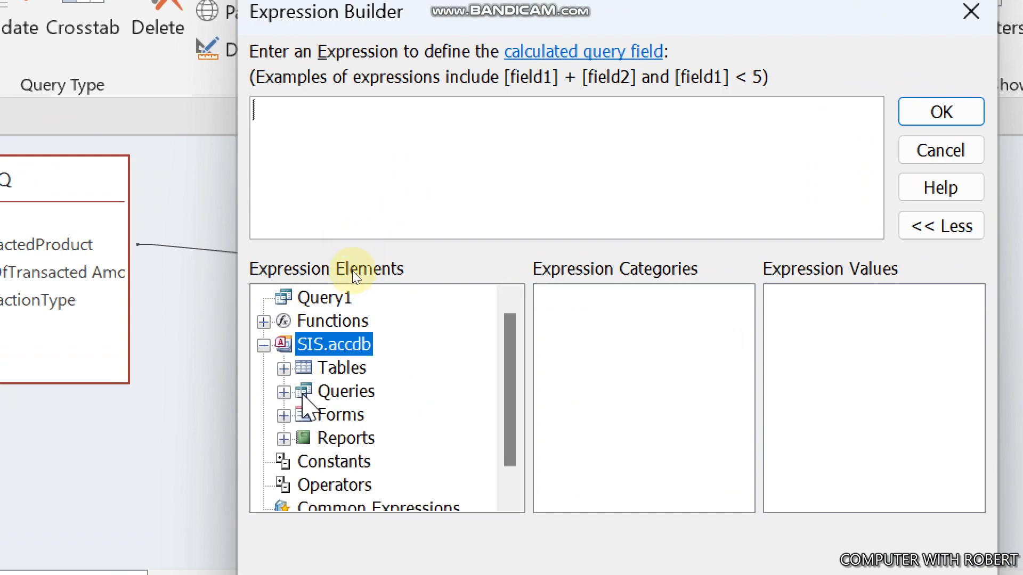
{"action": "left_click", "coordinate": [283, 394]}
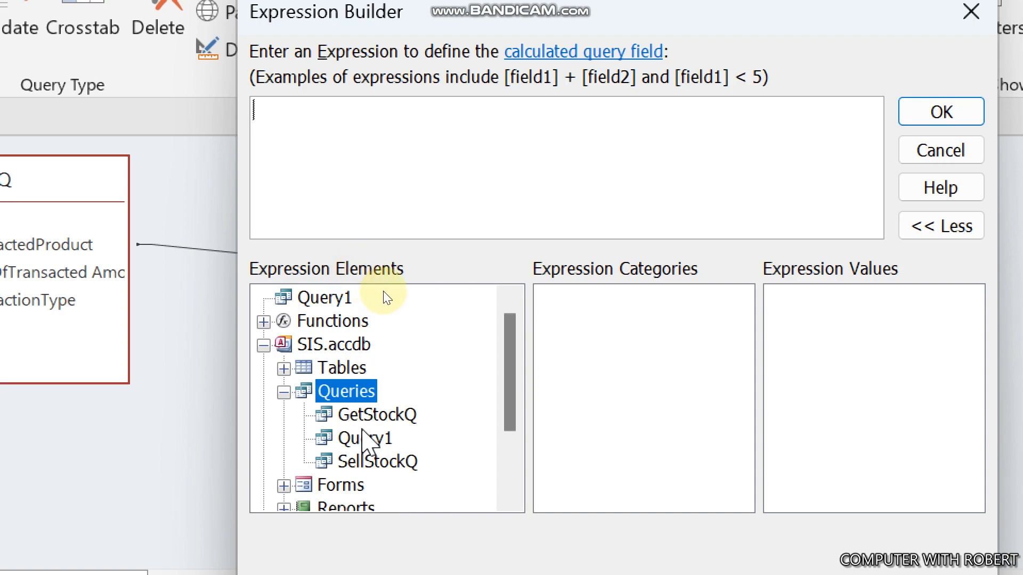
{"action": "left_click", "coordinate": [365, 438]}
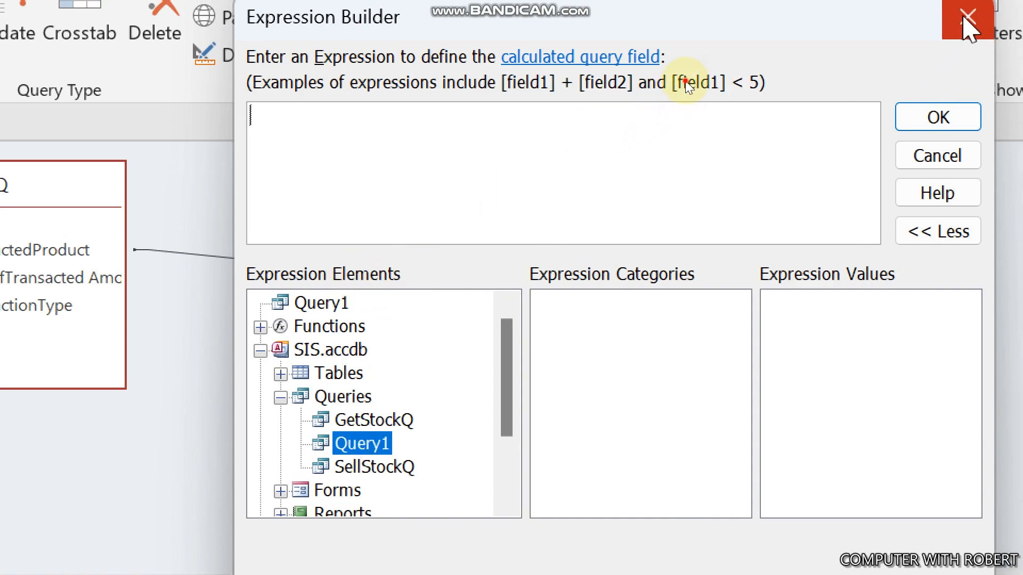
{"action": "left_click", "coordinate": [968, 16]}
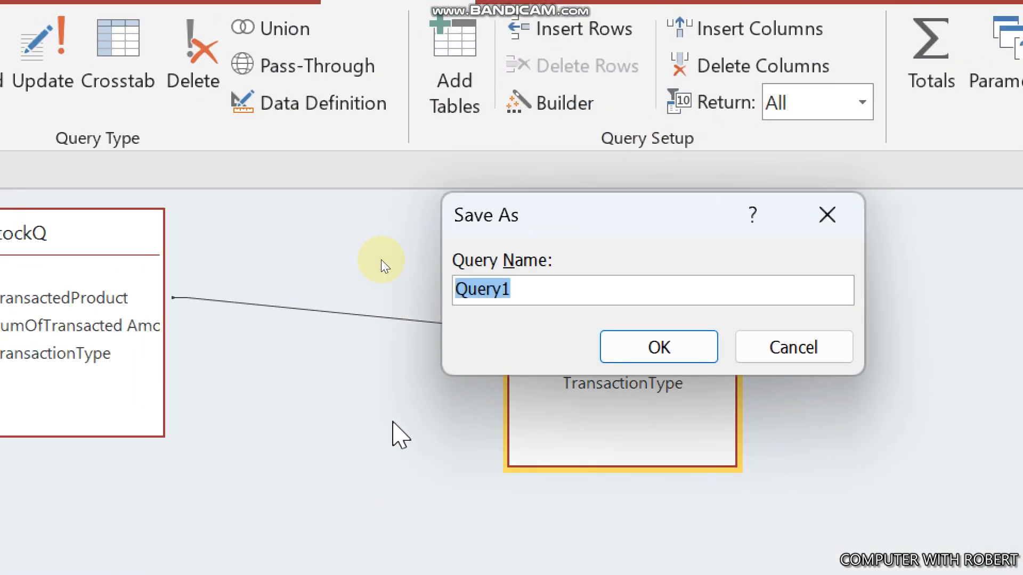
- Save the query under the name RemainsQ
{"action": "type", "text": "Remain"}
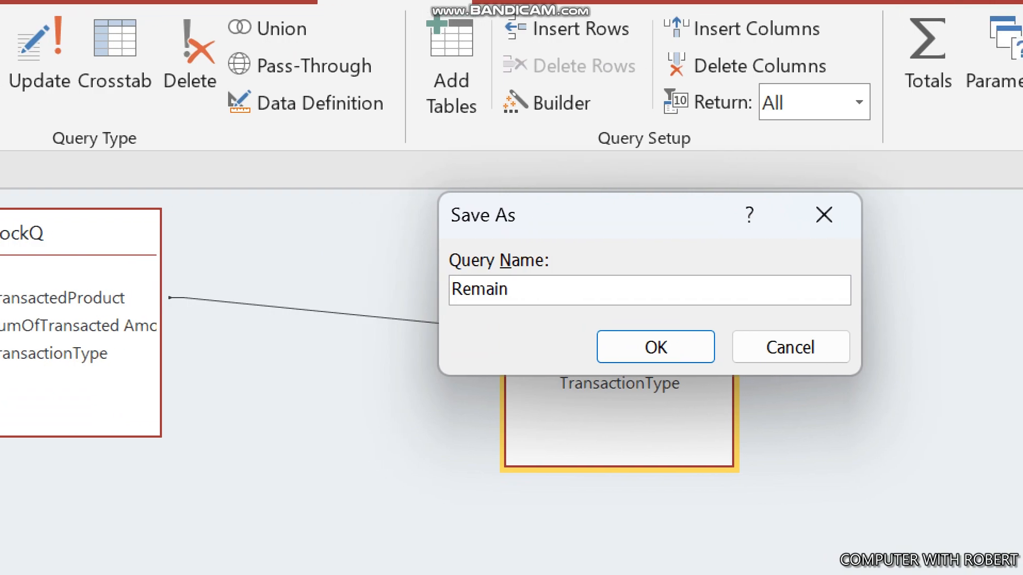
{"action": "type", "text": "sQ"}
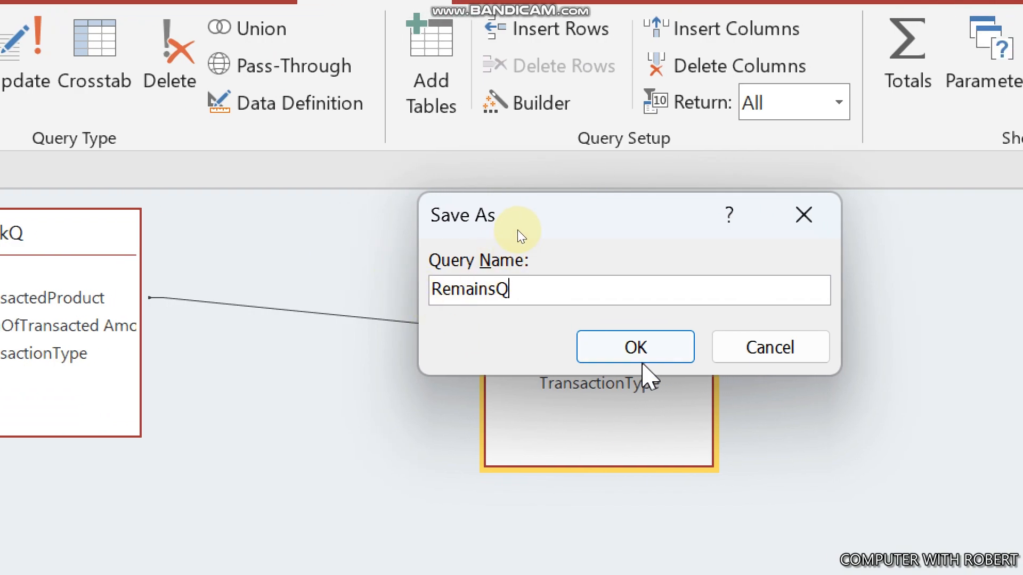
{"action": "left_click", "coordinate": [633, 346]}
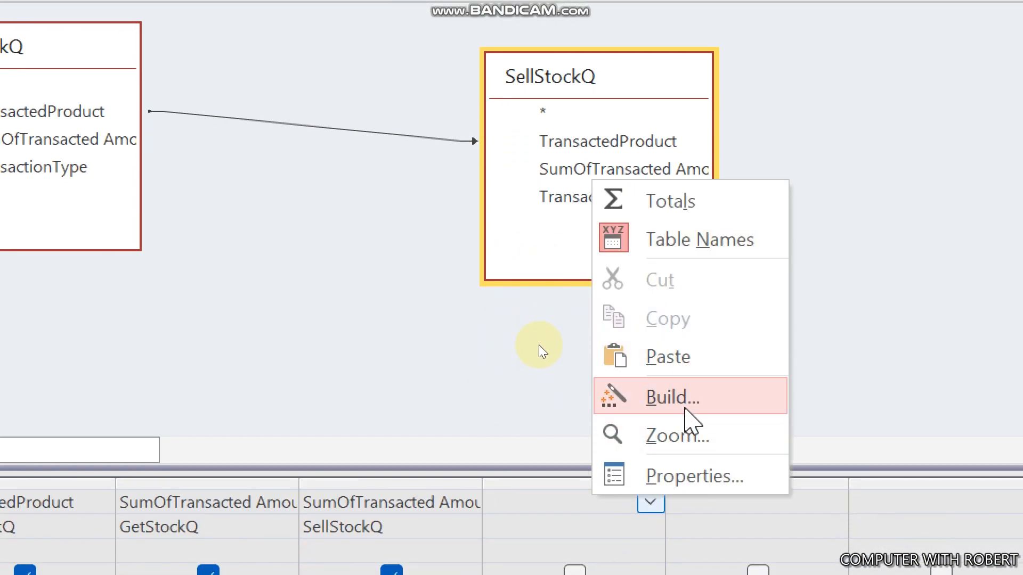
- Build a calculated field subtracting SellStockQ's summed amount from GetStockQ's summed amount
{"action": "left_click", "coordinate": [672, 396]}
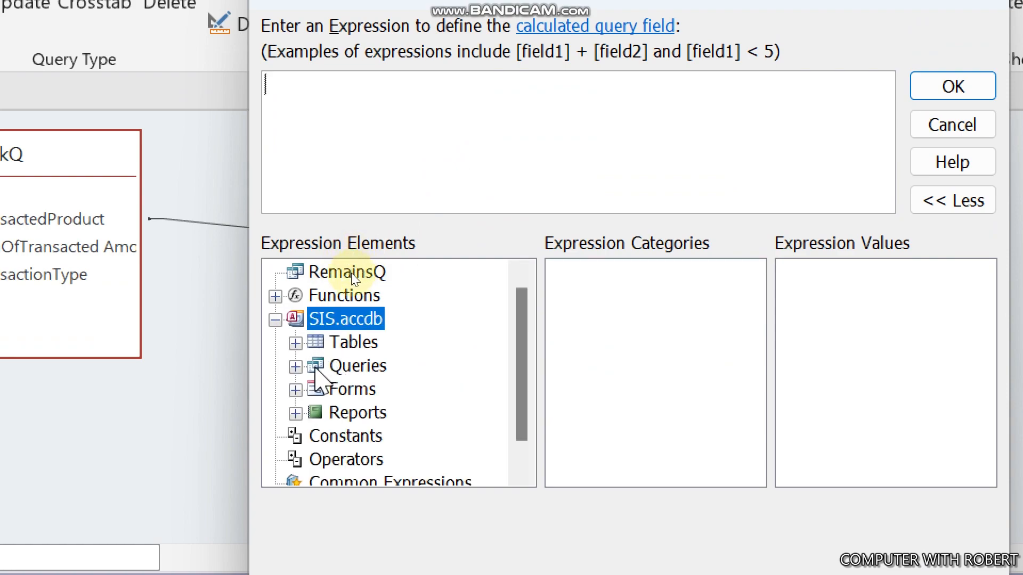
{"action": "left_click", "coordinate": [295, 365]}
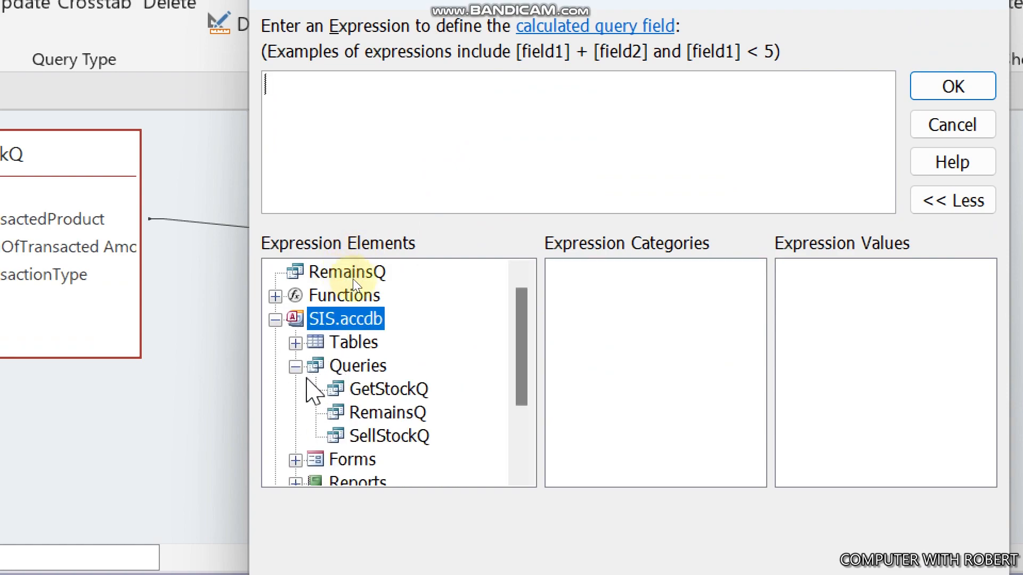
{"action": "left_click", "coordinate": [375, 413]}
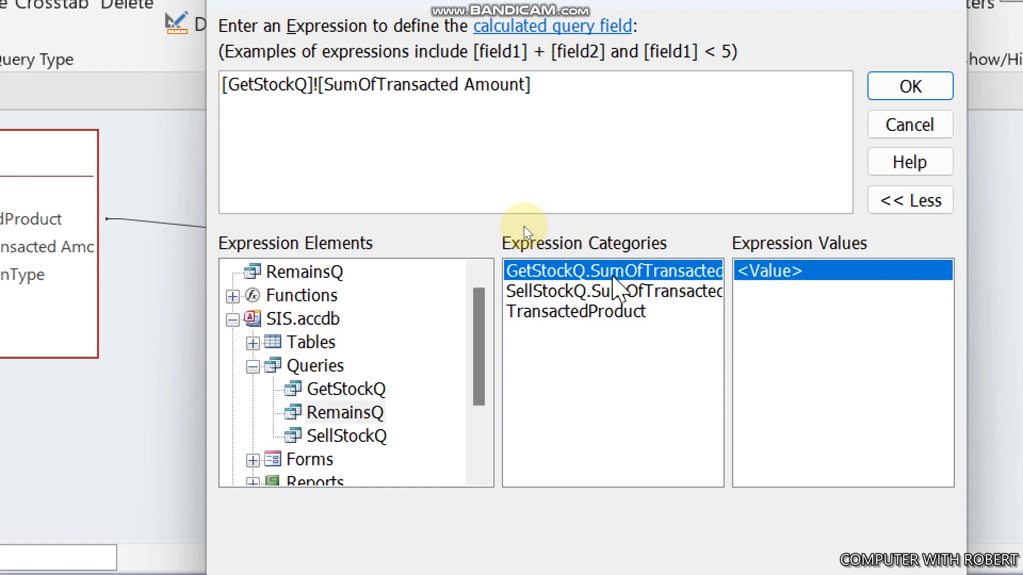
{"action": "type", "text": "-"}
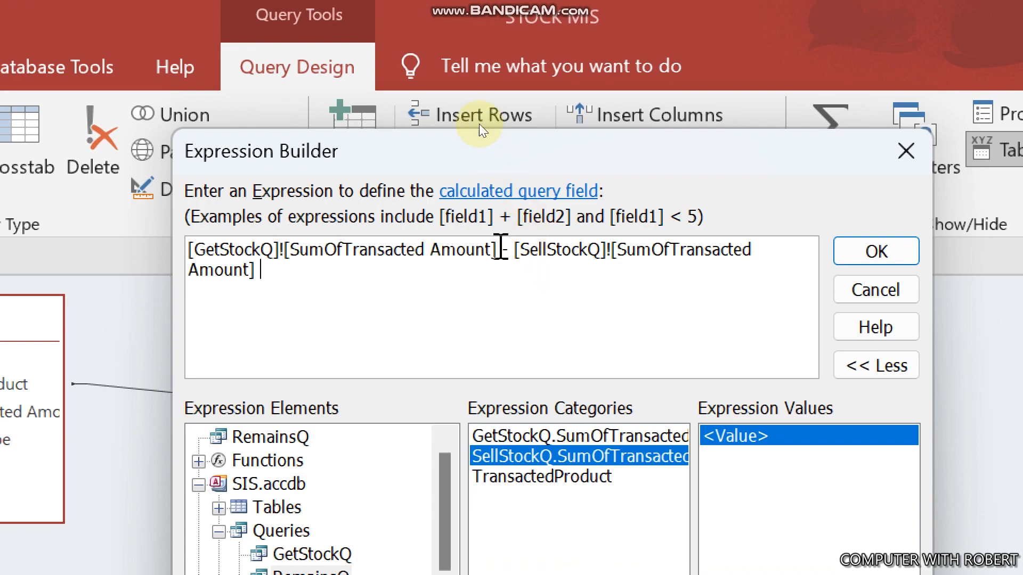
{"action": "mouse_move", "coordinate": [815, 203]}
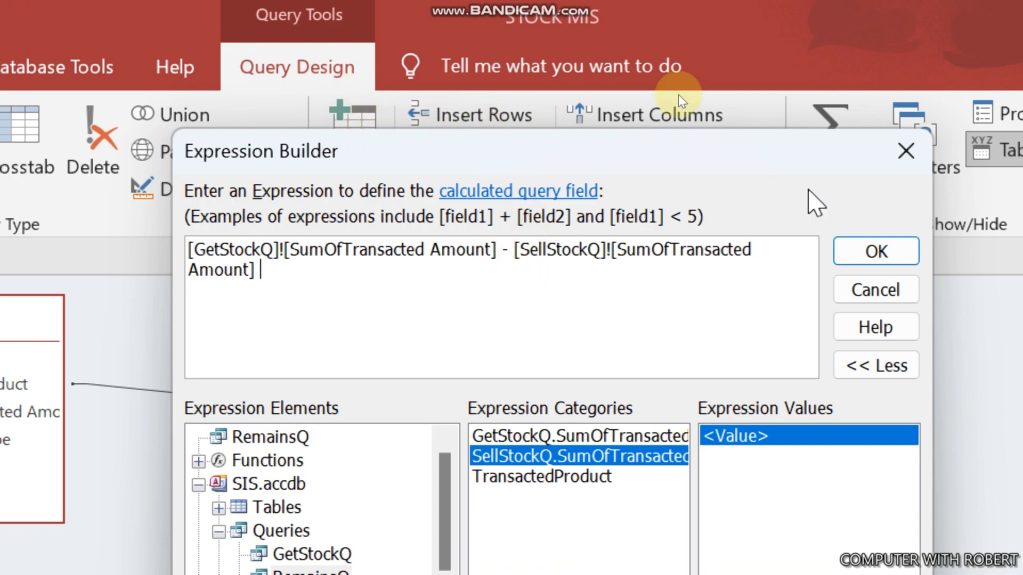
{"action": "left_click", "coordinate": [875, 251]}
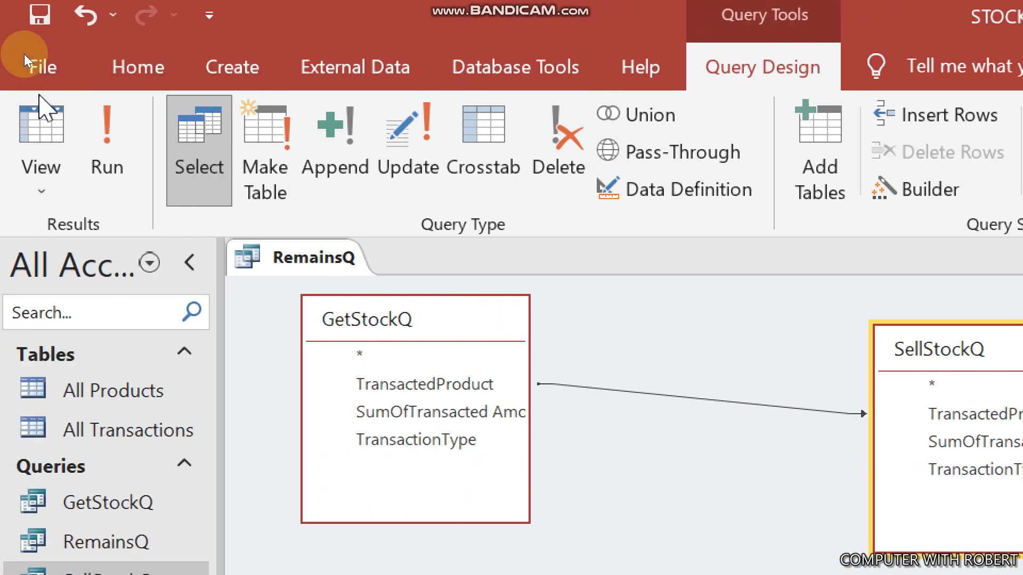
- Run RemainsQ showing remainders 210, 44, 79, 65 and inspect the blank Tablets value
{"action": "left_click", "coordinate": [106, 138]}
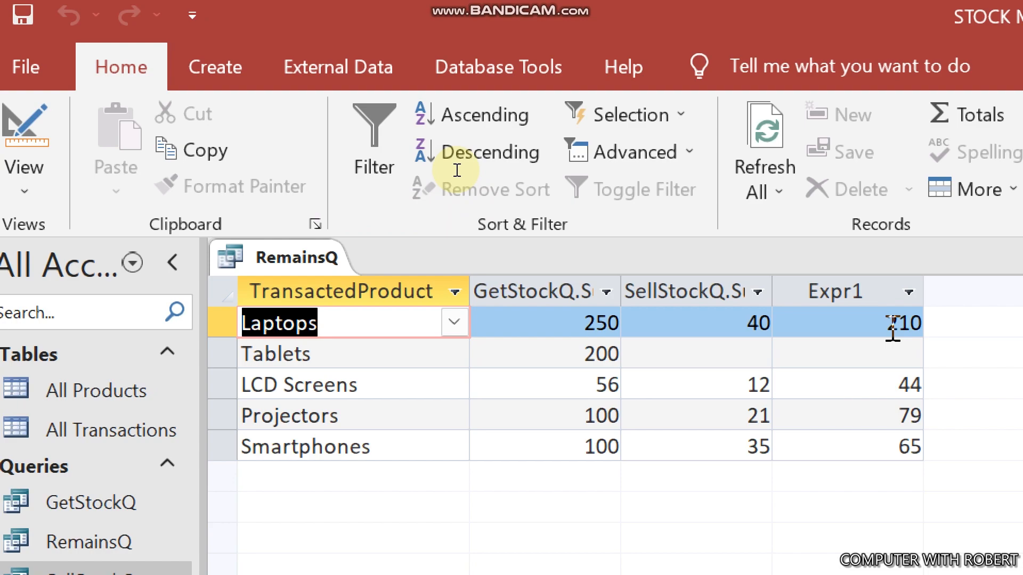
{"action": "mouse_move", "coordinate": [463, 215]}
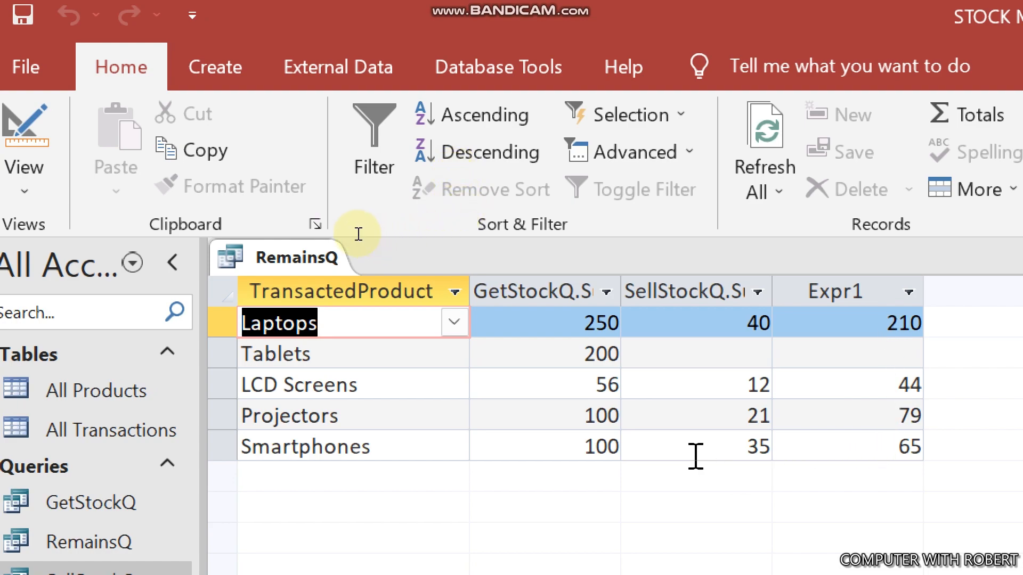
{"action": "left_click", "coordinate": [694, 354]}
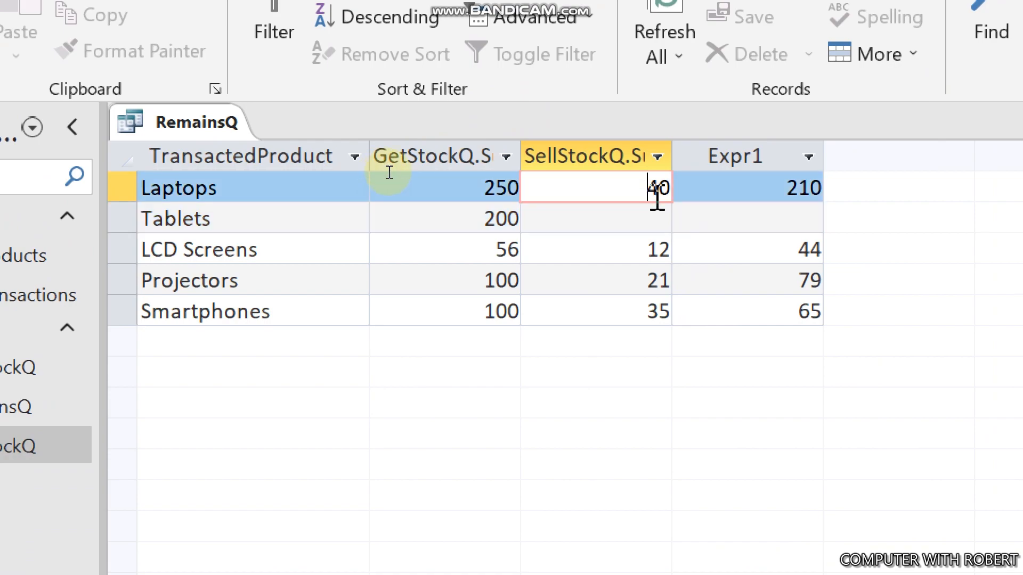
{"action": "left_click", "coordinate": [594, 218]}
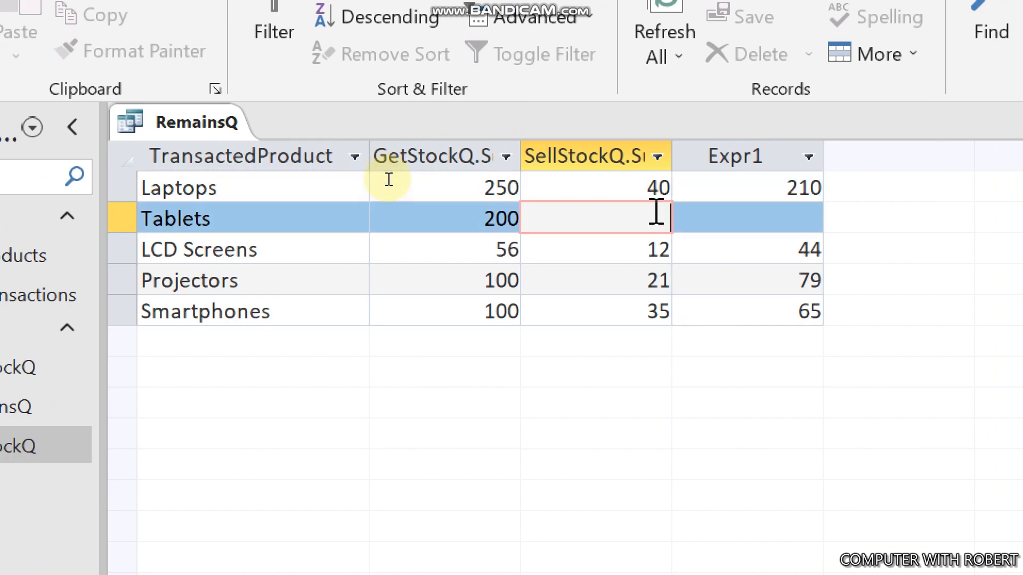
{"action": "left_click", "coordinate": [21, 76]}
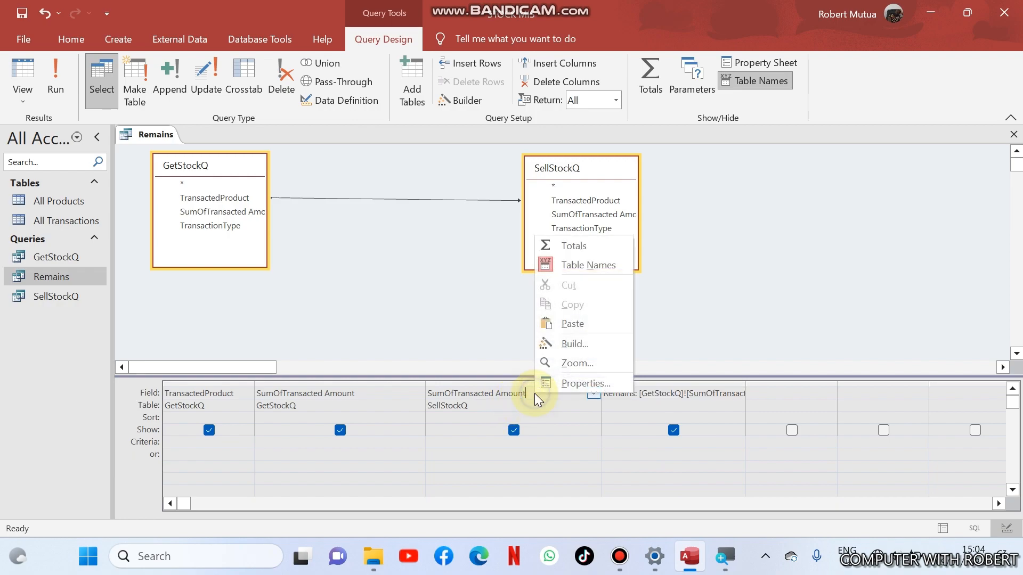
- Wrap SellStockQ's summed amount in Nz(...,0) so Tablets reads 0 sold, then run the query
{"action": "left_click", "coordinate": [574, 344]}
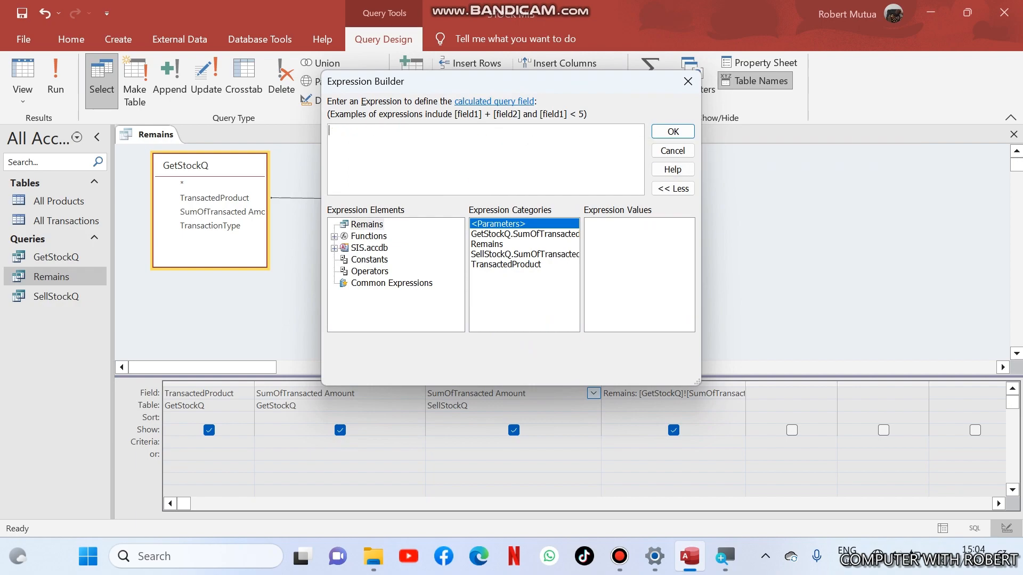
{"action": "type", "text": "Nz"}
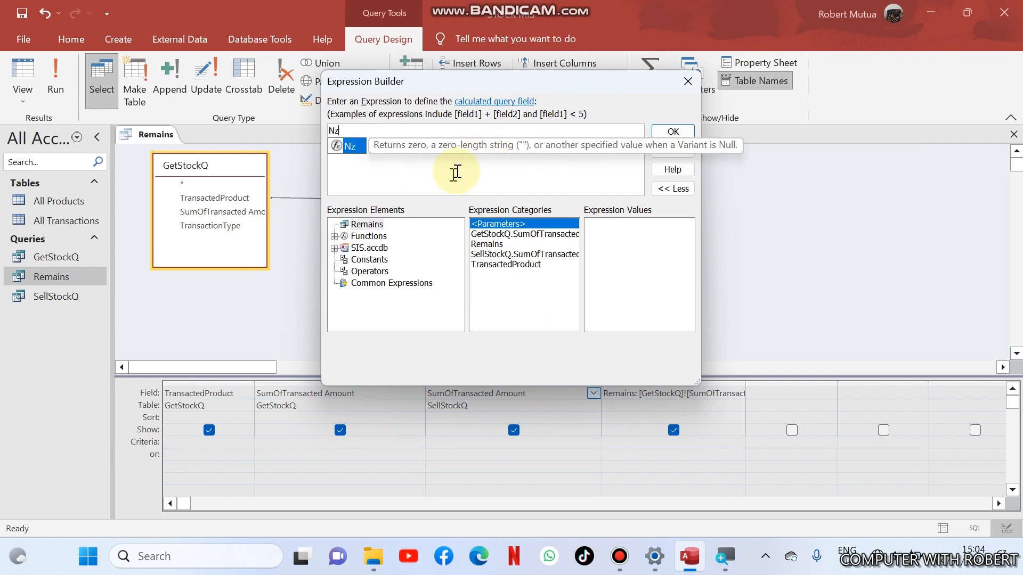
{"action": "mouse_move", "coordinate": [461, 169]}
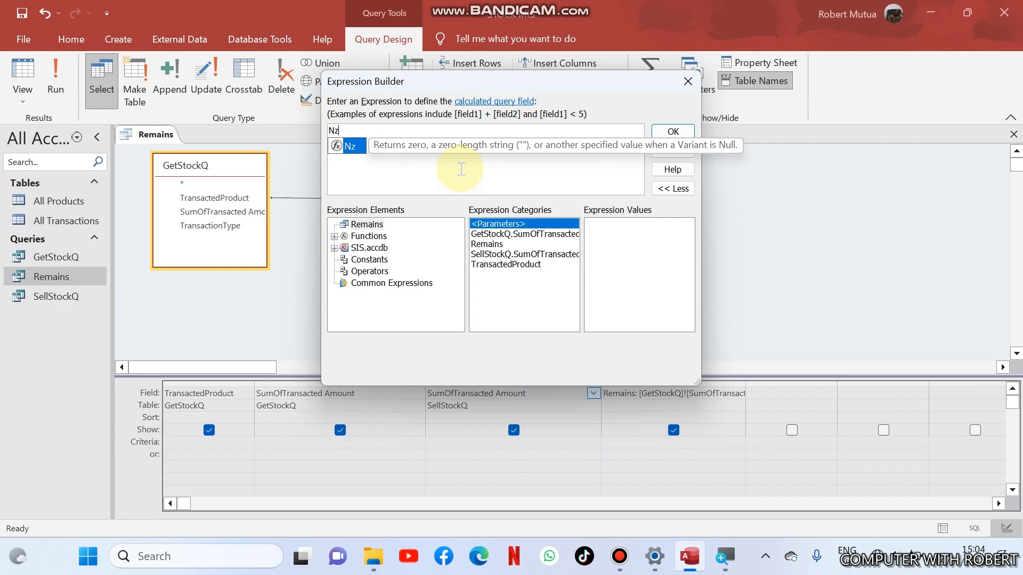
{"action": "type", "text": "("}
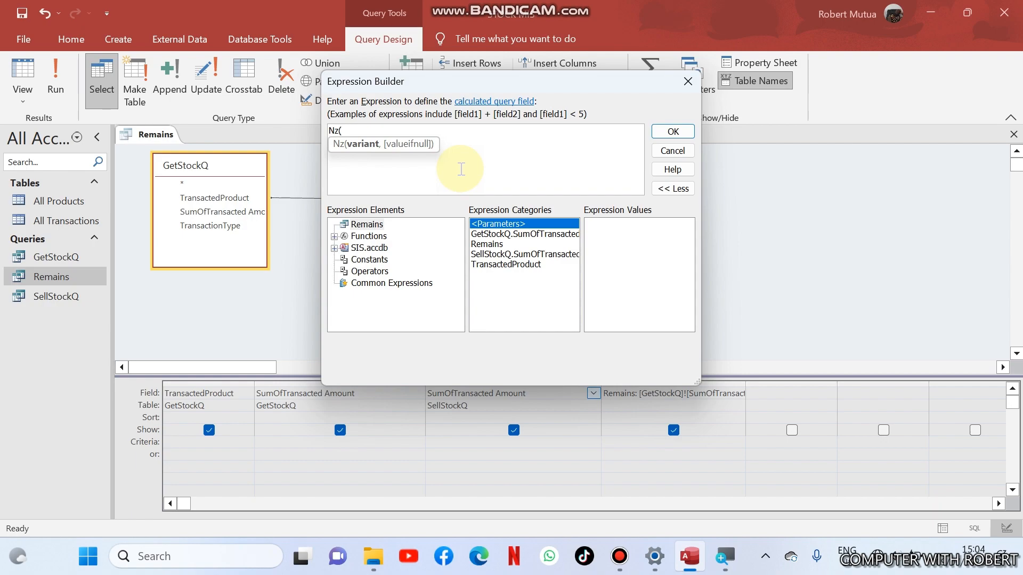
{"action": "mouse_move", "coordinate": [509, 261]}
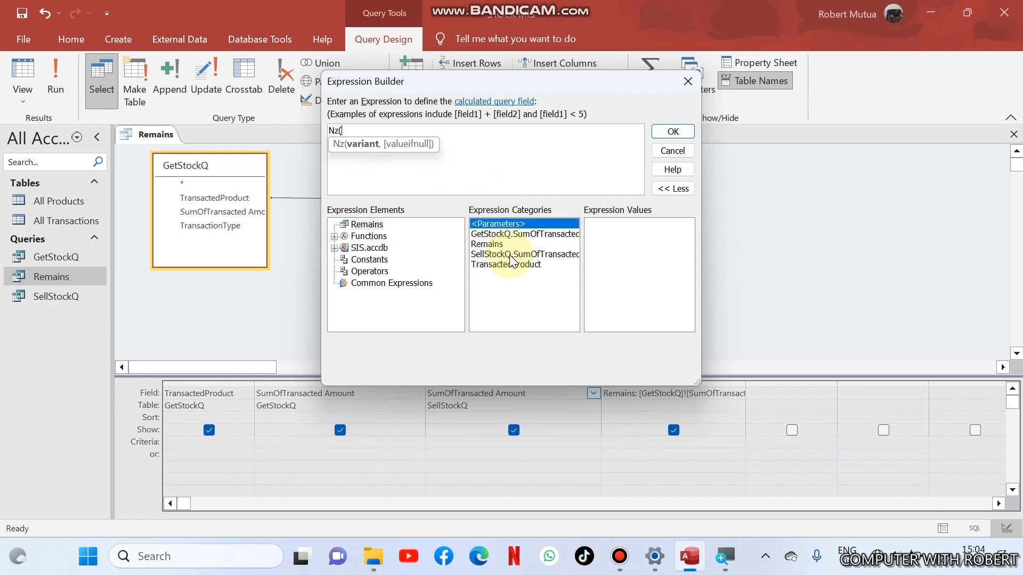
{"action": "double_click", "coordinate": [525, 253]}
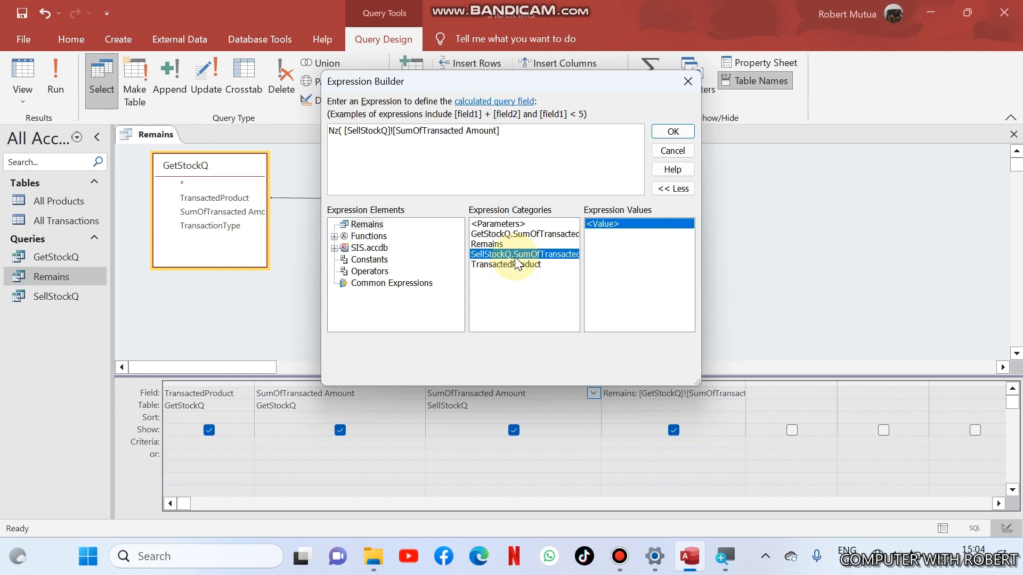
{"action": "type", "text": ","}
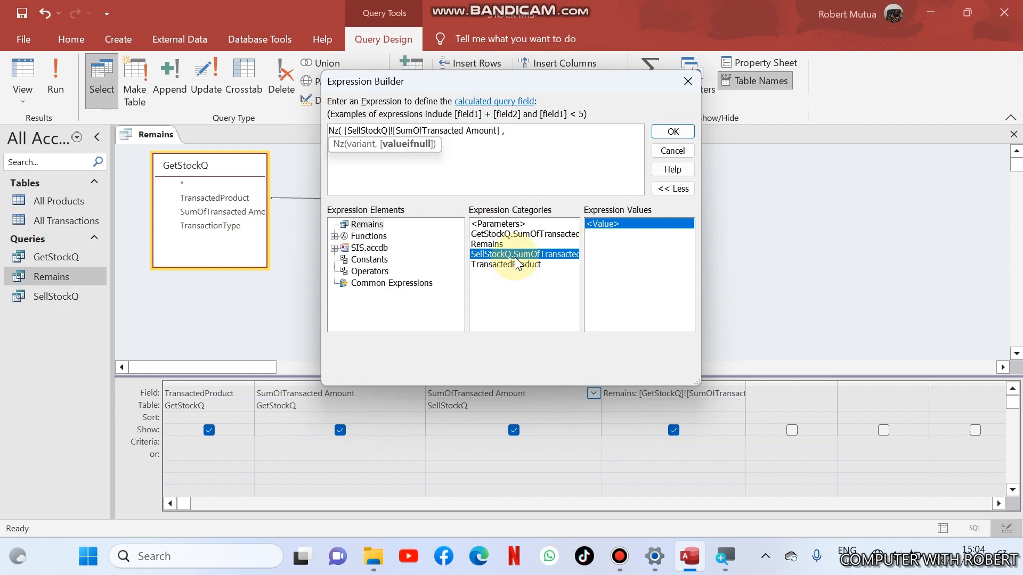
{"action": "type", "text": ",0)"}
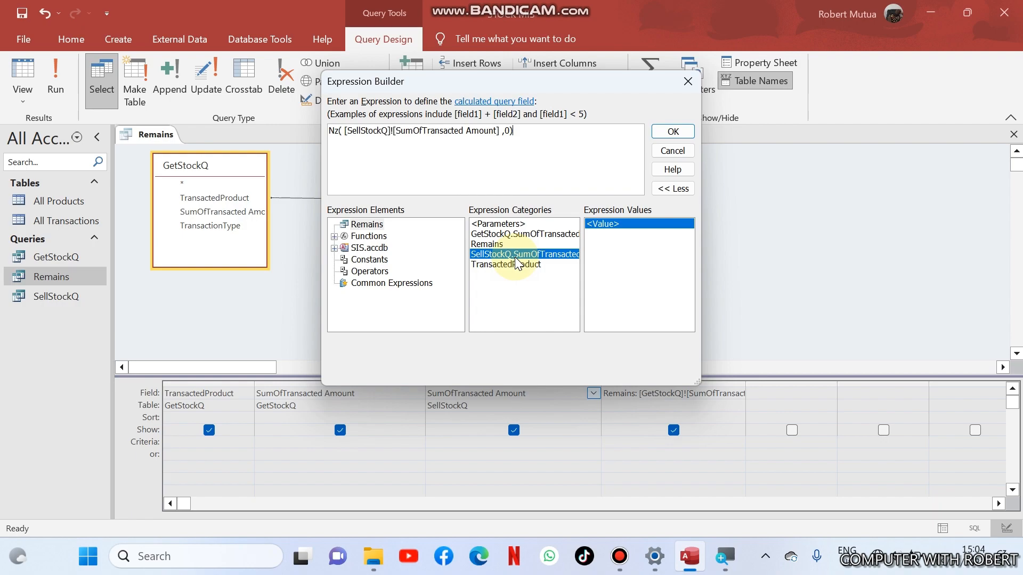
{"action": "left_click", "coordinate": [673, 131]}
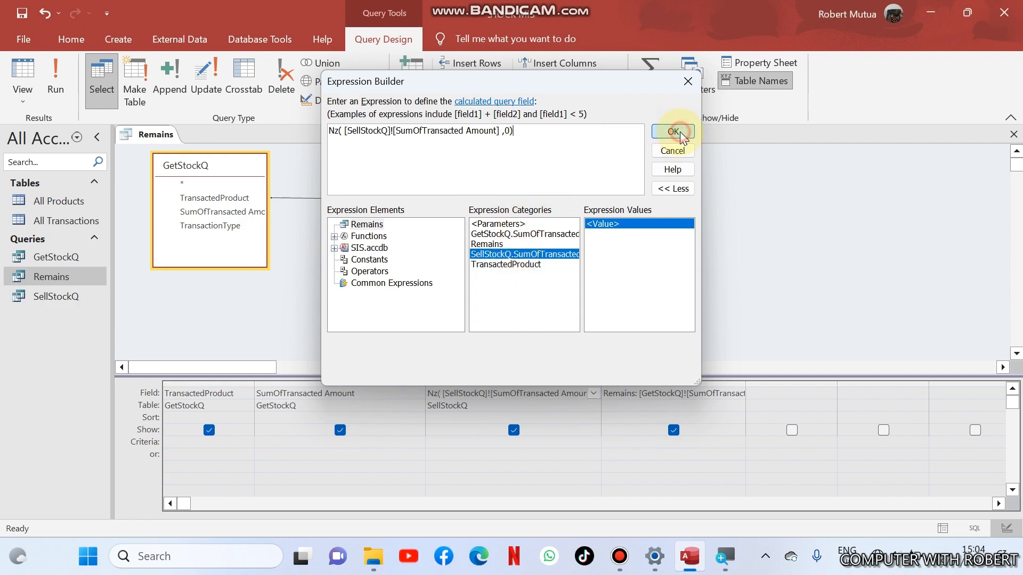
{"action": "left_click", "coordinate": [673, 134]}
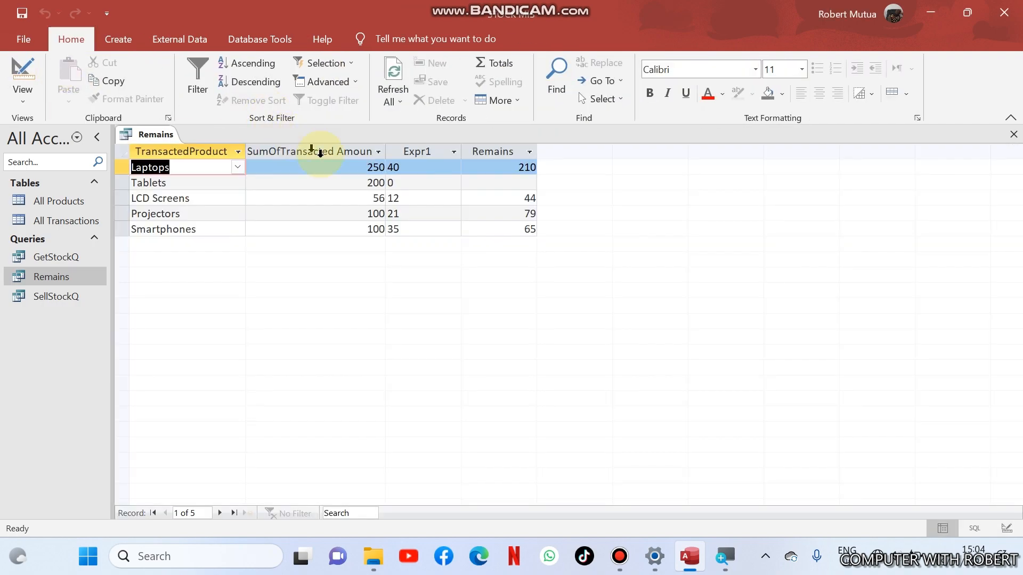
- Check the empty Tablets Remains value and return to the query's Design View
{"action": "left_click", "coordinate": [424, 183]}
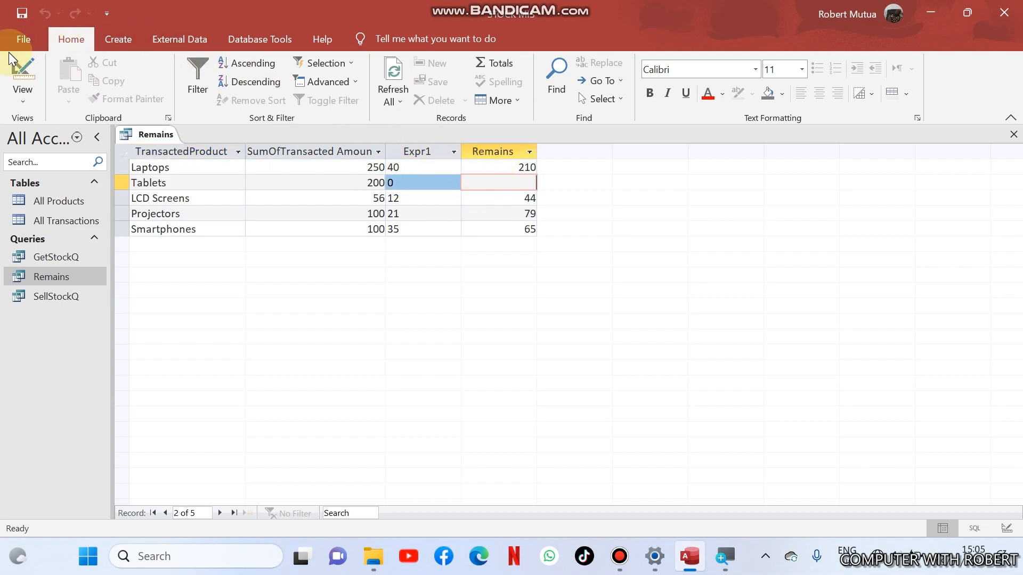
{"action": "left_click", "coordinate": [21, 78]}
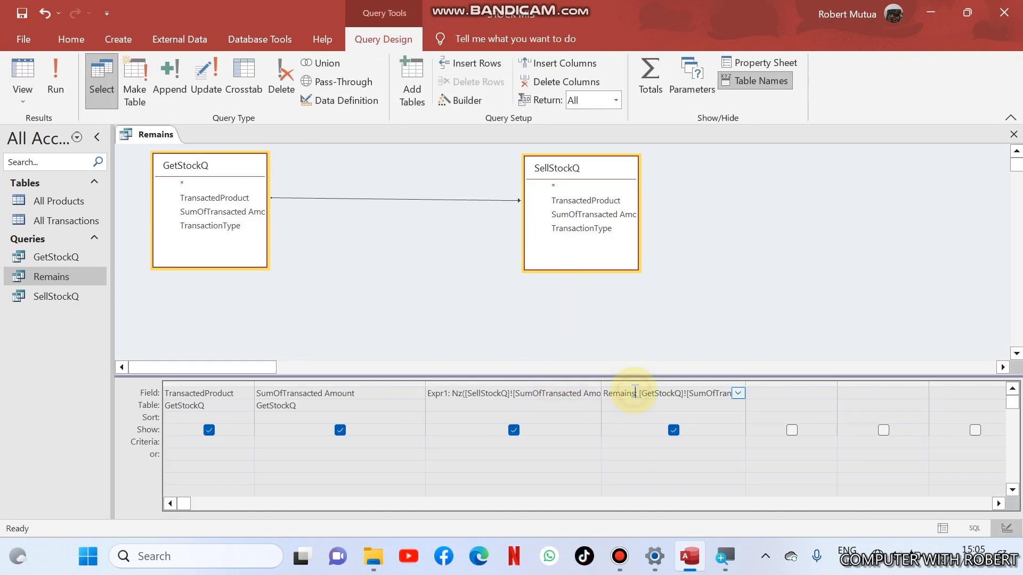
- In the Expression Builder for the Remains column, clear the old subtraction and start an Nz expression
{"action": "right_click", "coordinate": [633, 394]}
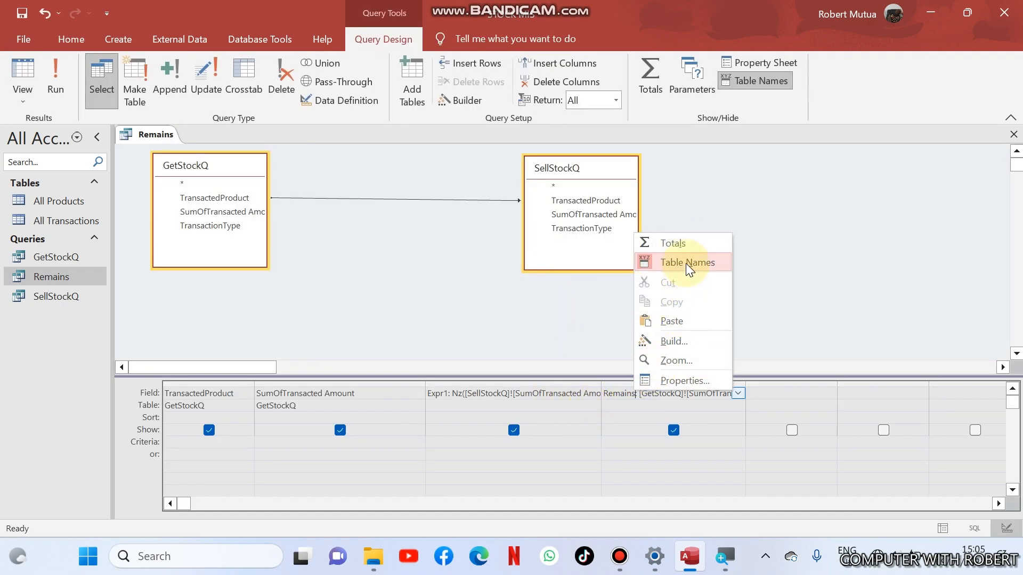
{"action": "left_click", "coordinate": [674, 341]}
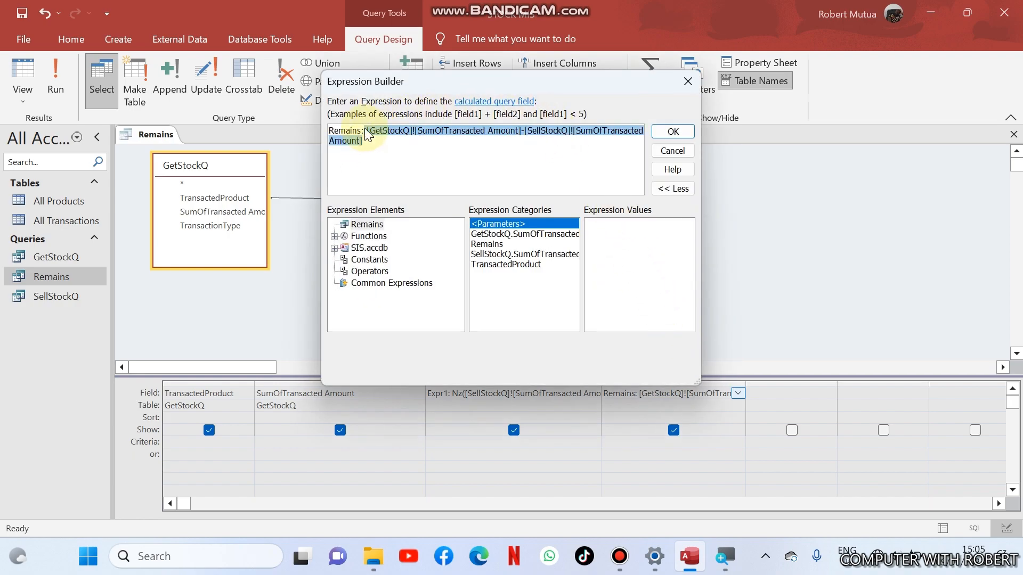
{"action": "key", "text": "delete"}
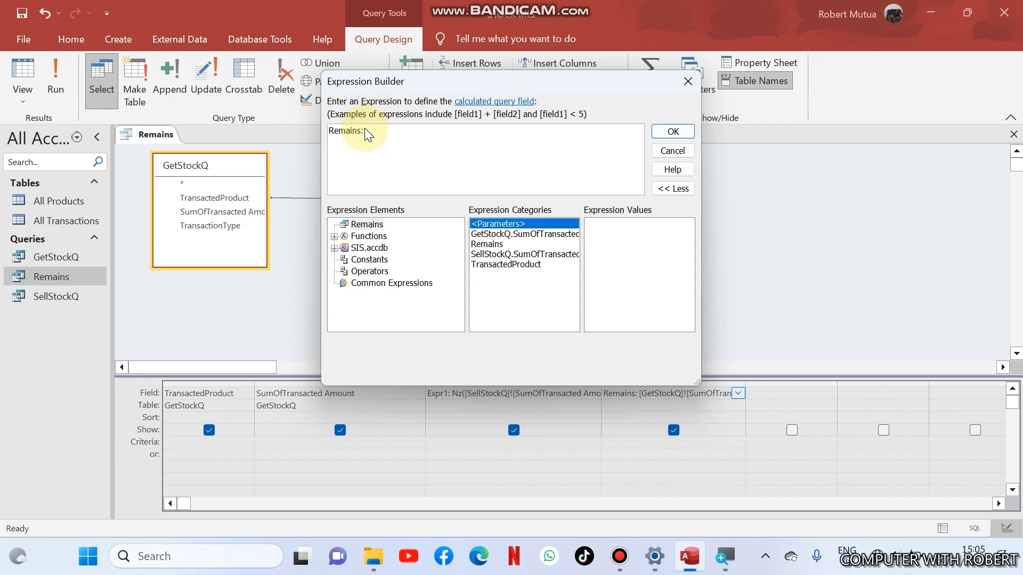
{"action": "type", "text": "n"}
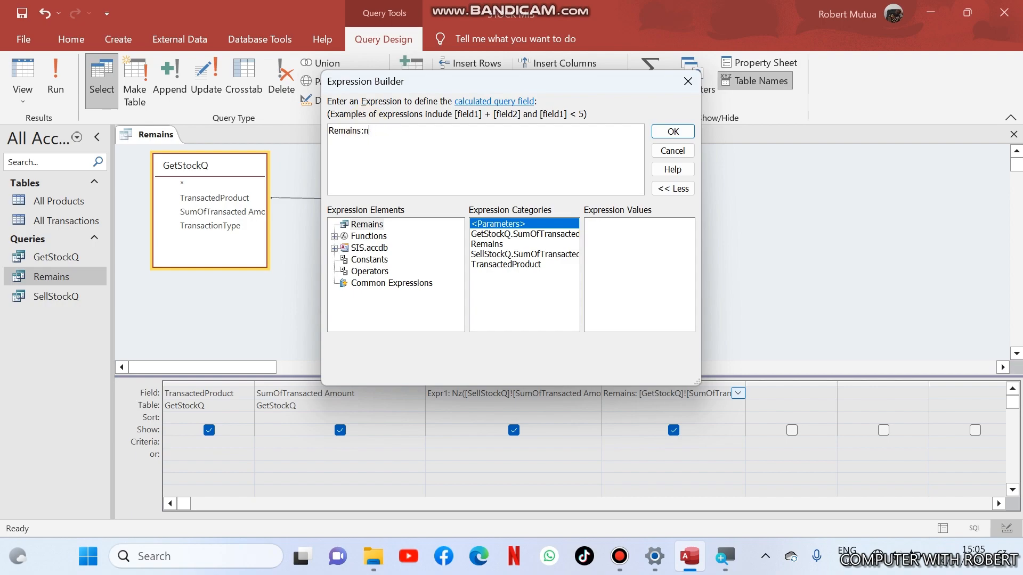
{"action": "key", "text": "ctrl+a"}
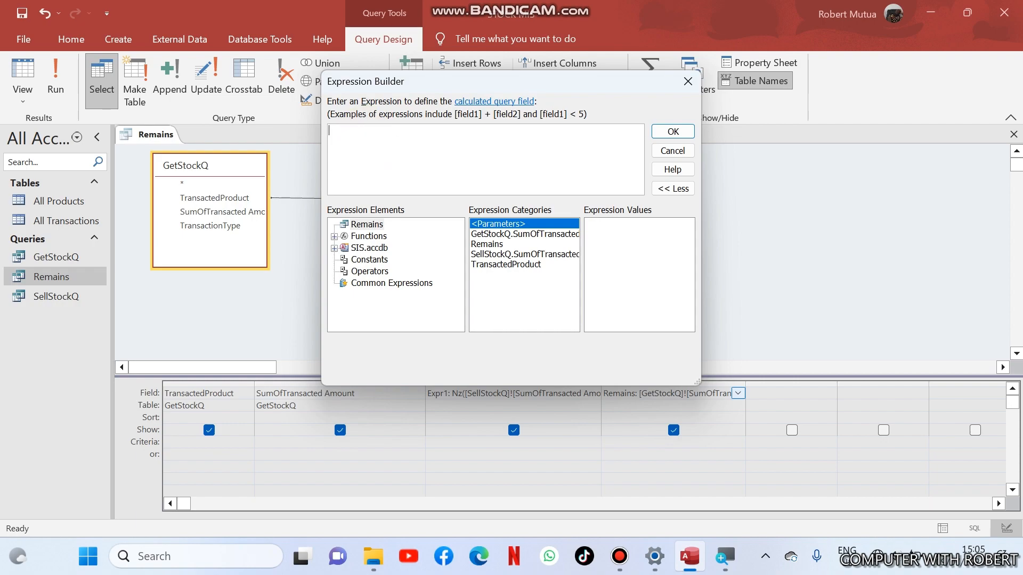
{"action": "type", "text": "Nz("}
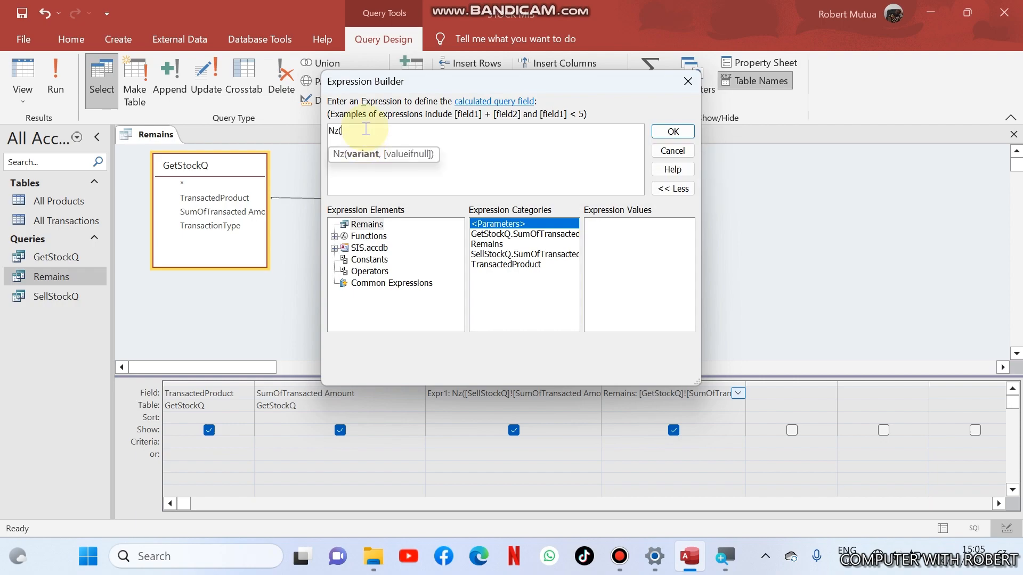
- Complete Nz([GetStockQ] received minus [SellStockQ] sold, received amount) and confirm it
{"action": "type", "text": "[GetStockQ]![SumOfTransacted Amount]-[SellStockQ]![SumOfTransacted Amount],"}
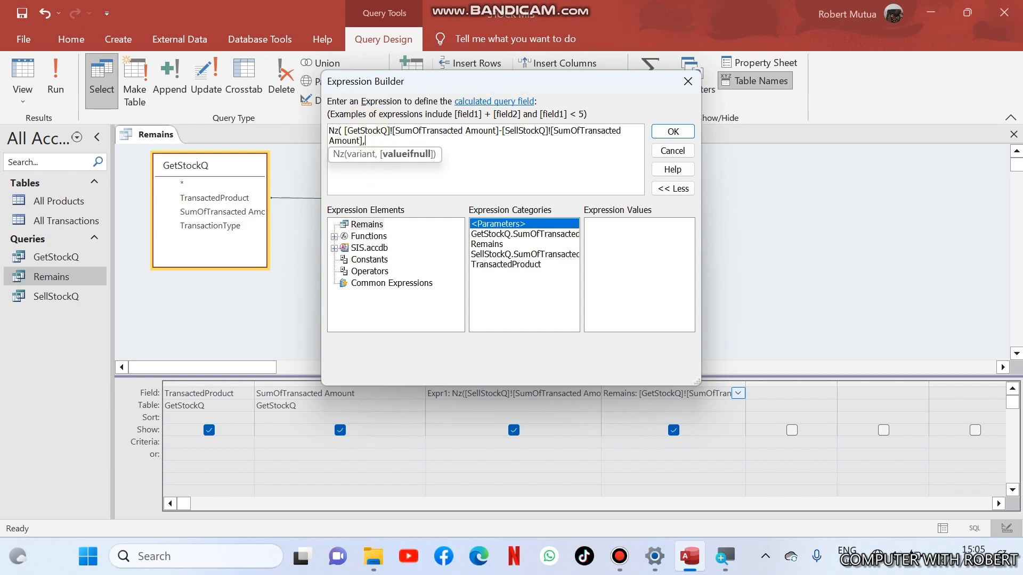
{"action": "mouse_move", "coordinate": [510, 272]}
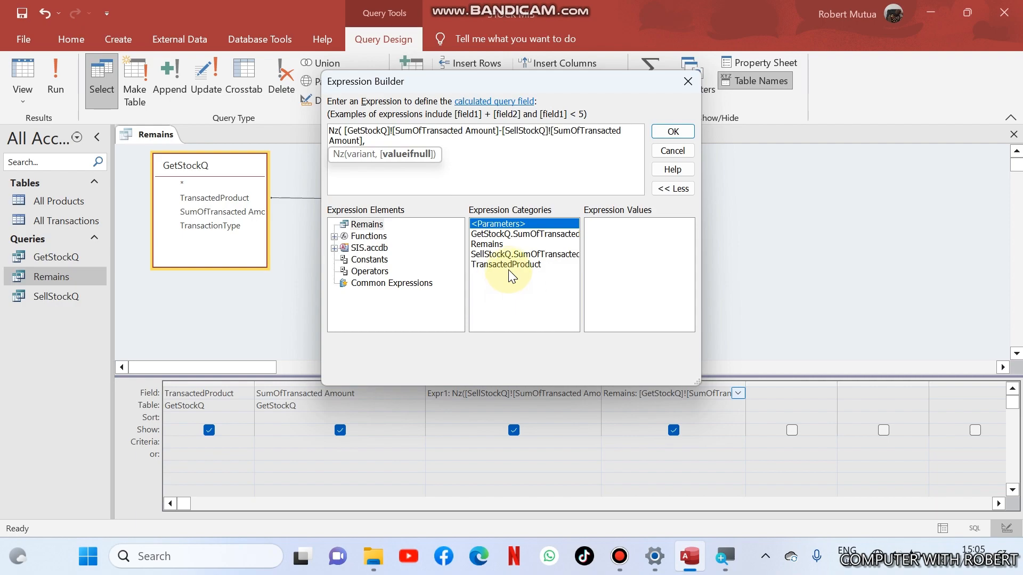
{"action": "mouse_move", "coordinate": [512, 245]}
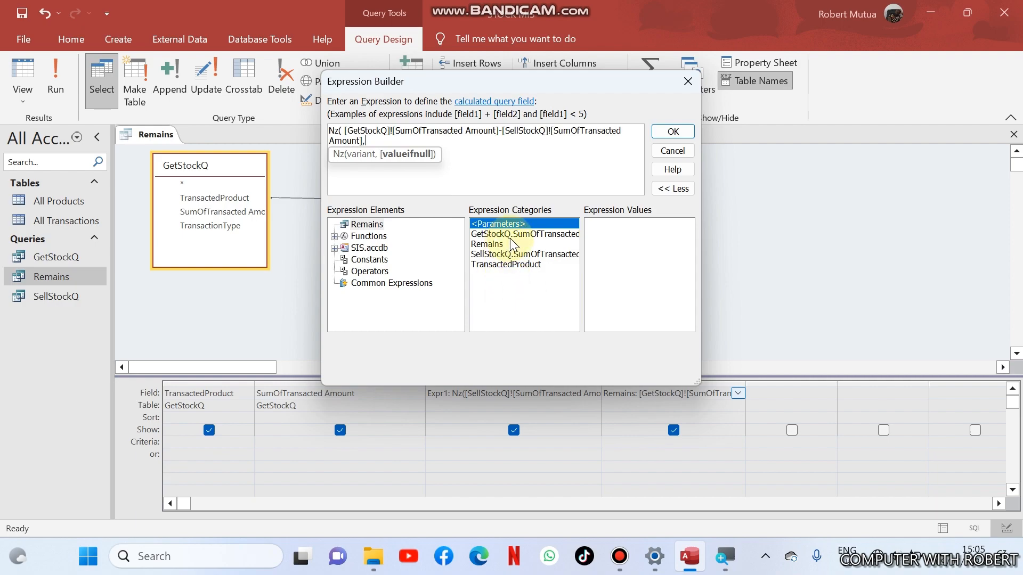
{"action": "double_click", "coordinate": [522, 233]}
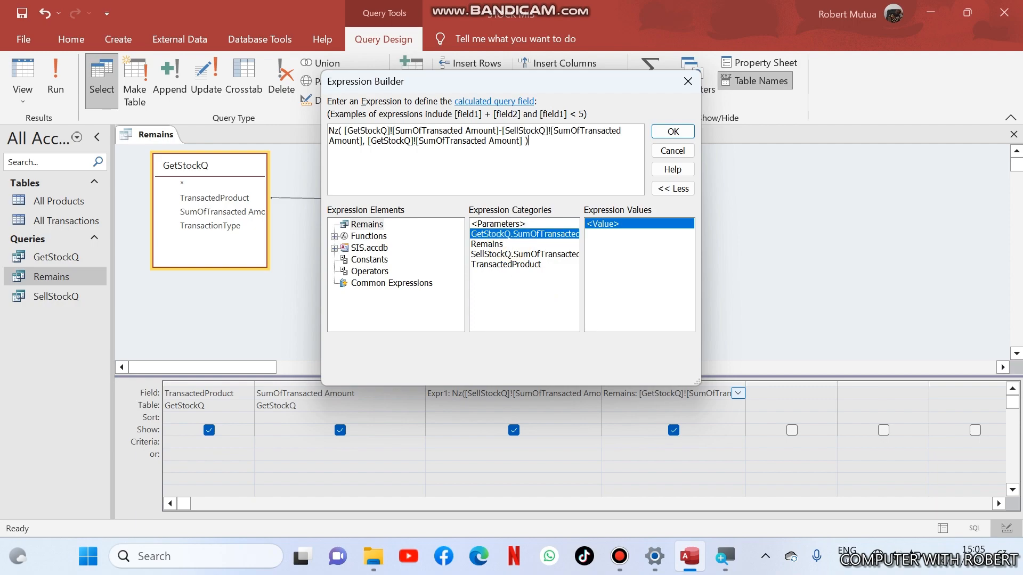
{"action": "left_click", "coordinate": [672, 131]}
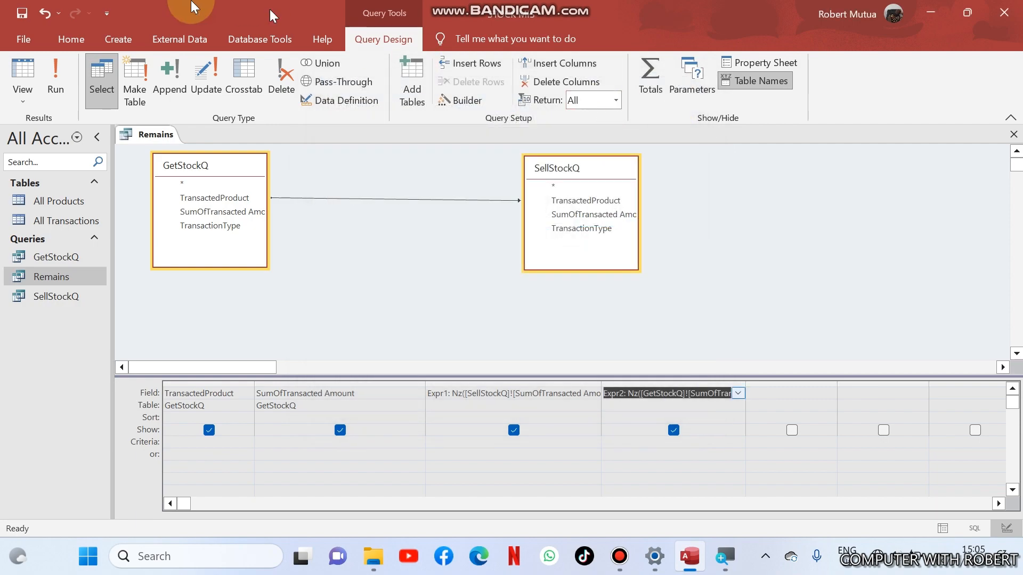
- Run the query and verify the Tablets row now shows 200 remaining in Expr2
{"action": "left_click", "coordinate": [56, 78]}
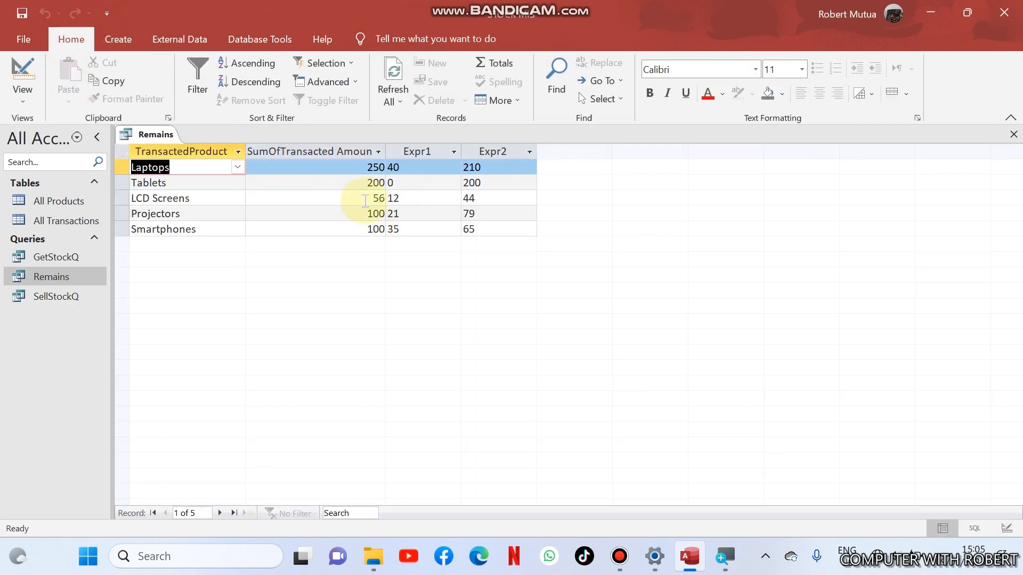
{"action": "left_click", "coordinate": [313, 182]}
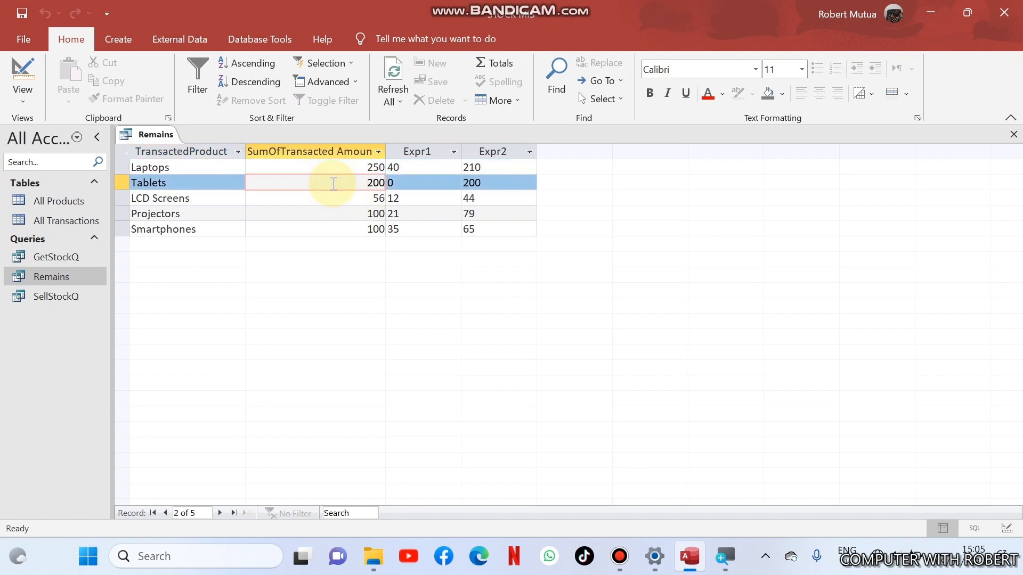
{"action": "left_click", "coordinate": [471, 182]}
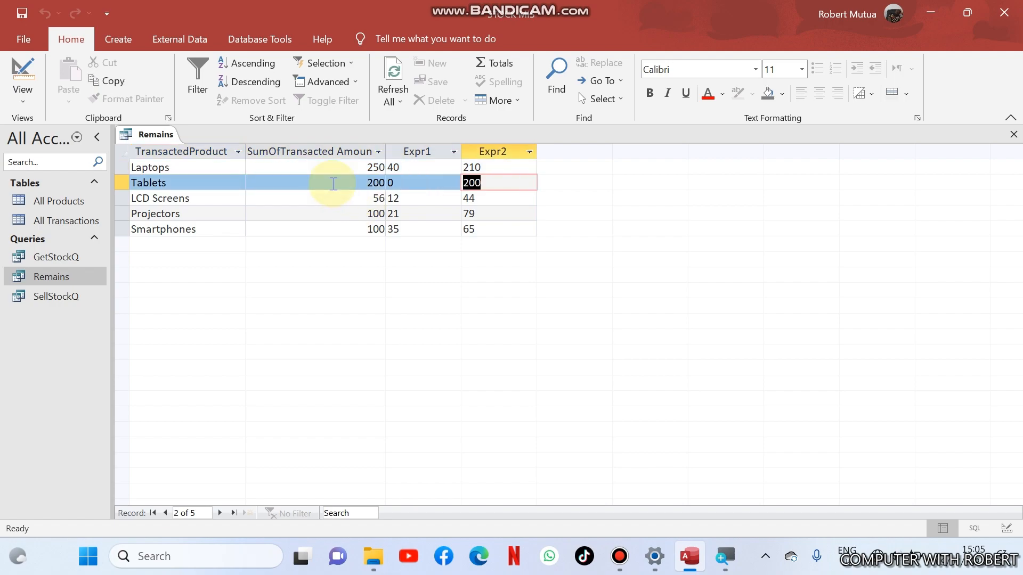
{"action": "mouse_move", "coordinate": [58, 13]}
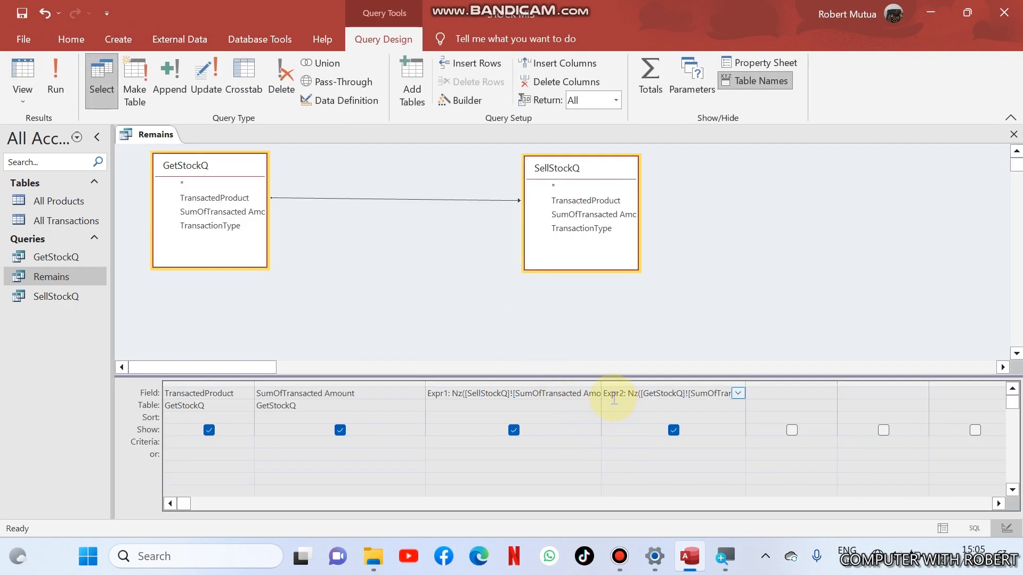
- Rename the calculated columns Sold and Remaining, run to show 210, 200, 44, 79, 65, then return to design
{"action": "double_click", "coordinate": [612, 393]}
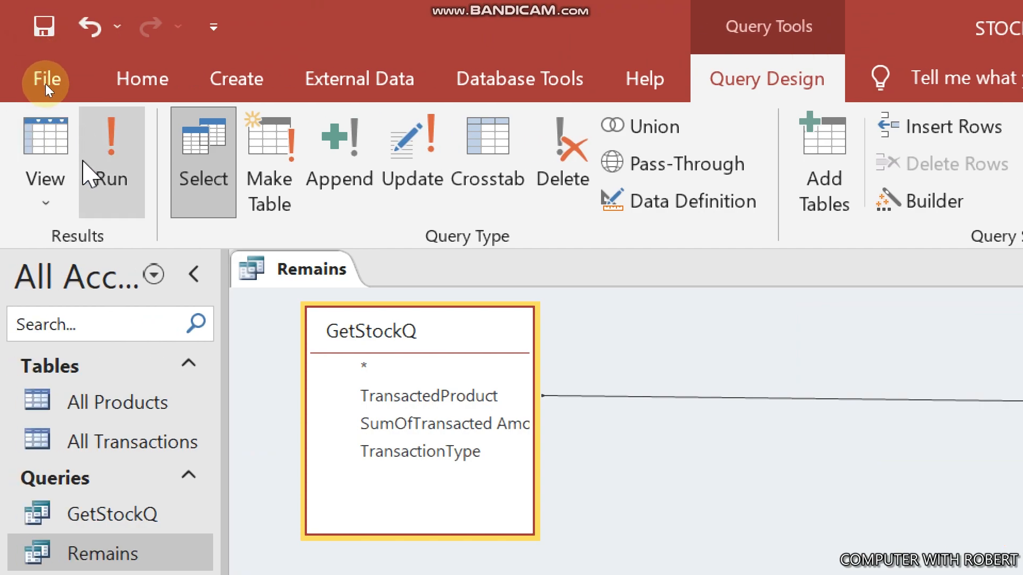
{"action": "left_click", "coordinate": [110, 161]}
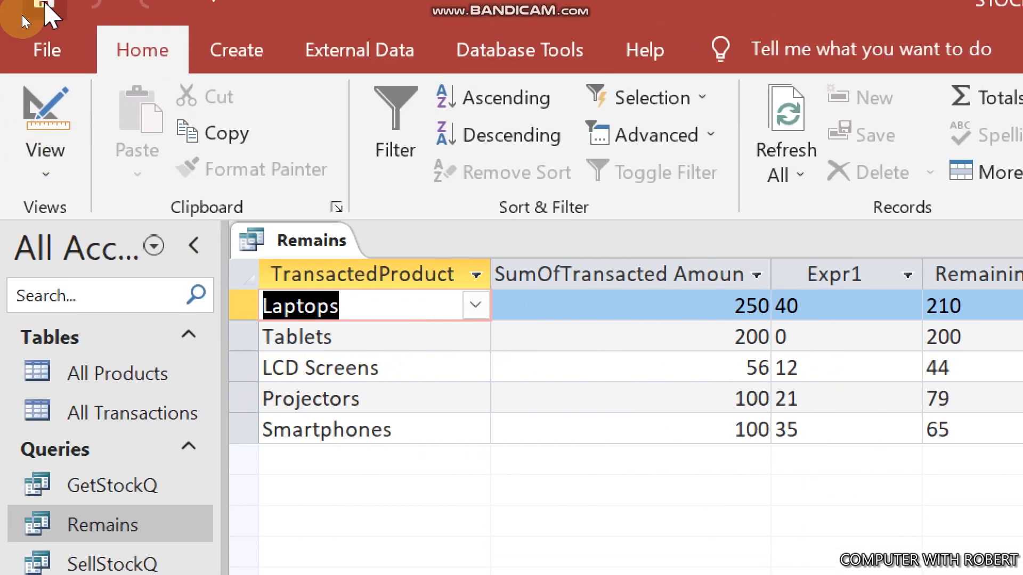
{"action": "left_click", "coordinate": [45, 121]}
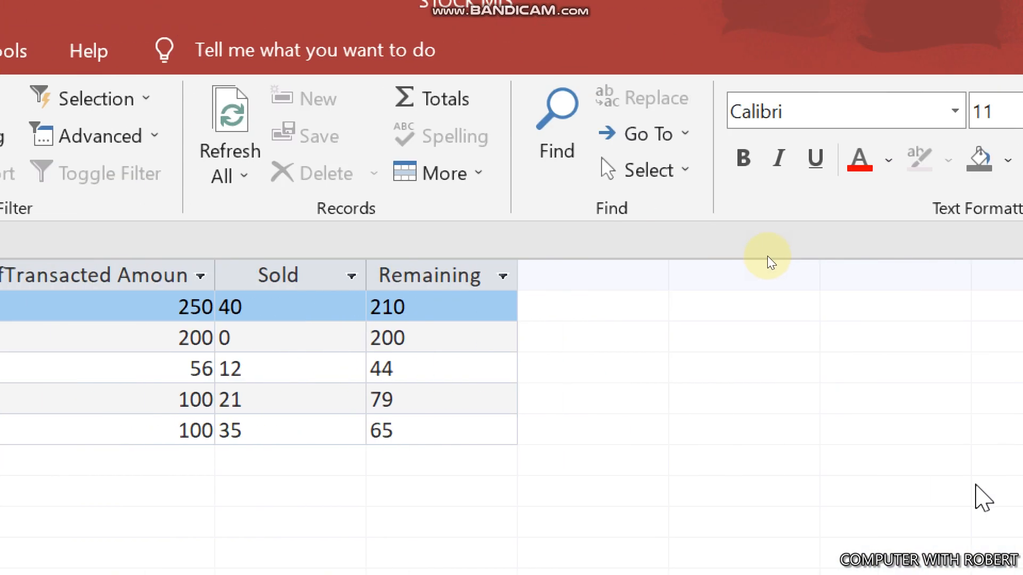
- Review the finished results, inspecting the Laptops Sold value, before closing the Remains query
{"action": "left_click", "coordinate": [242, 307]}
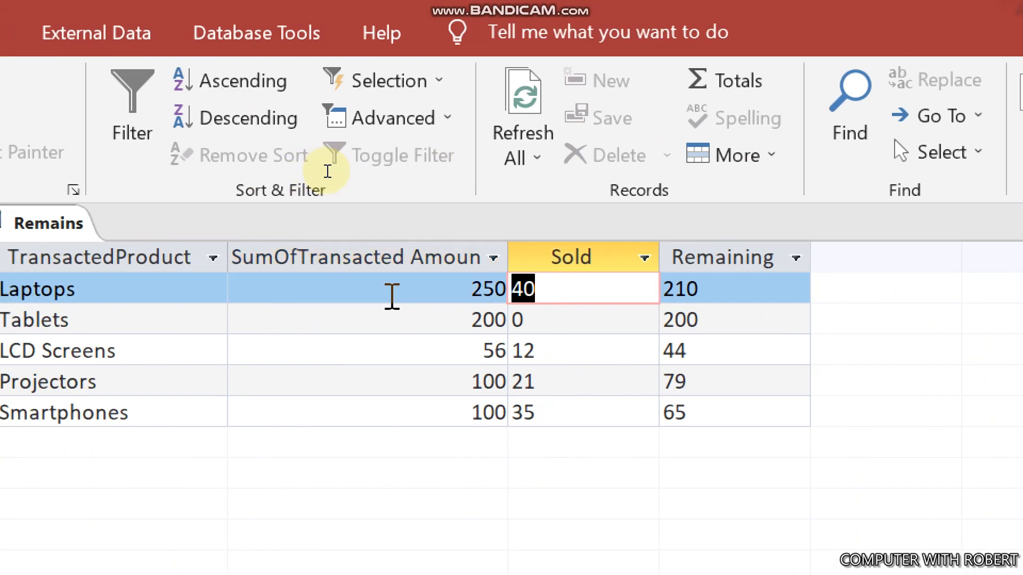
{"action": "left_click", "coordinate": [510, 304]}
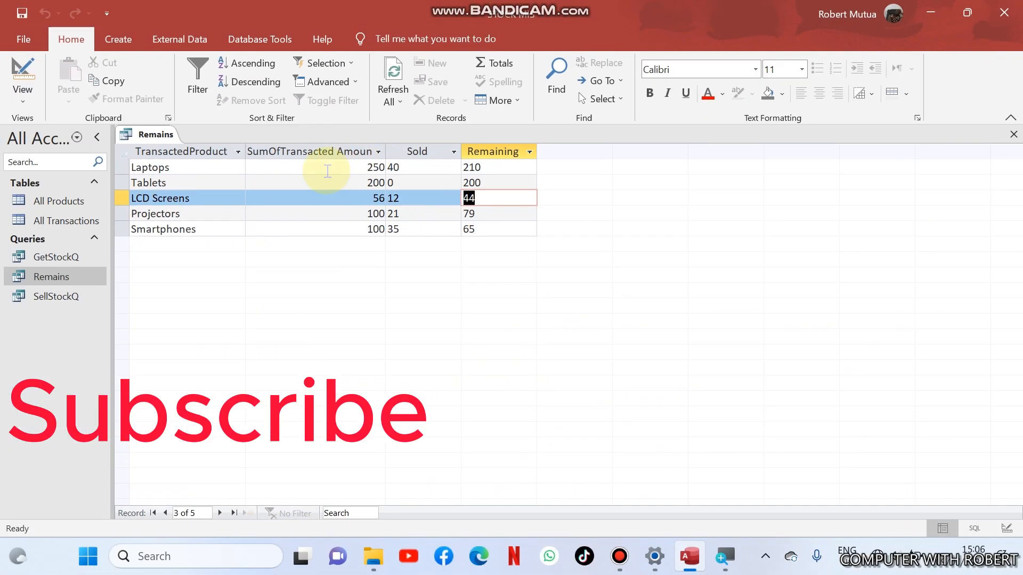
{"action": "mouse_move", "coordinate": [1009, 169]}
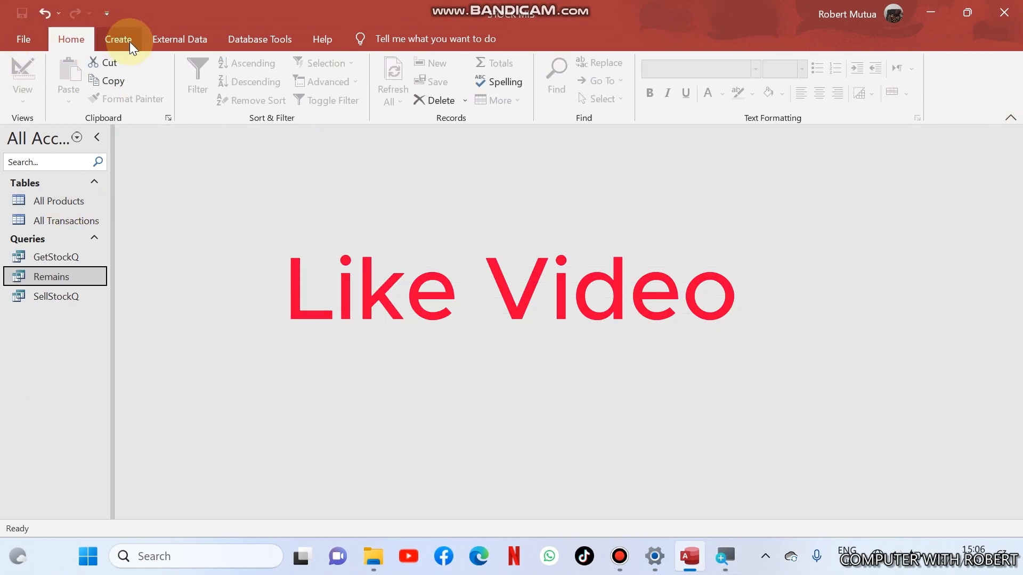
- Switch the ribbon to Create, back to Home, then Create again to show object-creation commands
{"action": "left_click", "coordinate": [119, 40]}
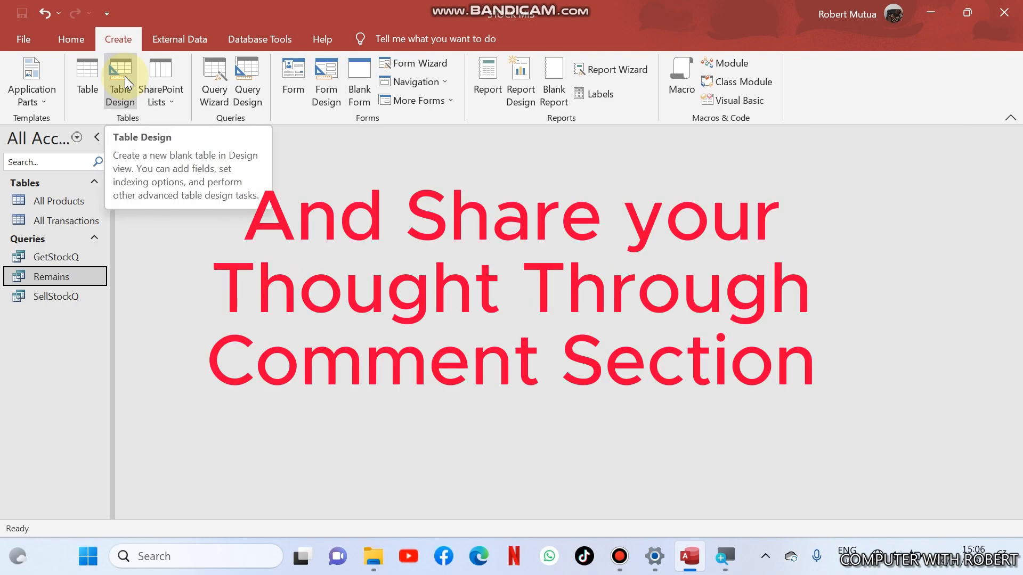
{"action": "left_click", "coordinate": [120, 82]}
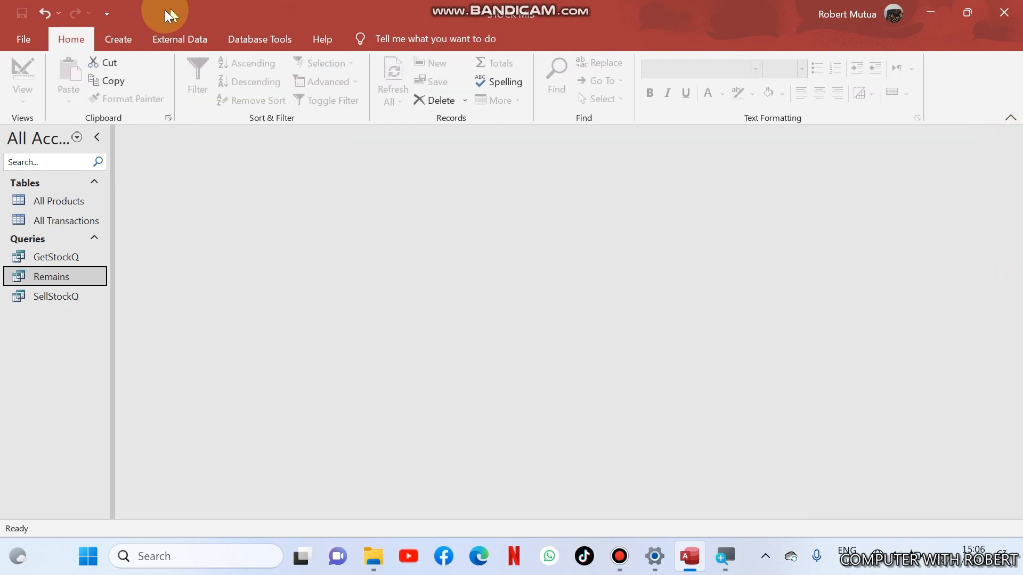
{"action": "left_click", "coordinate": [118, 40]}
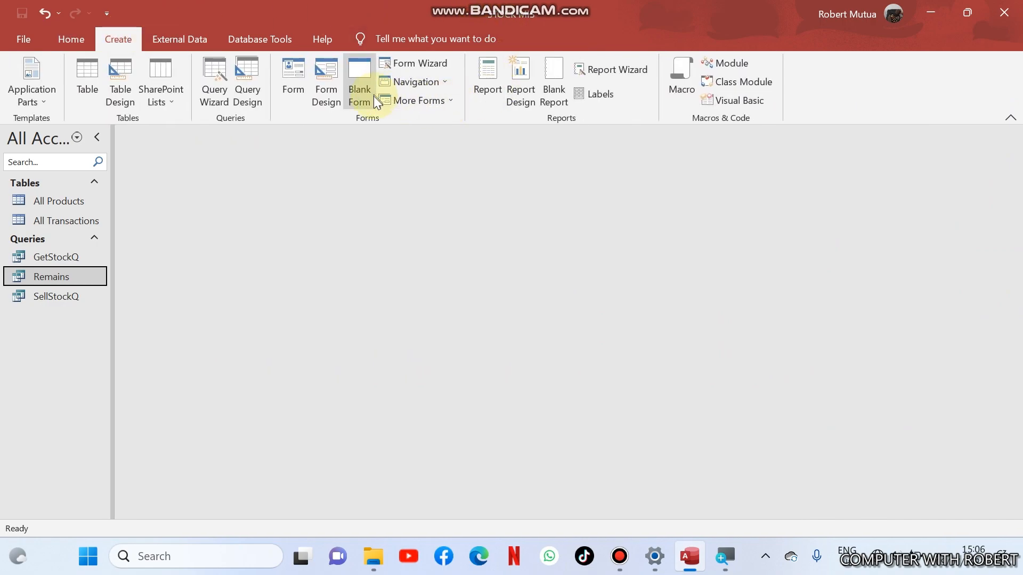
{"action": "mouse_move", "coordinate": [773, 356]}
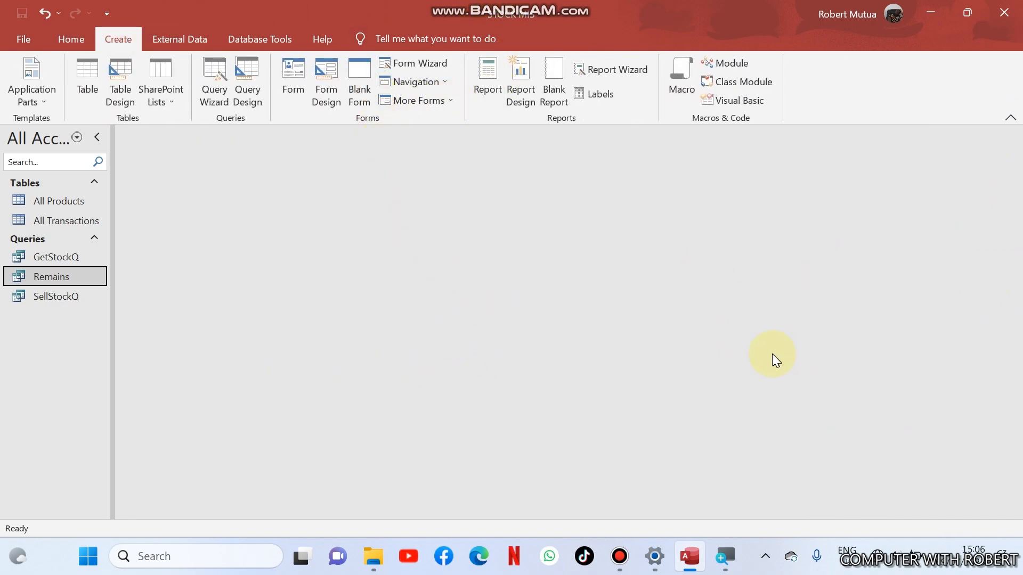
{"action": "mouse_move", "coordinate": [1004, 12]}
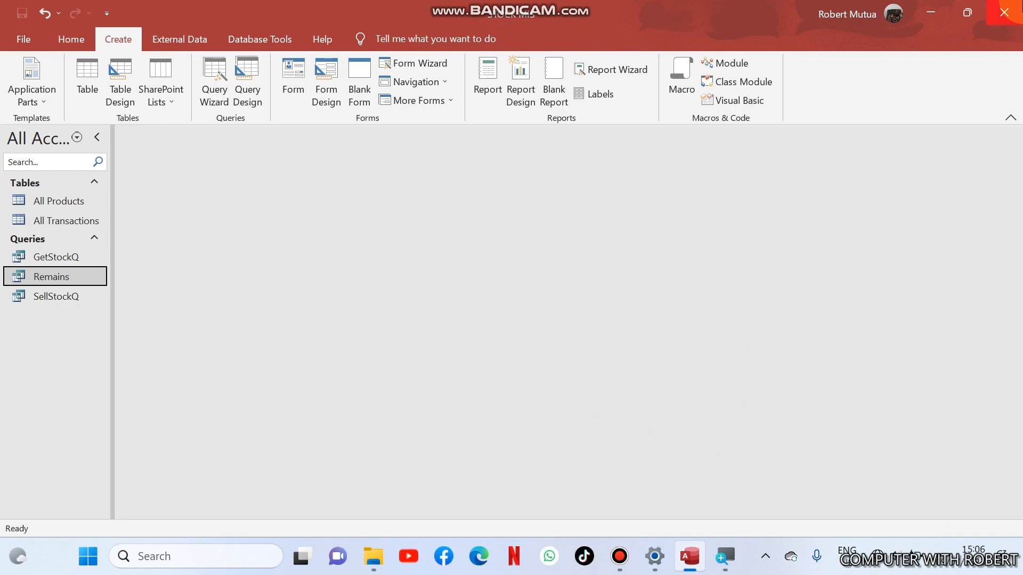